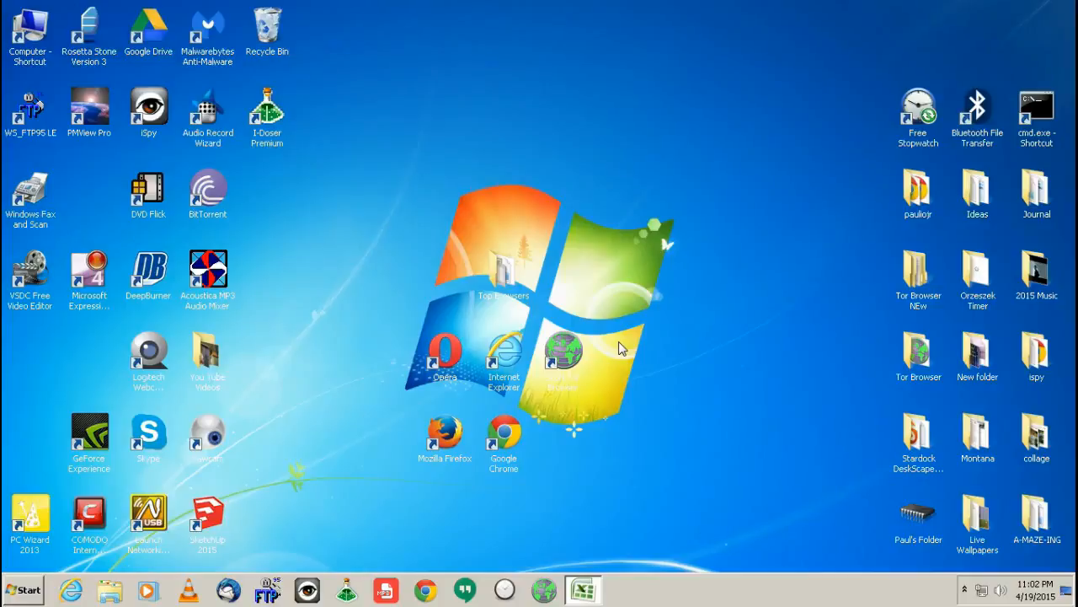
mouse_move(620, 479)
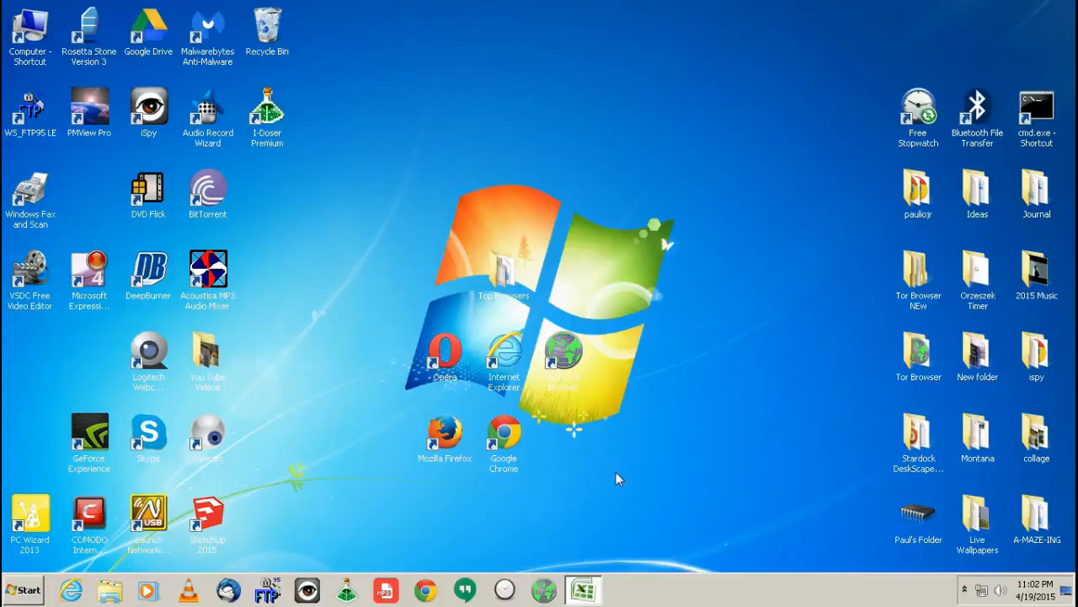
mouse_move(631, 482)
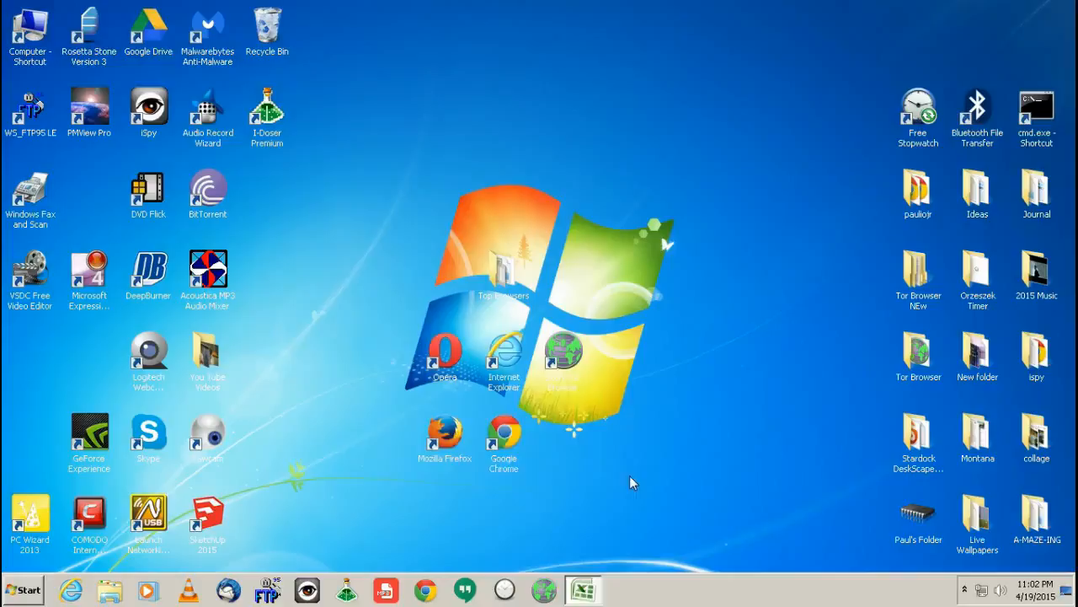
mouse_move(569, 482)
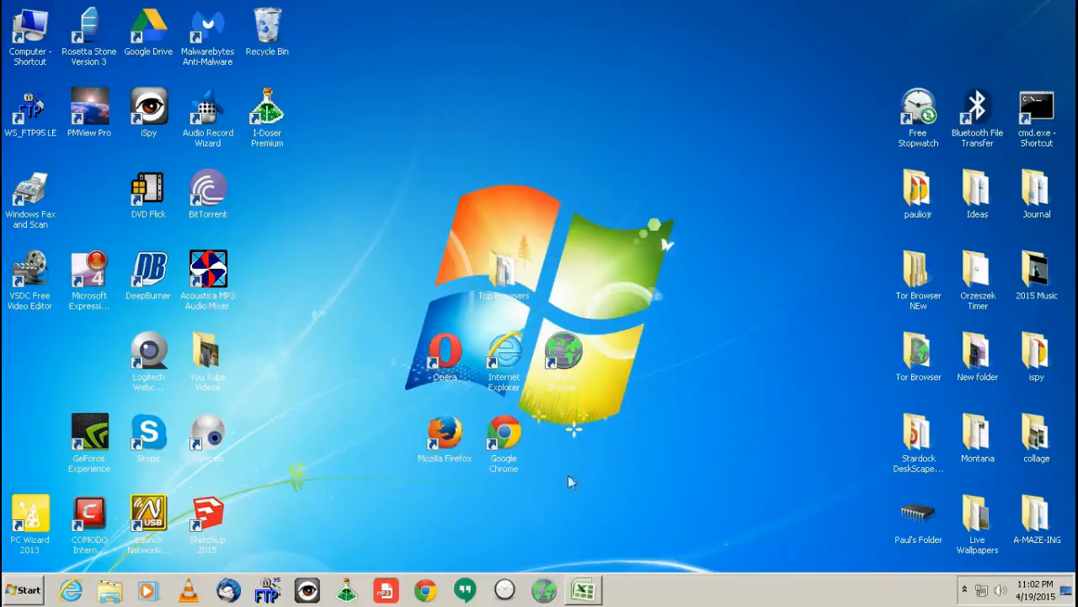
mouse_move(439, 401)
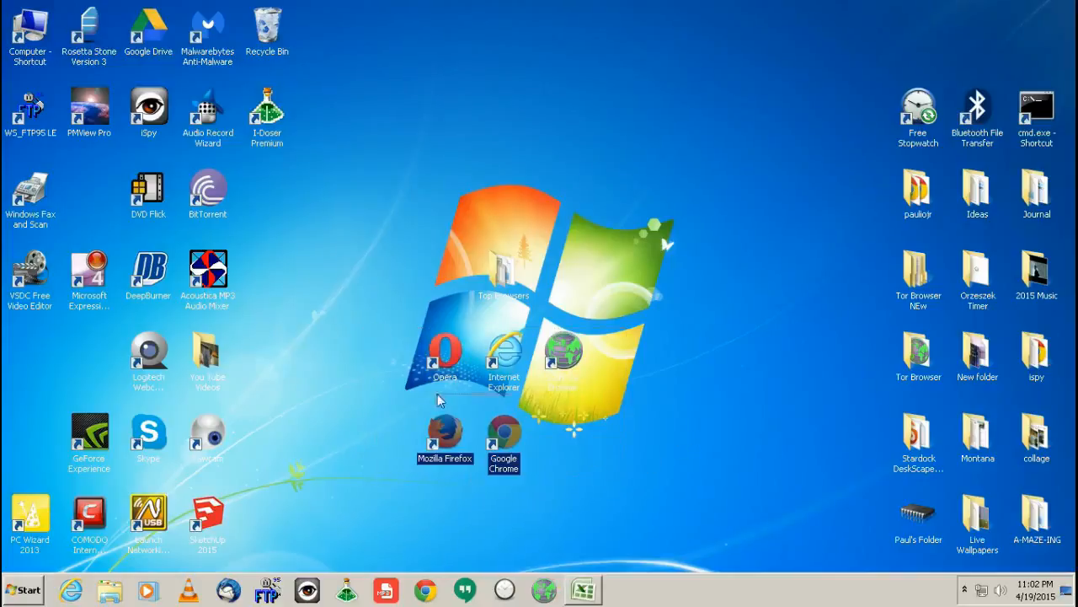
mouse_move(445, 354)
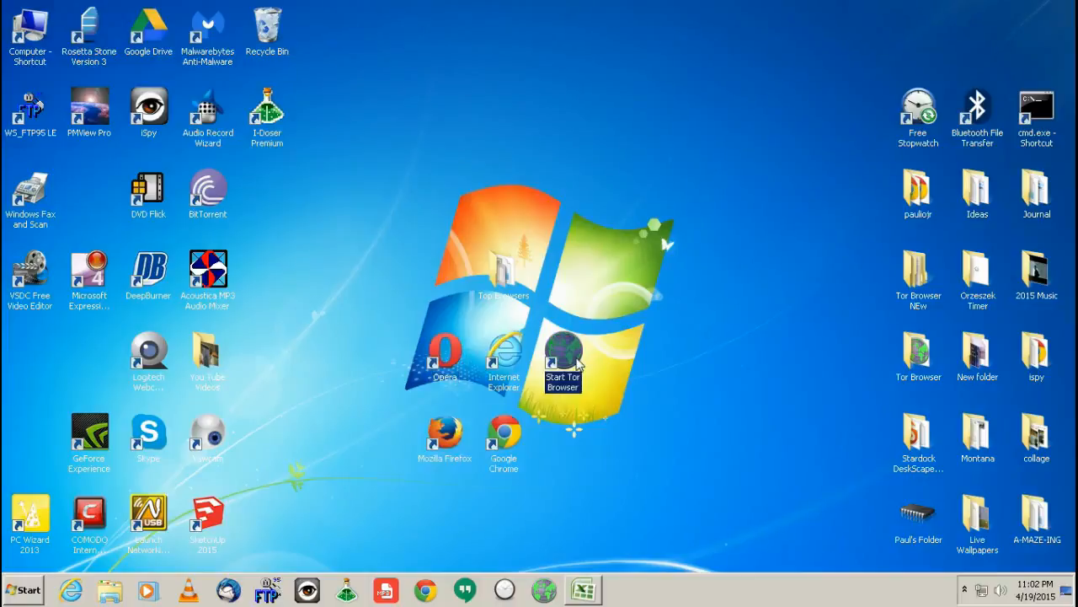
mouse_move(610, 245)
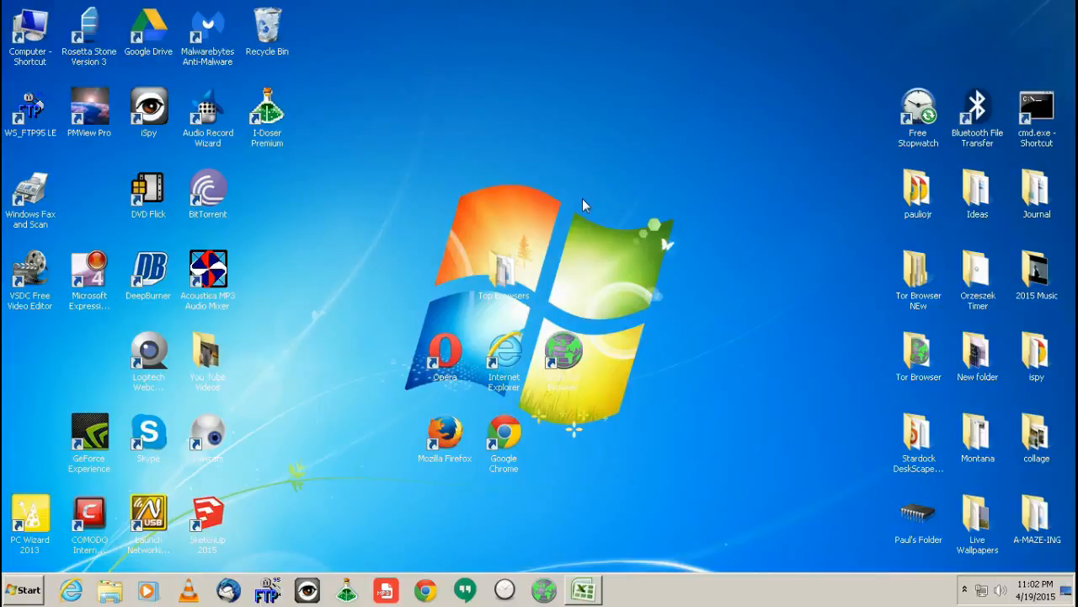
mouse_move(640, 302)
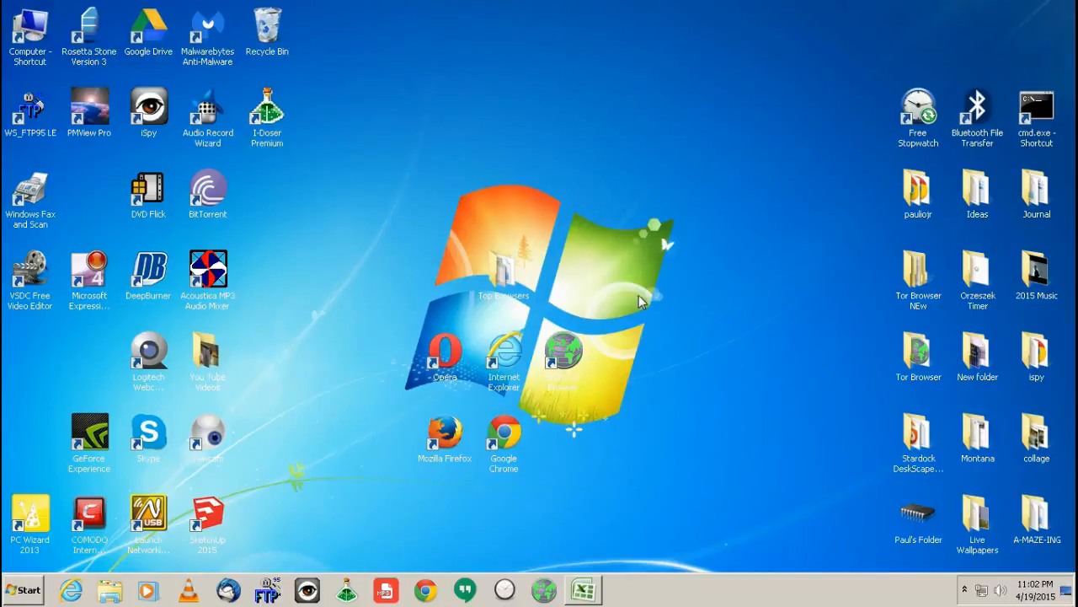
mouse_move(606, 498)
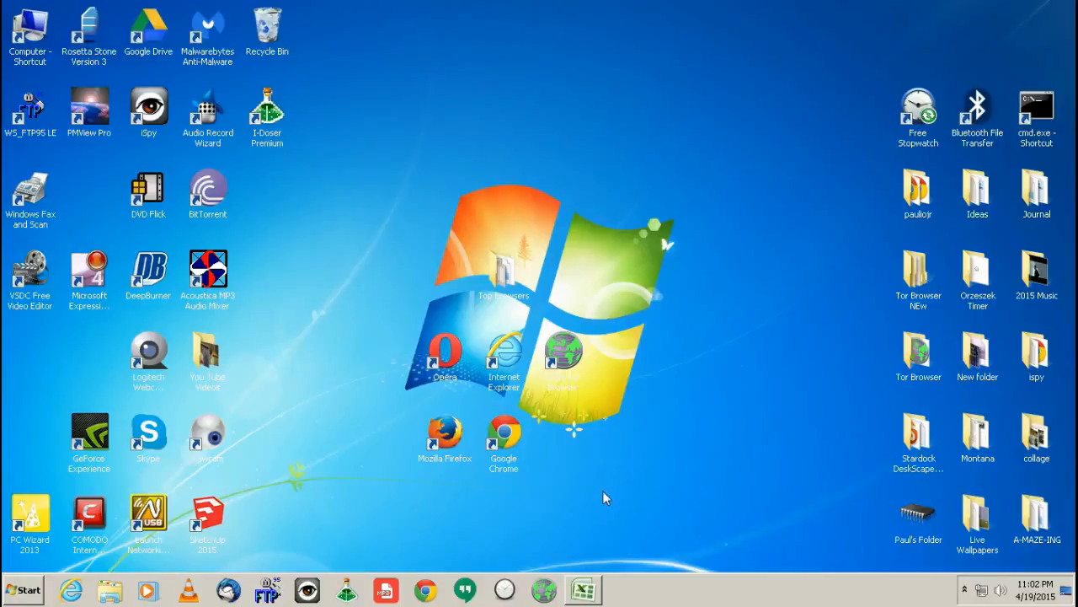
mouse_move(514, 285)
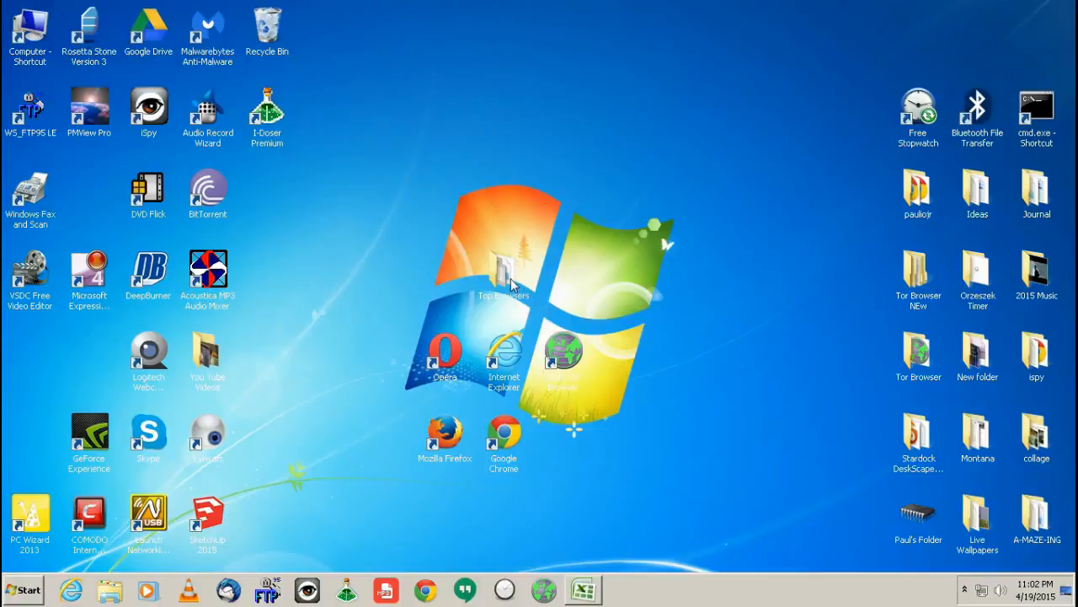
mouse_move(514, 285)
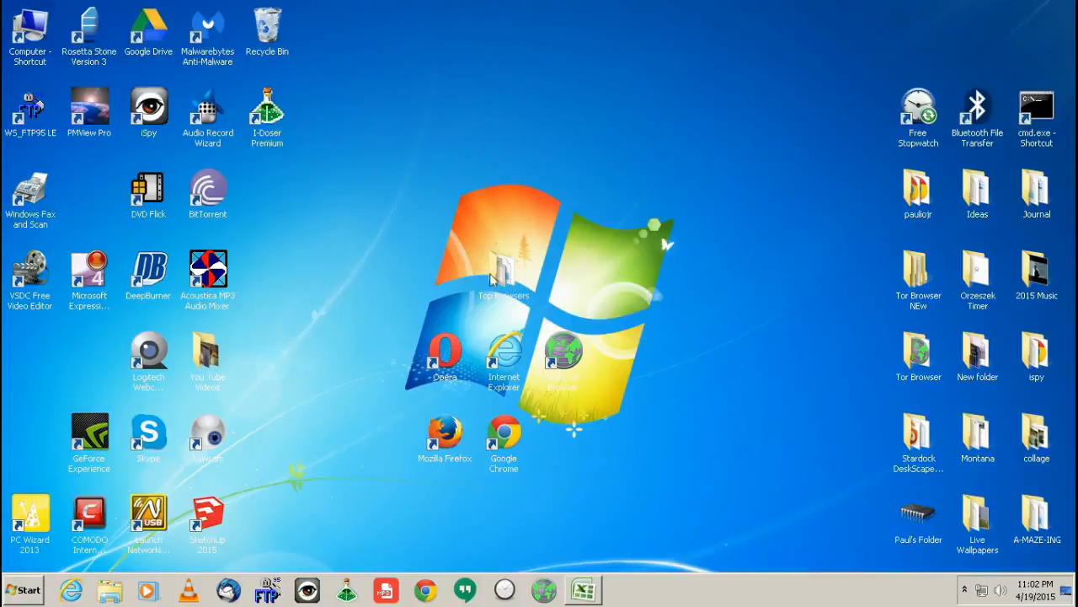
mouse_move(498, 283)
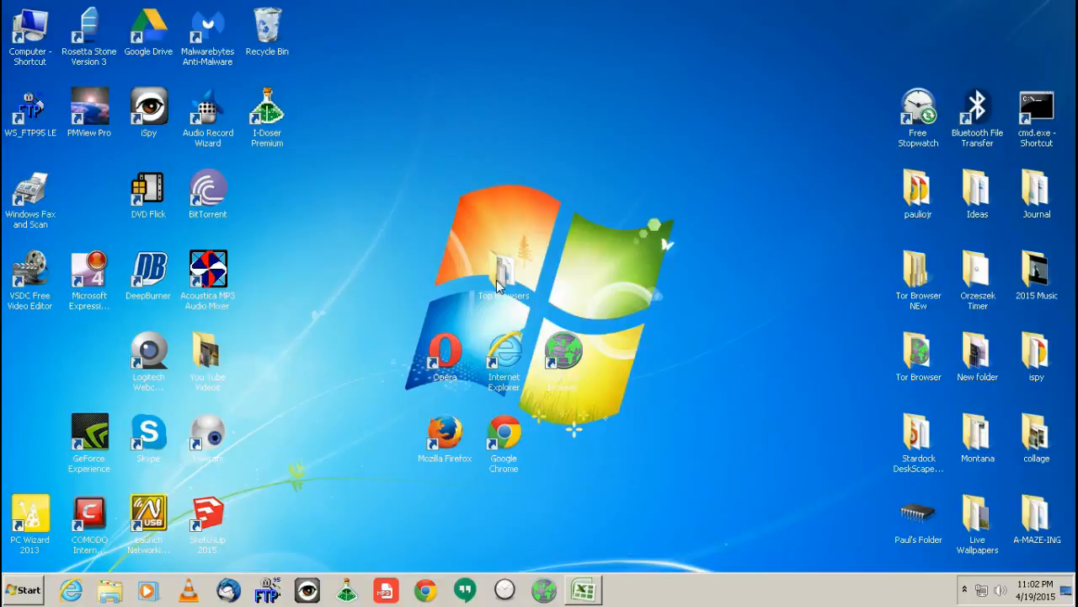
mouse_move(502, 280)
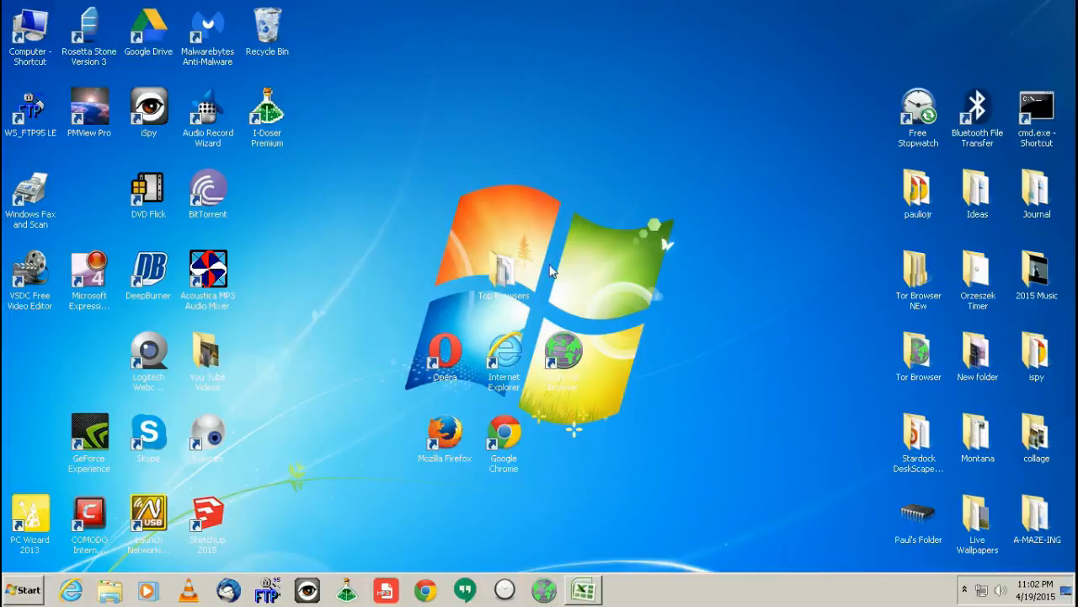
mouse_move(505, 278)
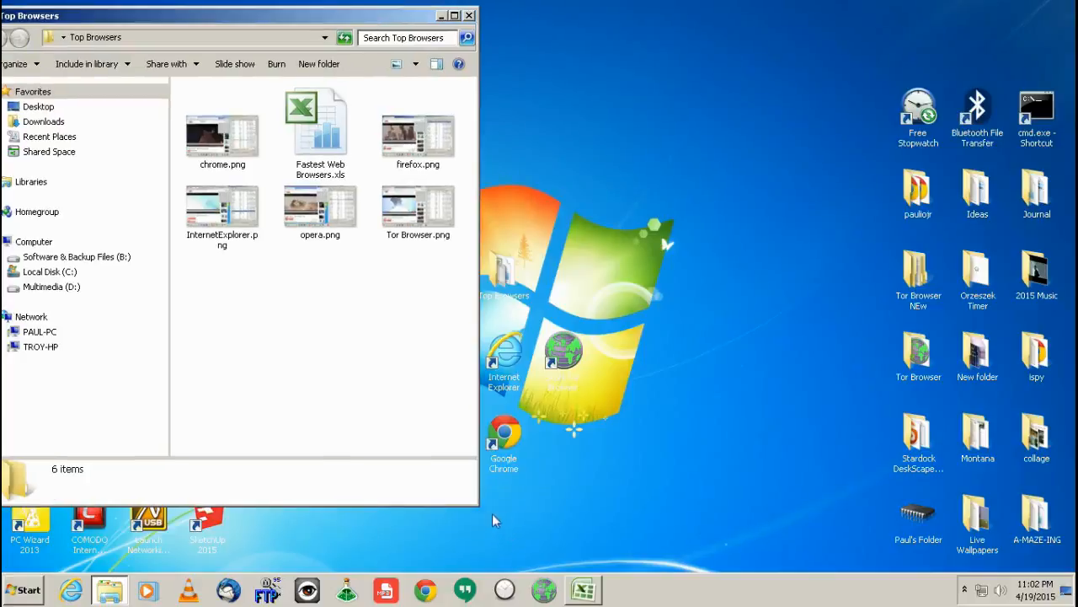
mouse_move(388, 492)
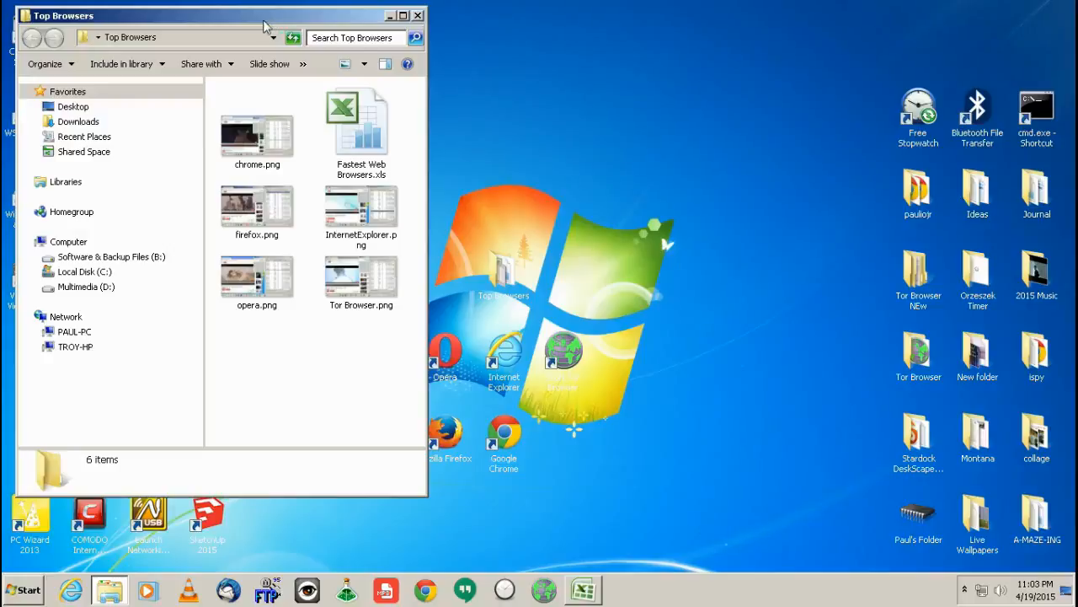
mouse_move(262, 148)
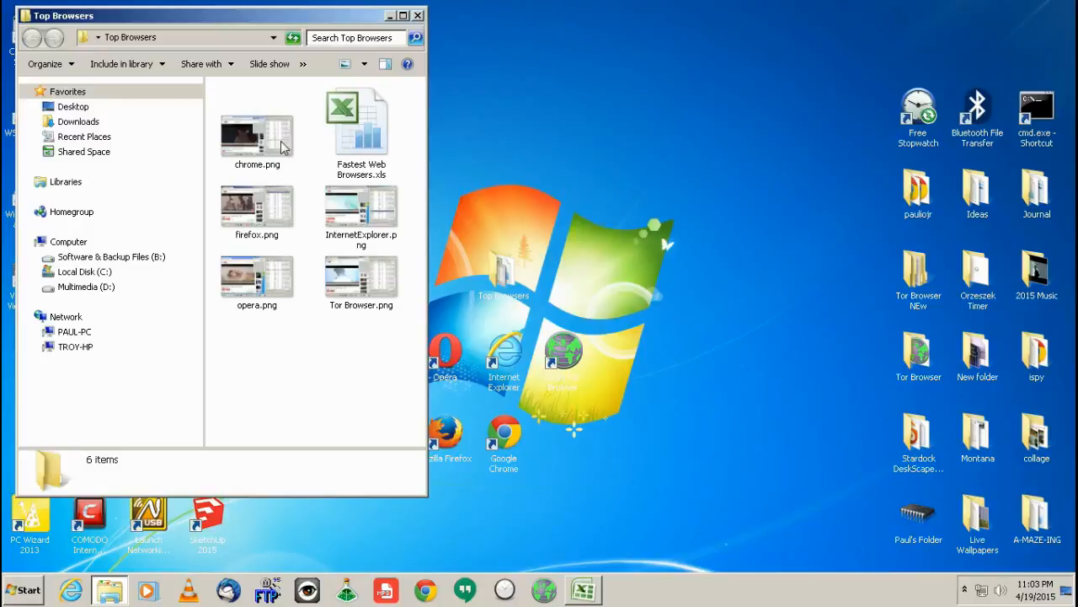
mouse_move(319, 354)
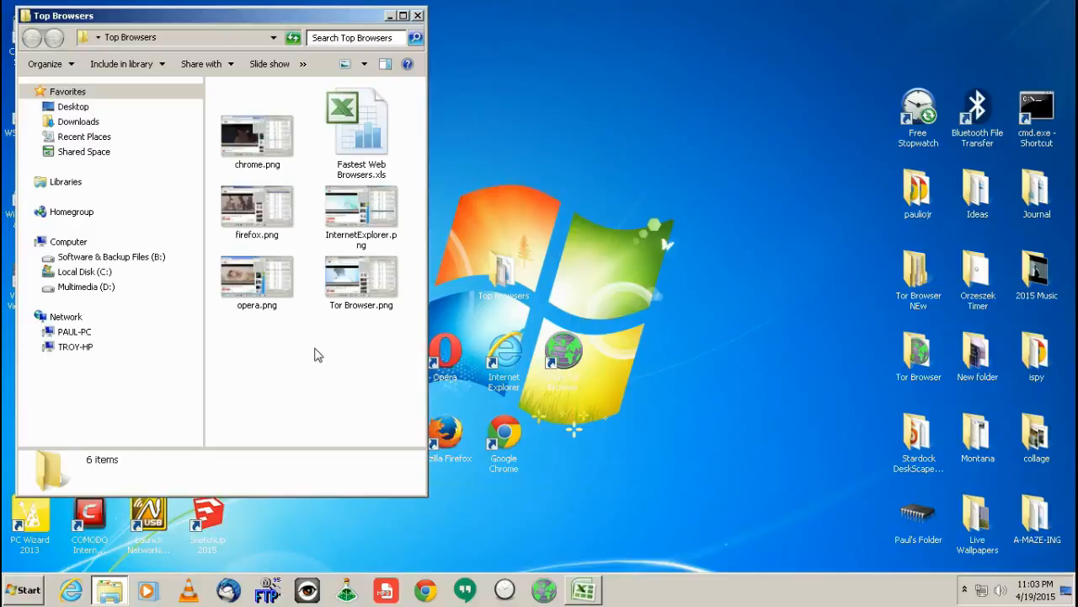
mouse_move(320, 374)
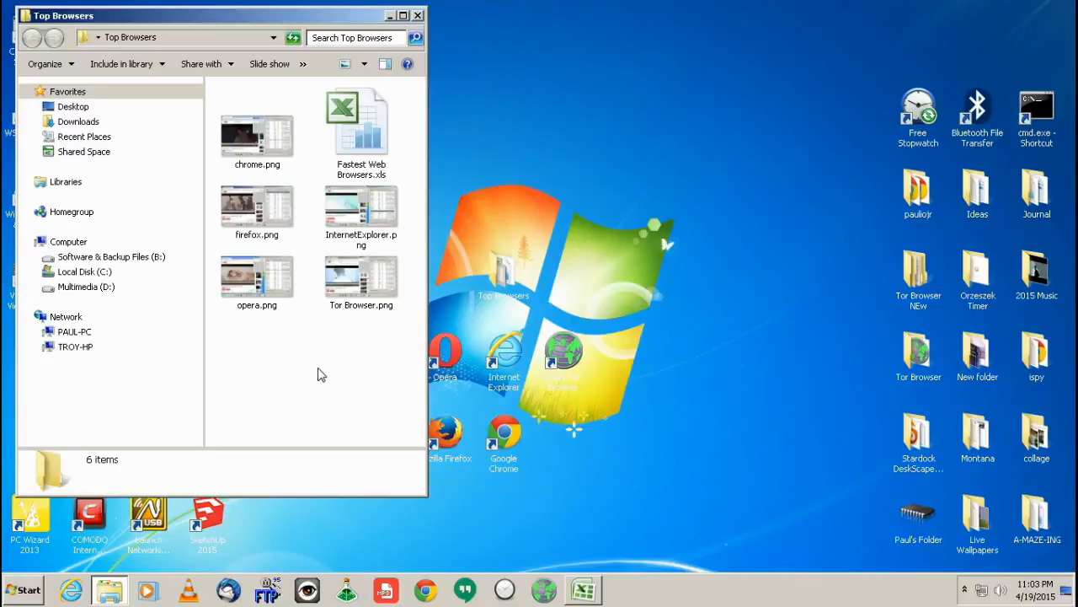
mouse_move(492, 438)
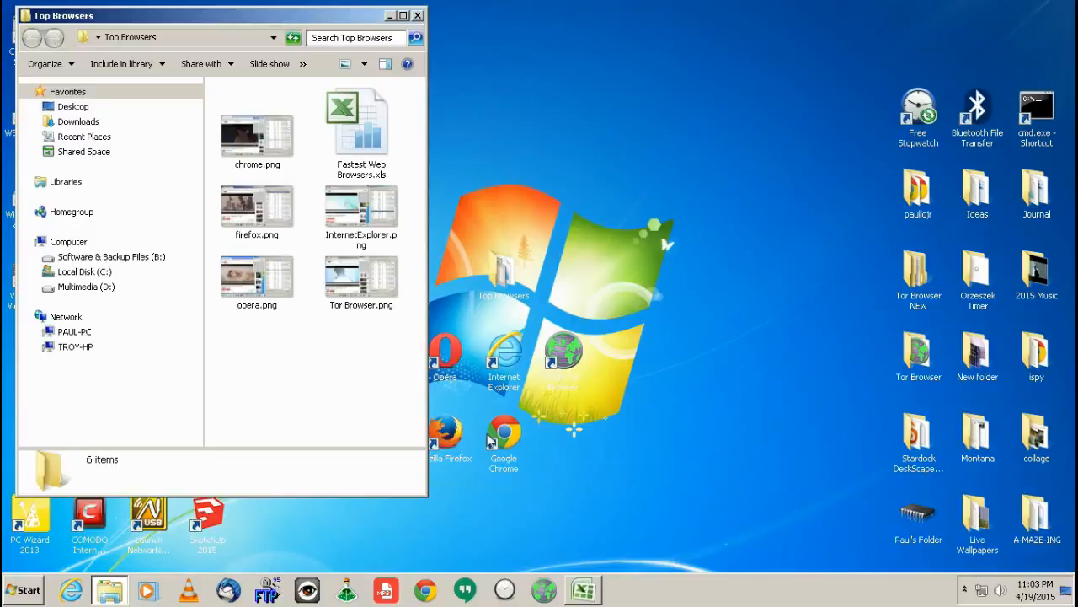
mouse_move(337, 330)
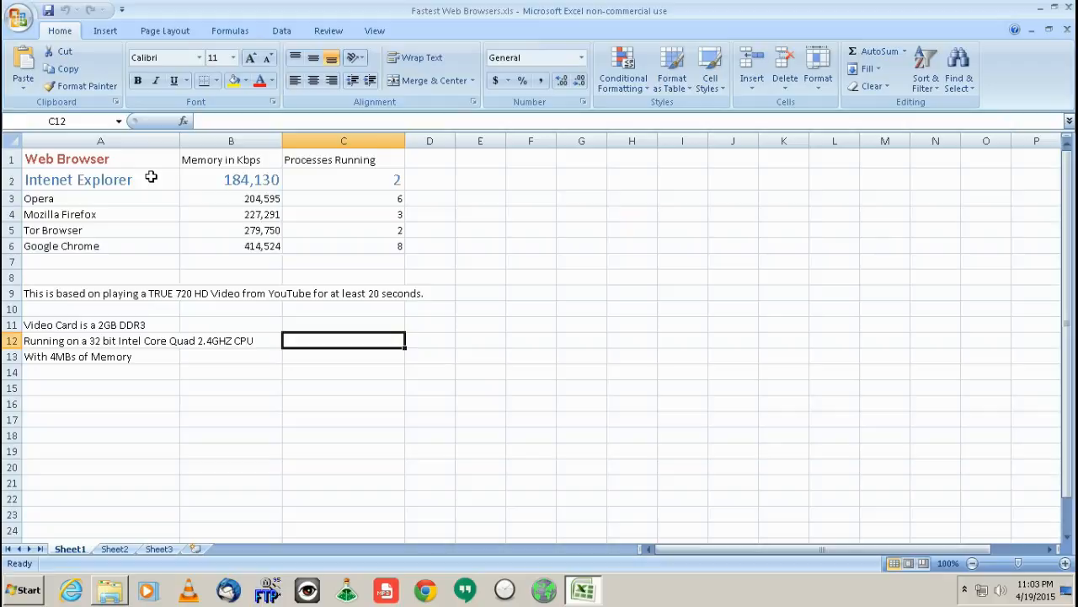
left_click(229, 199)
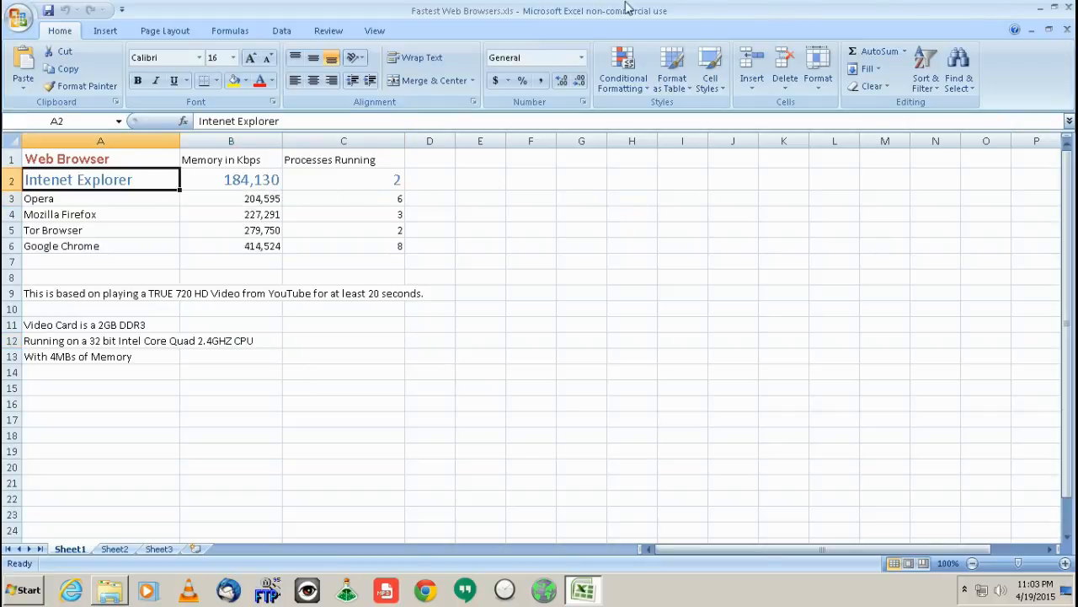
left_click(231, 199)
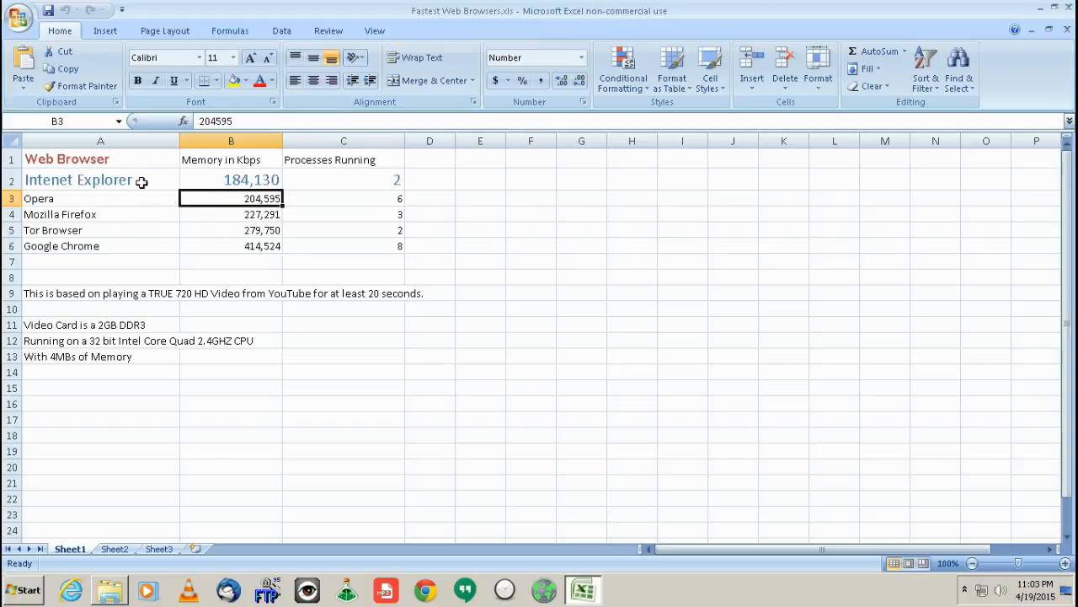
mouse_move(48, 296)
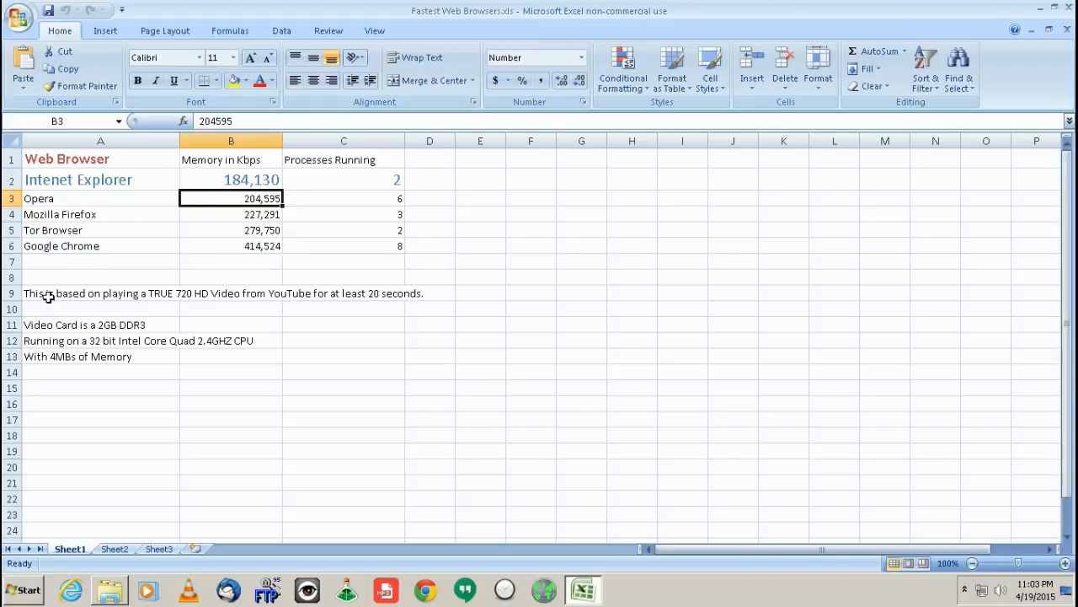
left_click(101, 387)
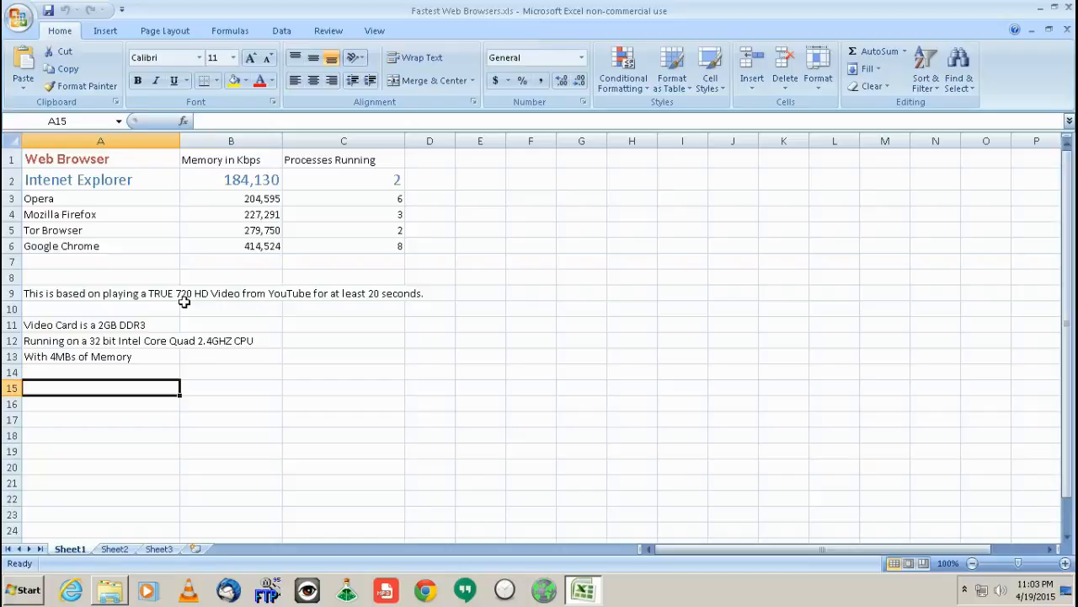
mouse_move(194, 302)
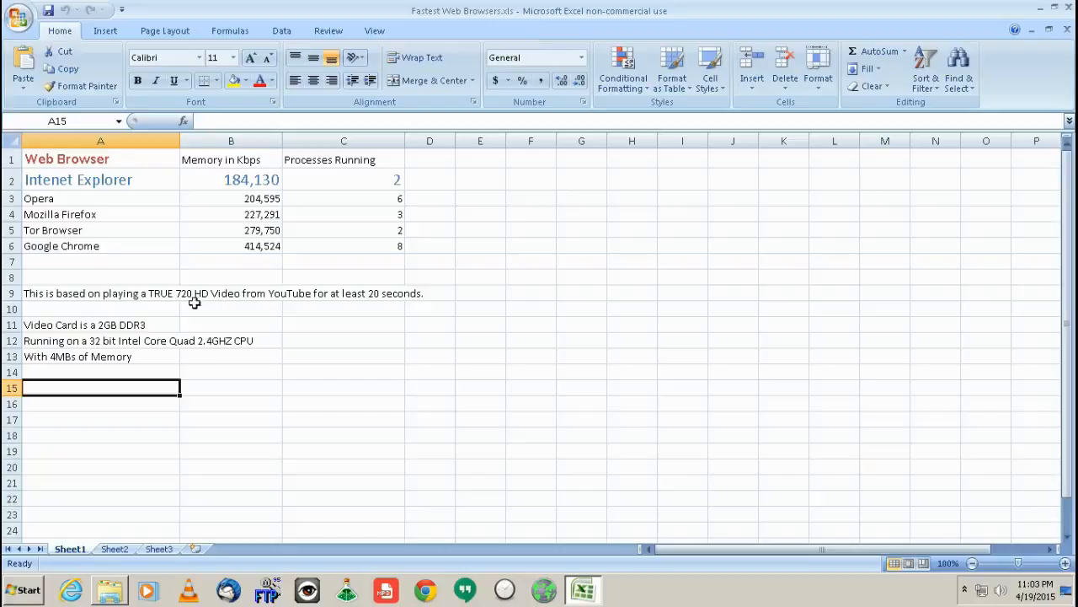
mouse_move(468, 348)
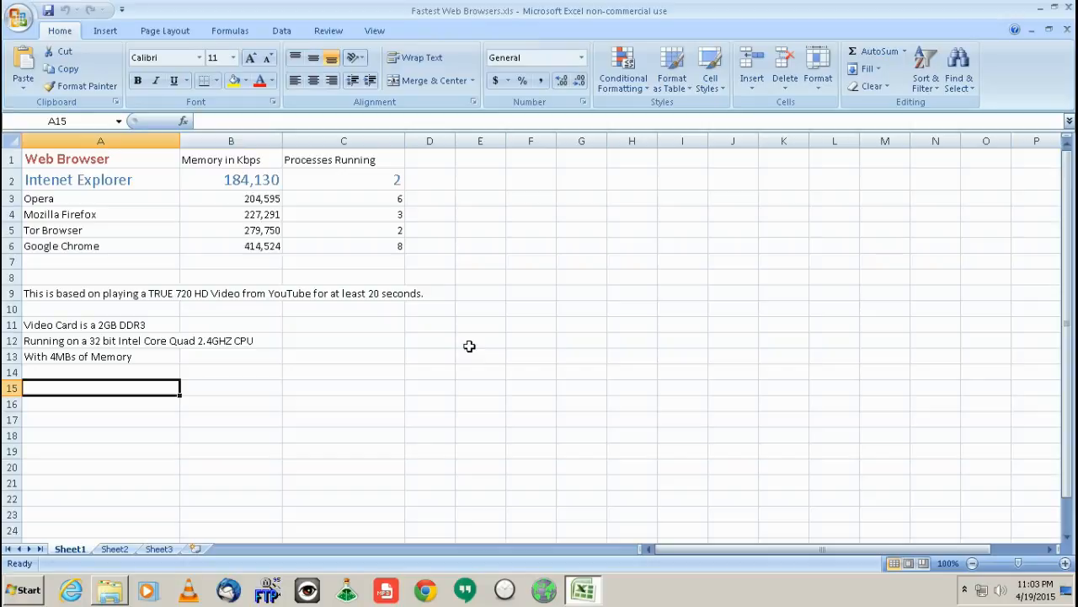
mouse_move(221, 180)
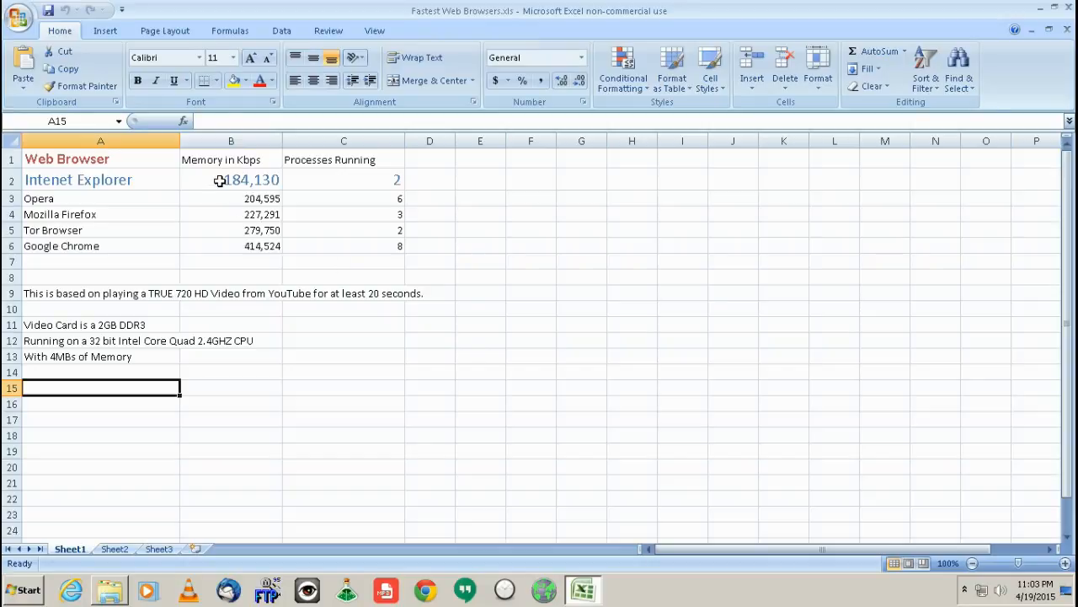
left_click(231, 246)
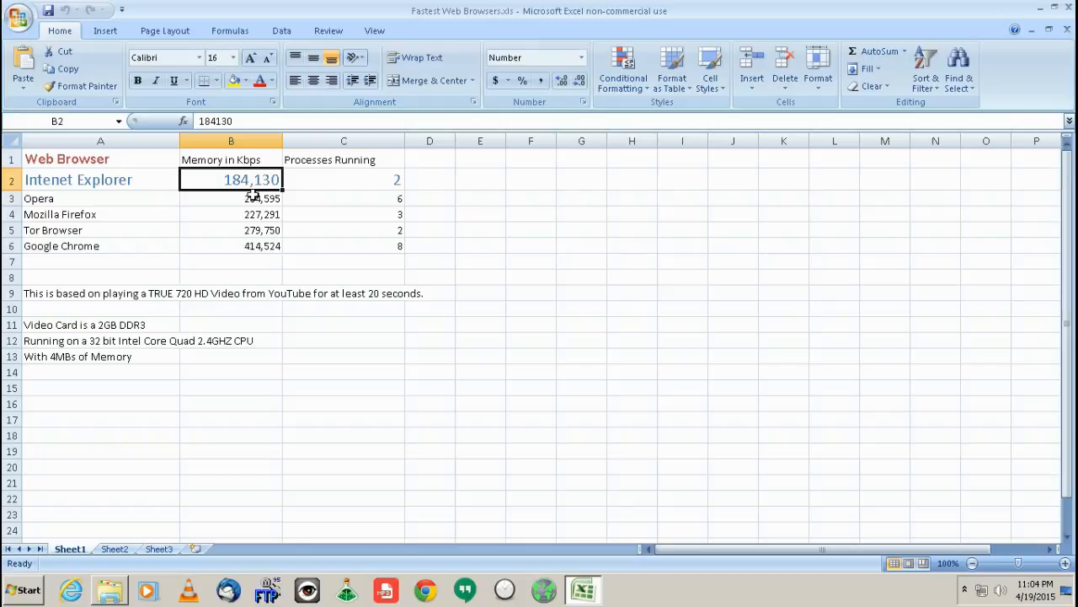
left_click(230, 199)
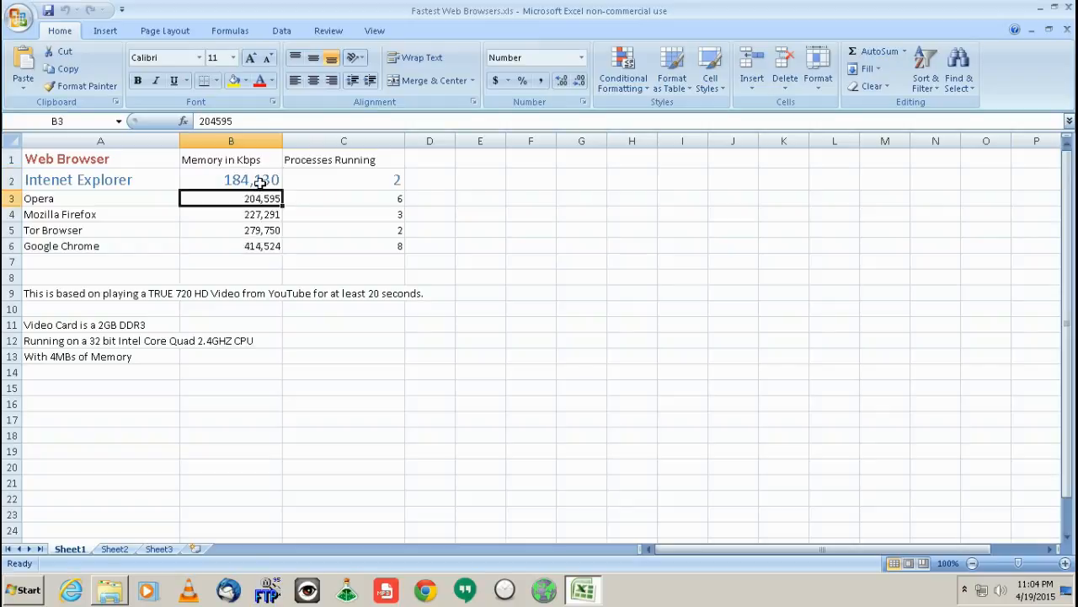
left_click(231, 178)
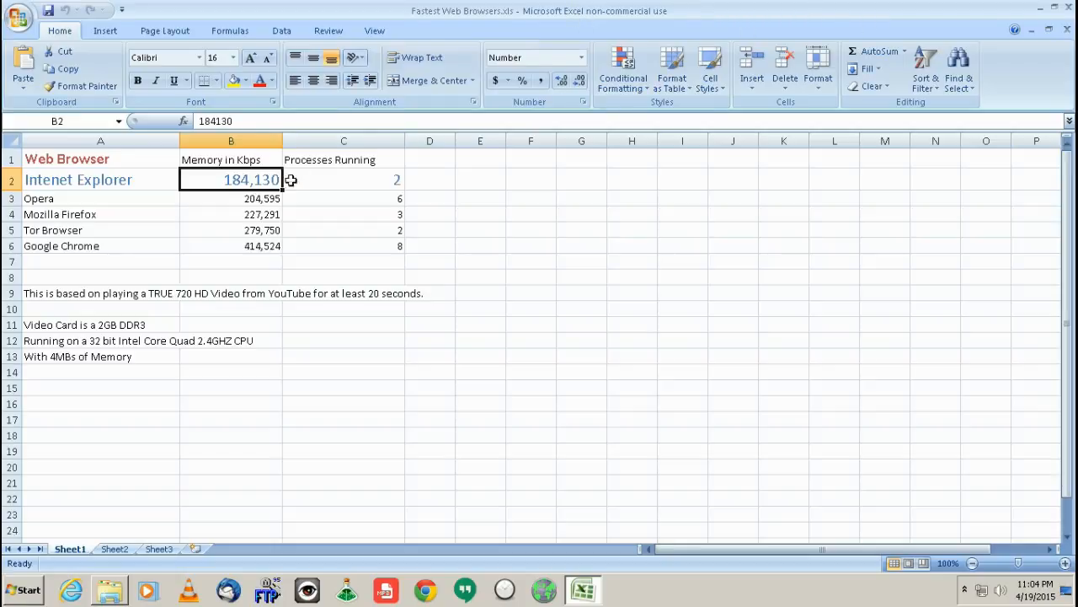
mouse_move(255, 208)
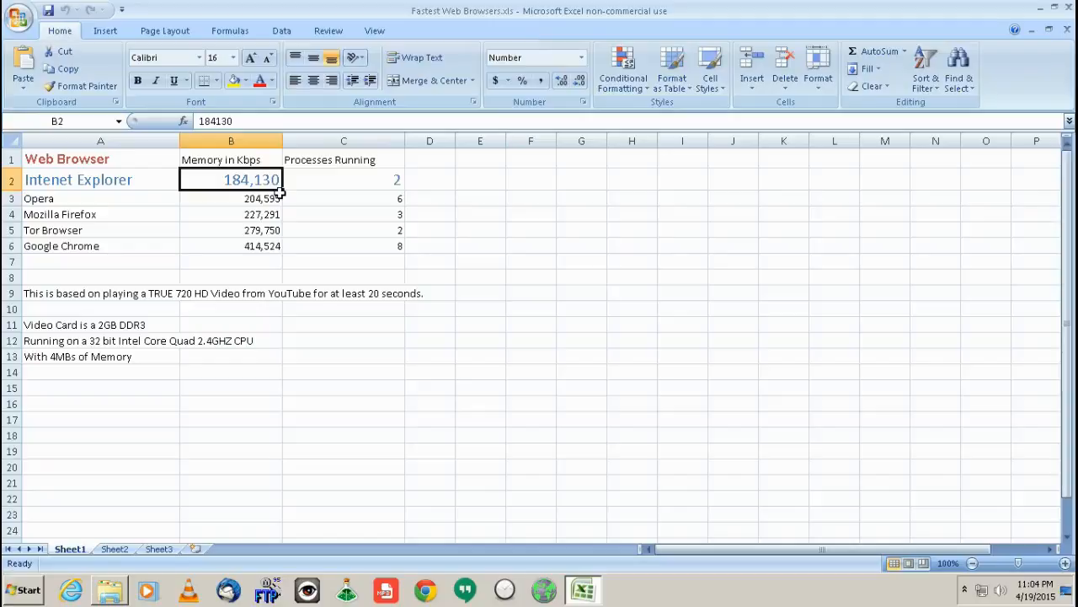
left_click(344, 179)
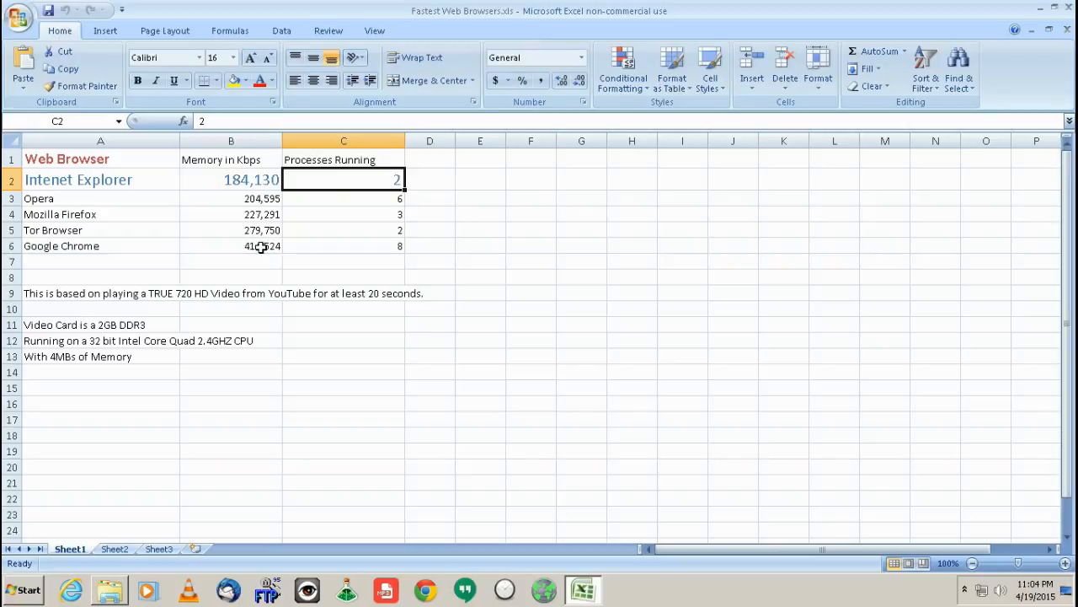
left_click(231, 246)
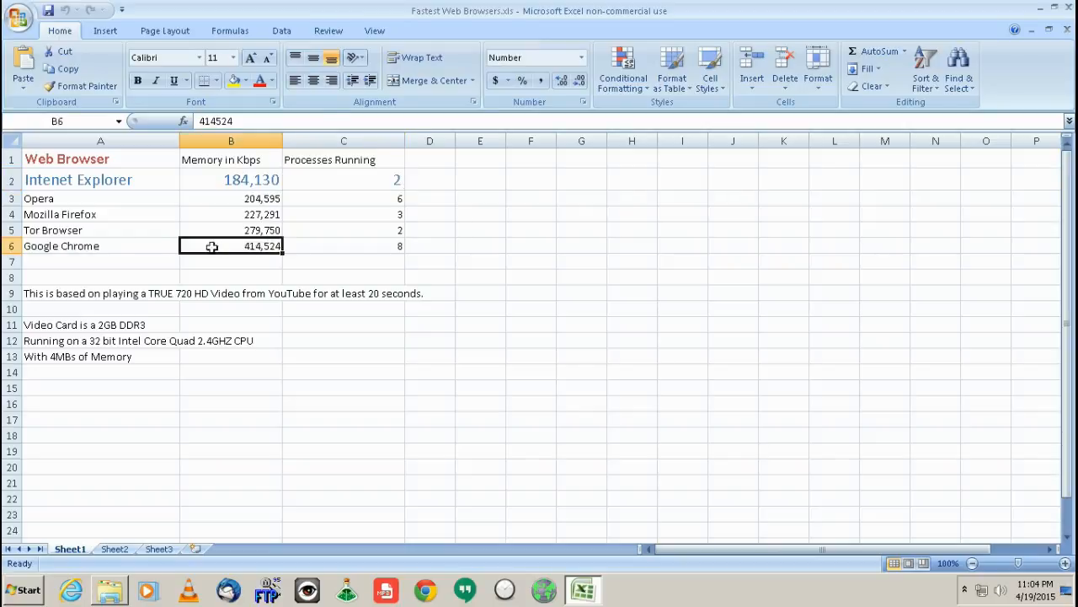
left_click(101, 246)
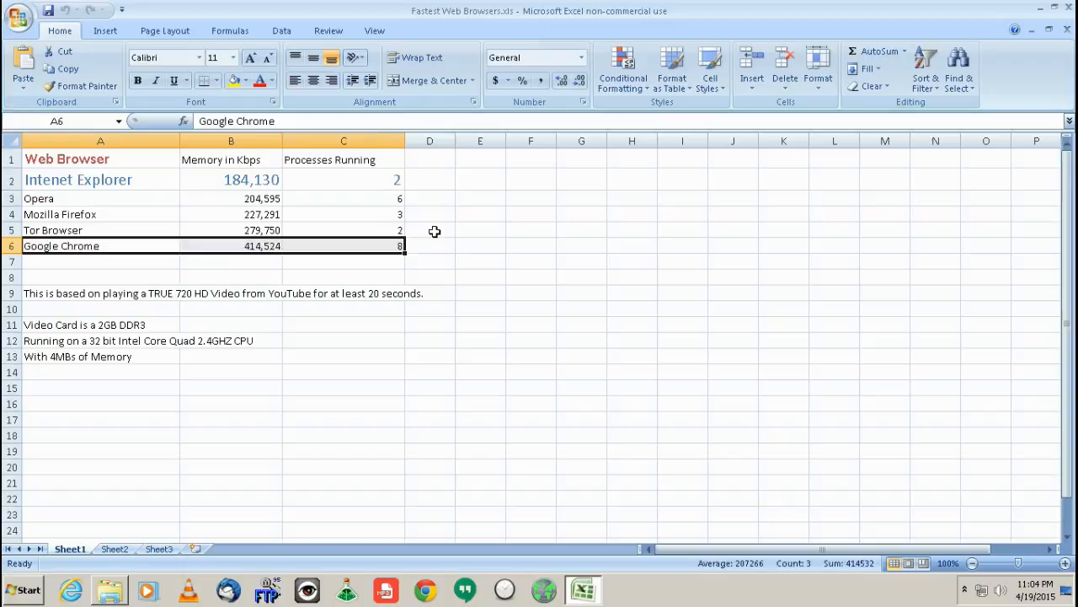
left_click(430, 229)
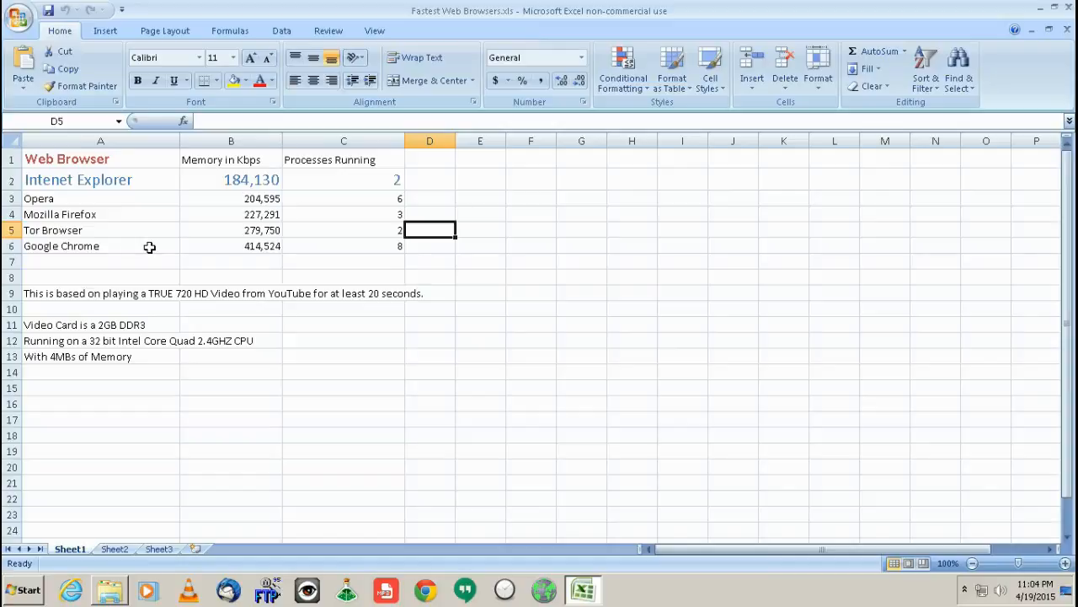
mouse_move(151, 214)
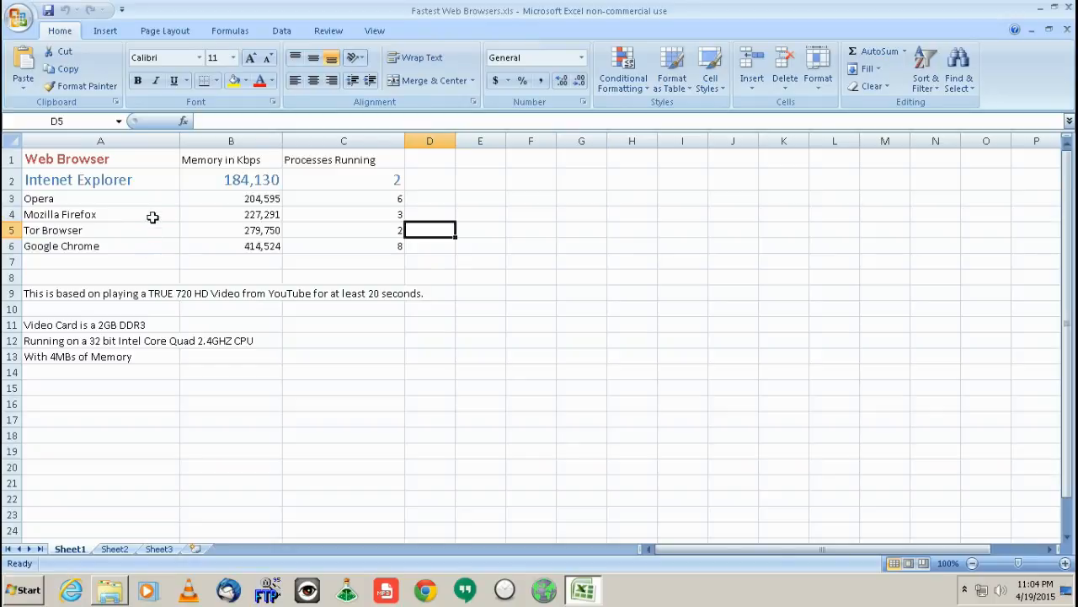
left_click(78, 179)
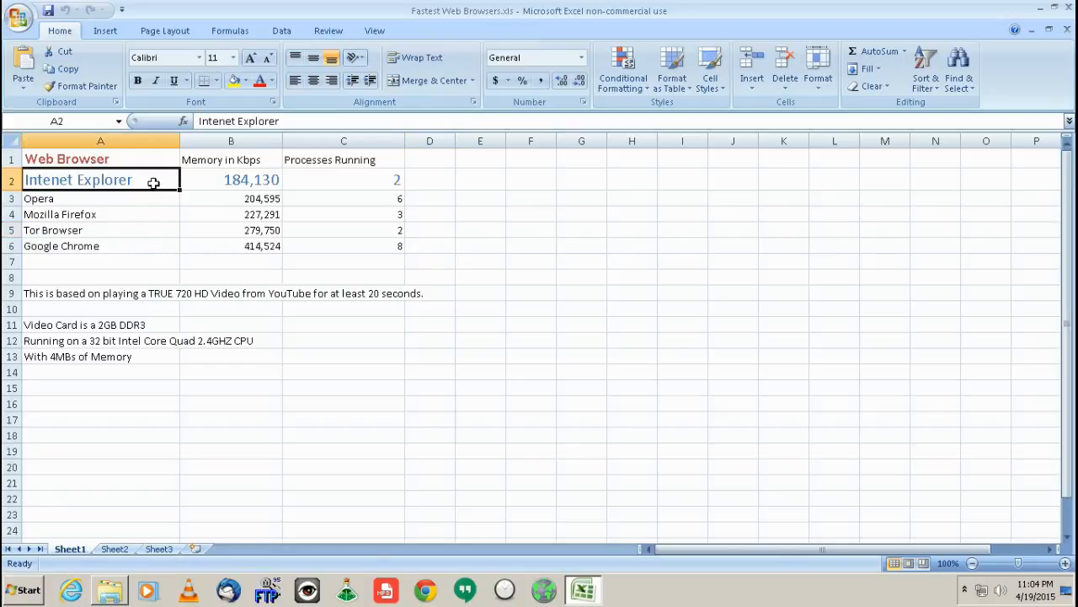
double_click(77, 179)
type("r")
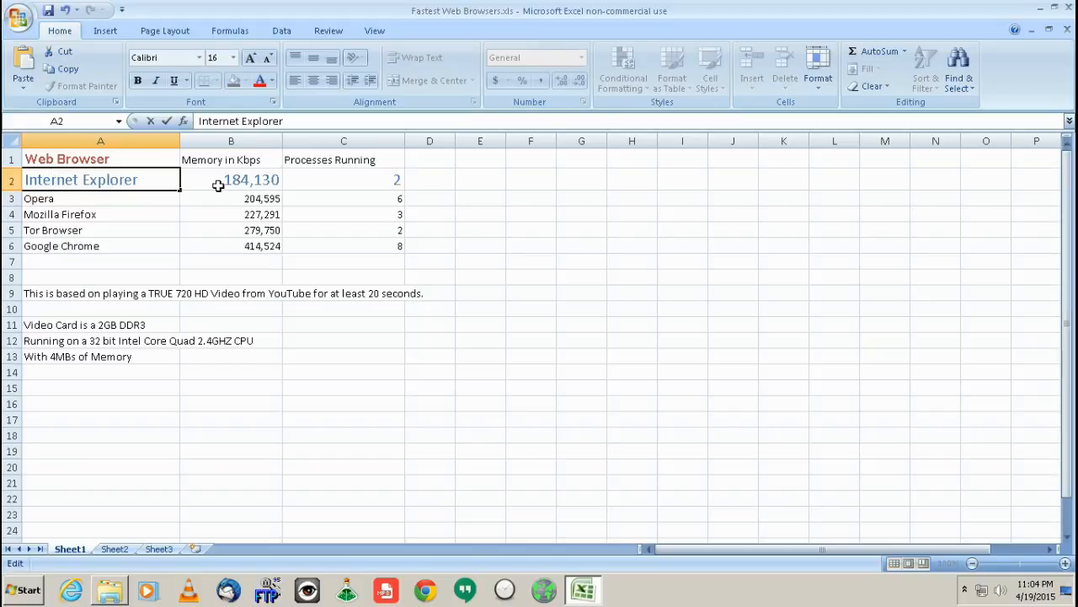
left_click(231, 214)
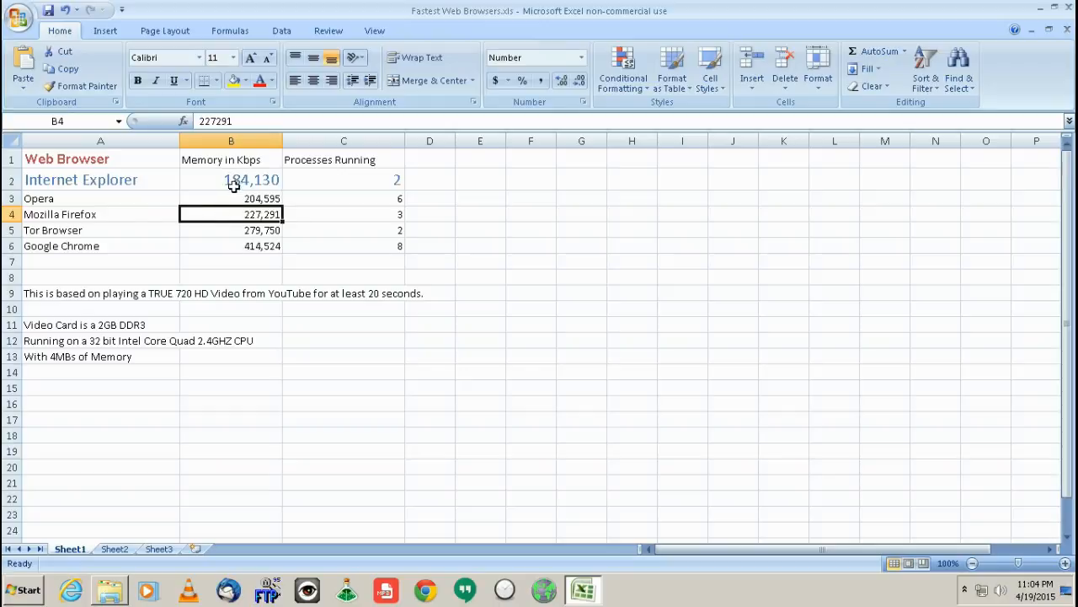
left_click(231, 261)
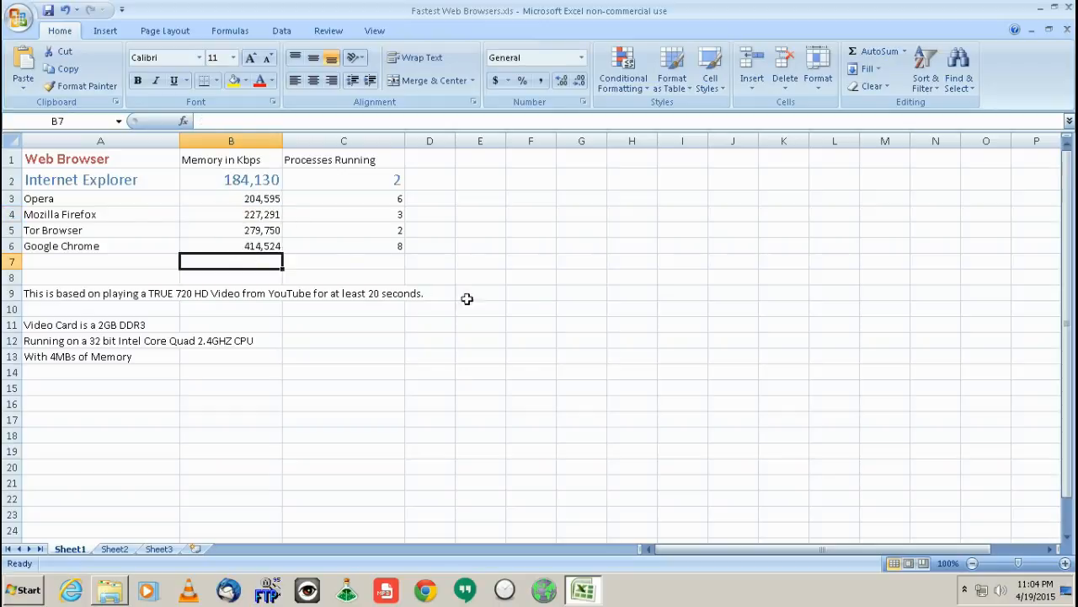
mouse_move(576, 337)
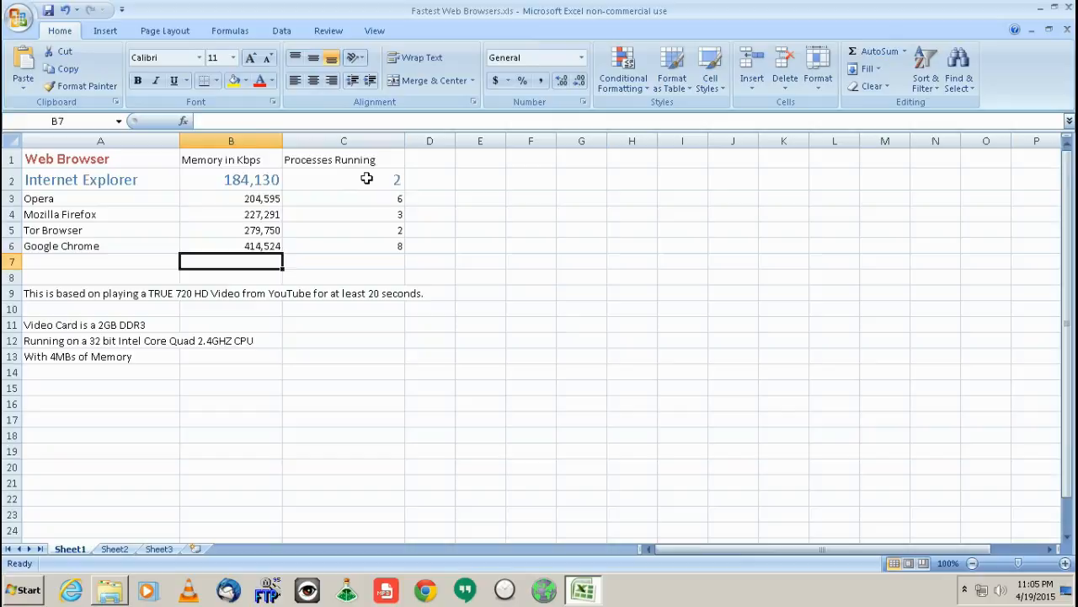
left_click(344, 179)
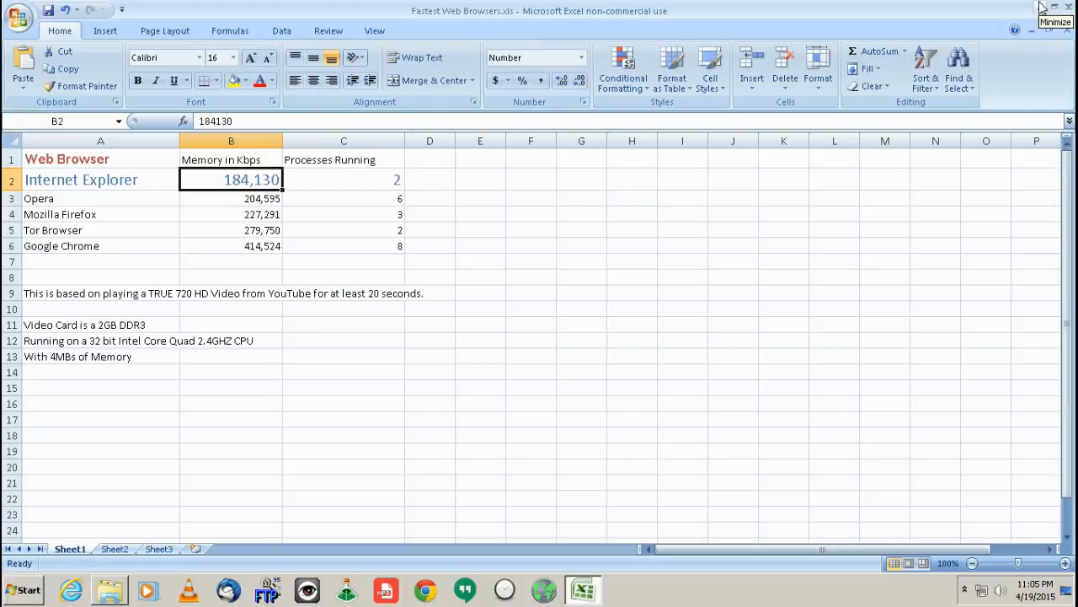
Minimize Excel to reach the Top Browsers folder and review the Internet Explorer screenshot.
left_click(1040, 7)
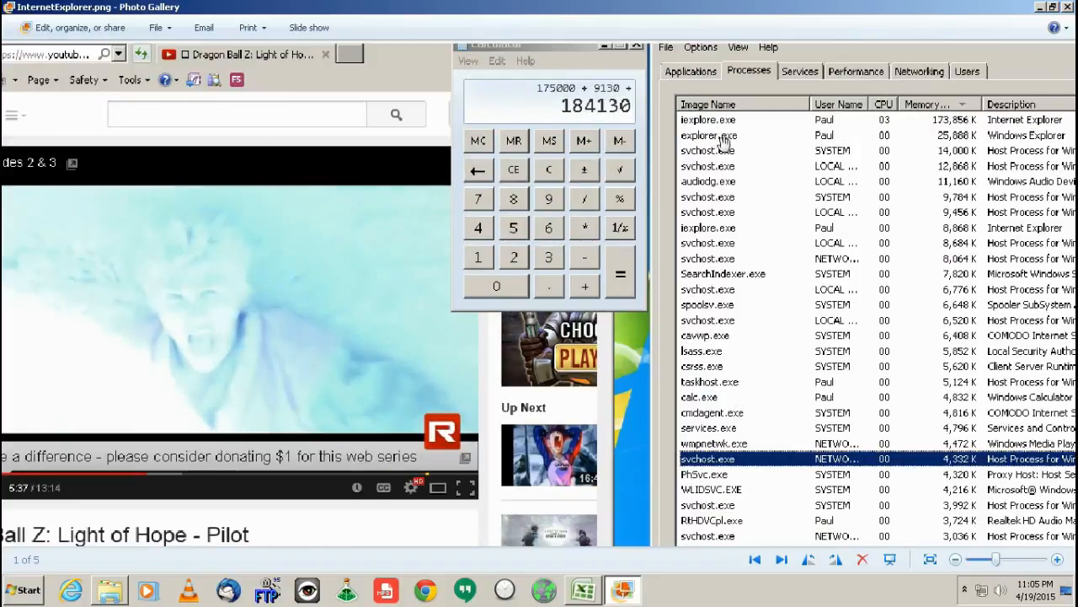
mouse_move(715, 125)
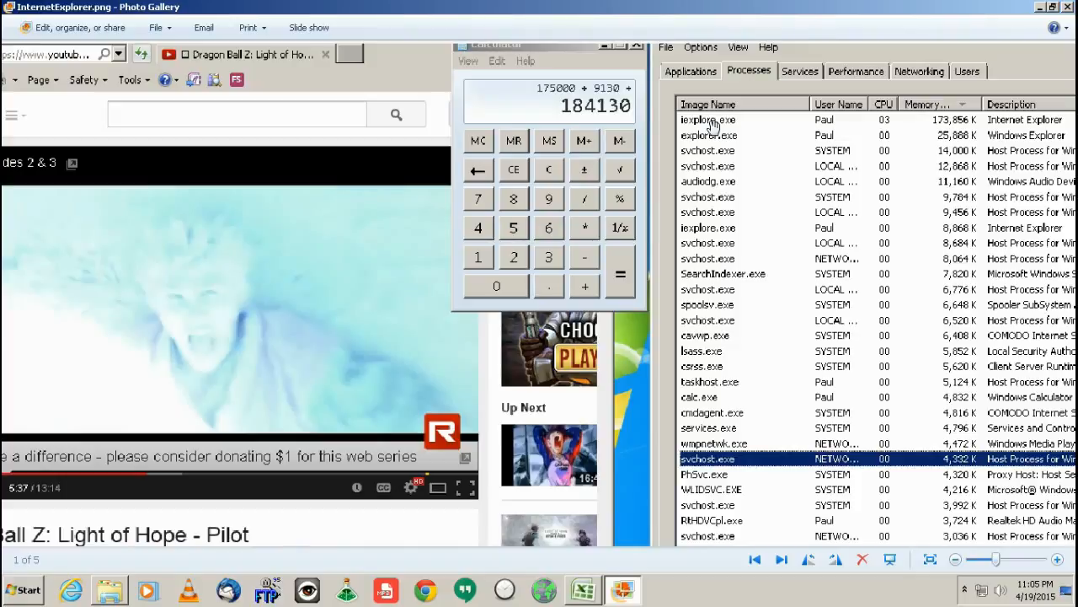
mouse_move(706, 236)
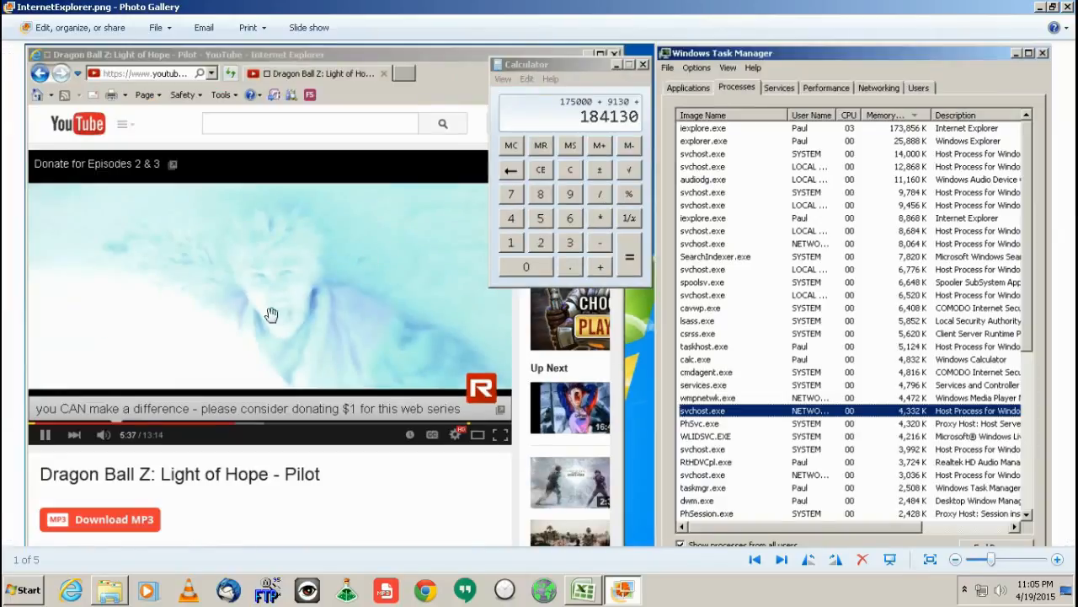
mouse_move(295, 421)
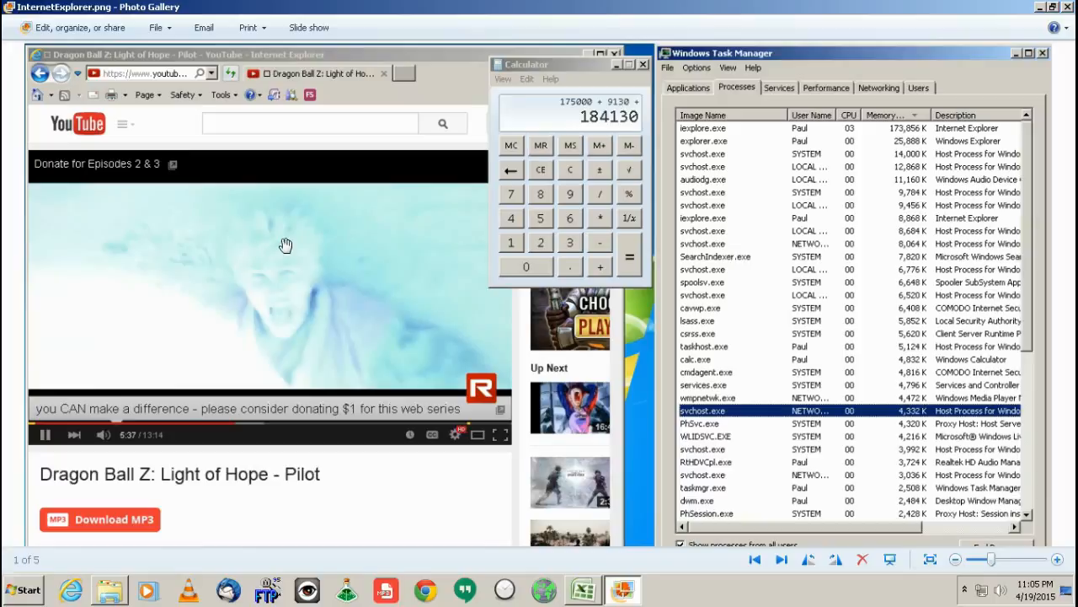
mouse_move(454, 417)
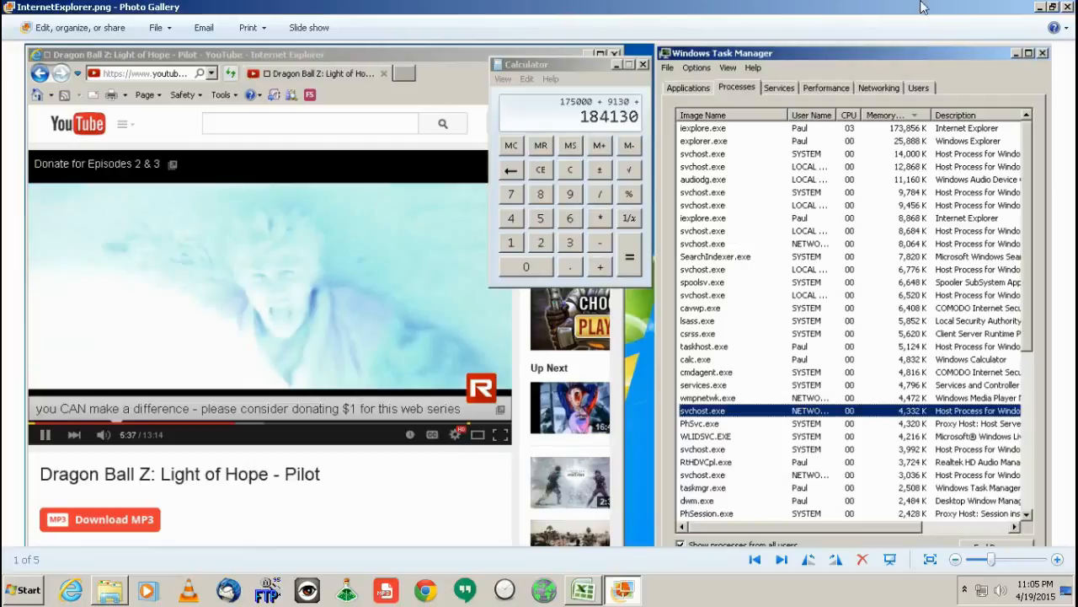
mouse_move(1069, 20)
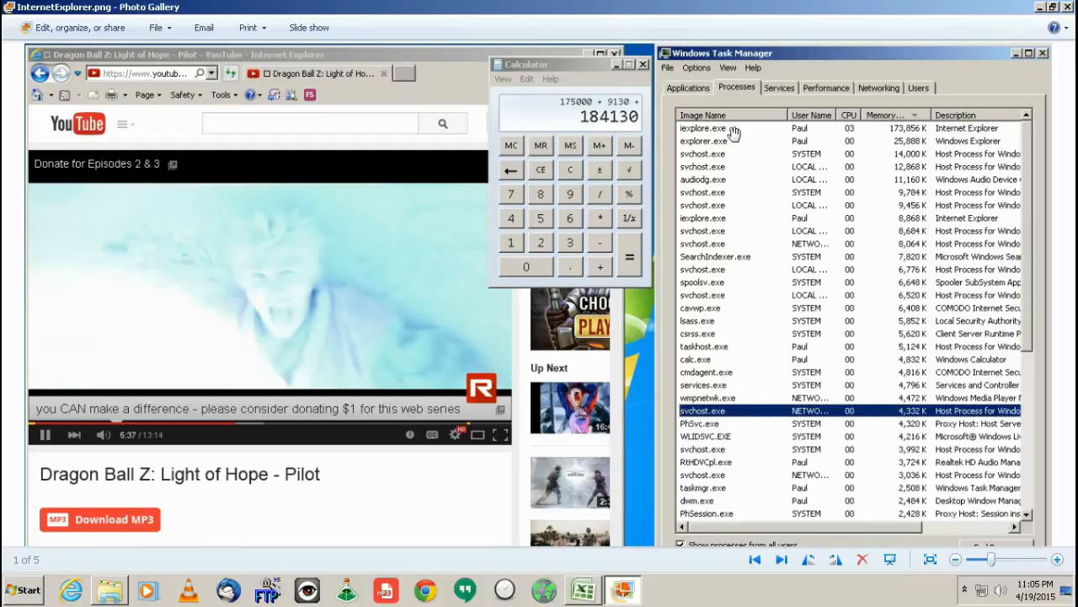
mouse_move(434, 339)
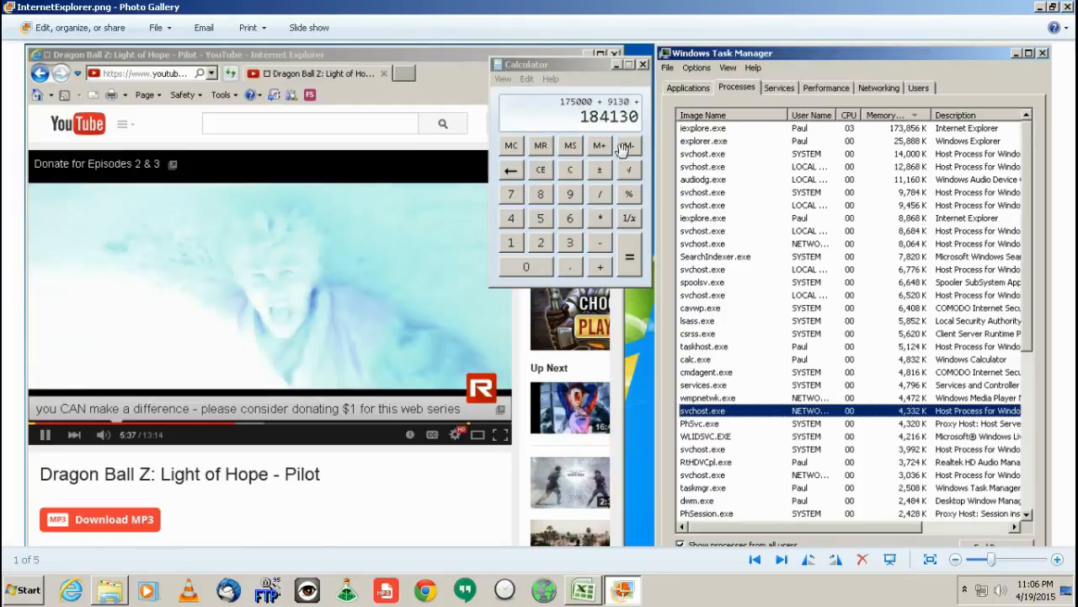
mouse_move(533, 145)
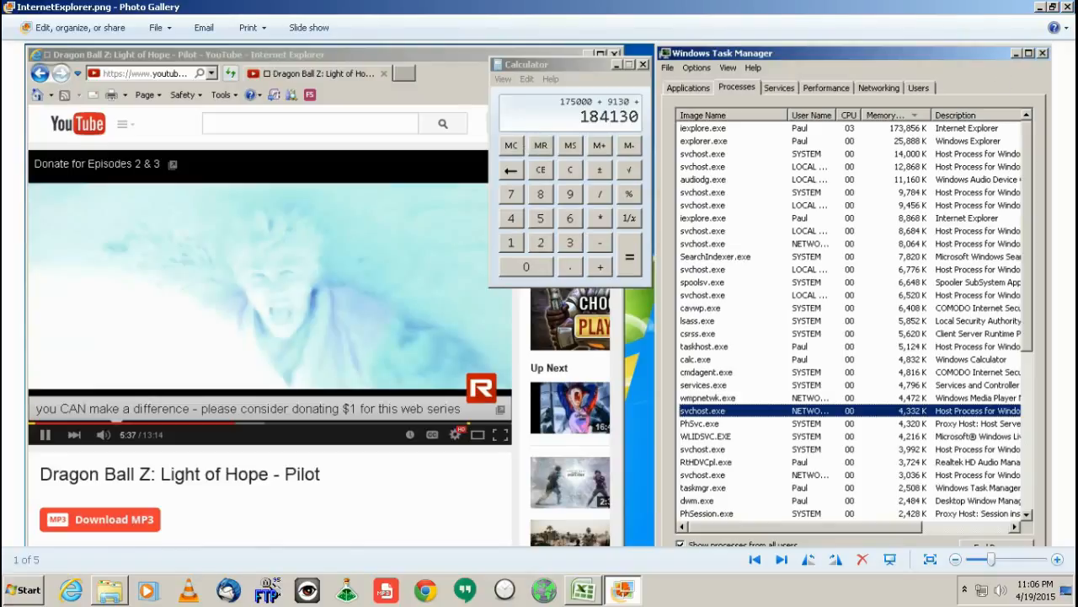
mouse_move(362, 183)
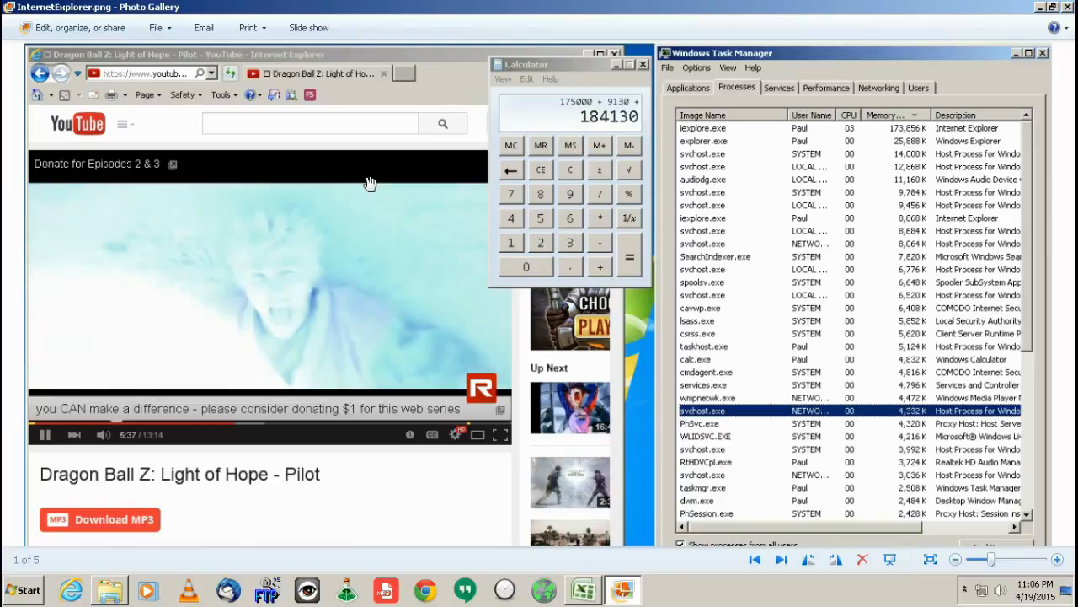
mouse_move(469, 195)
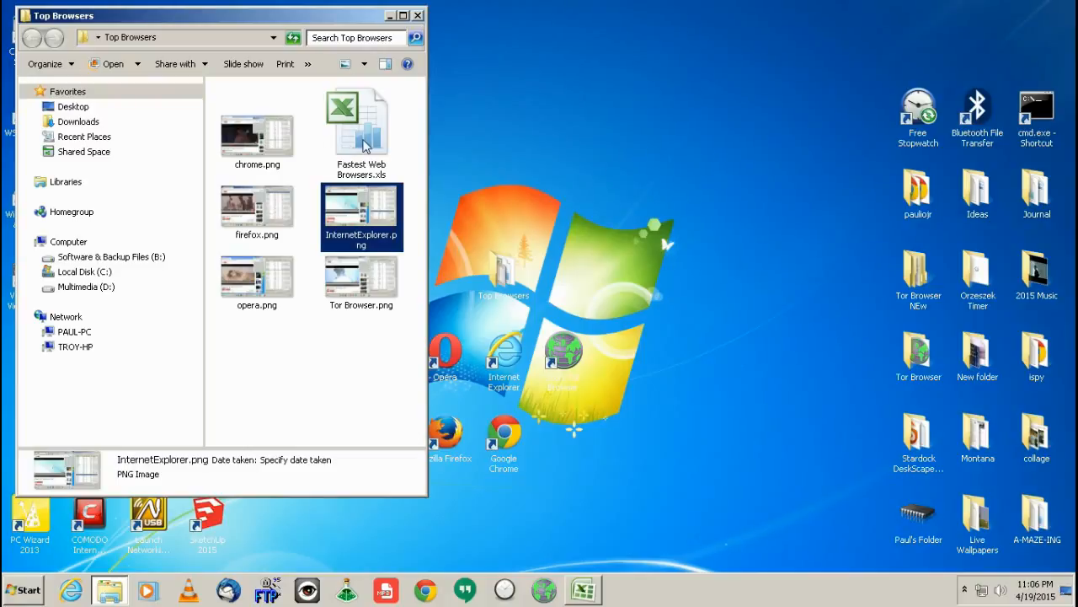
Reopen Fastest Web Browsers.xls and highlight the Google Chrome row.
double_click(361, 127)
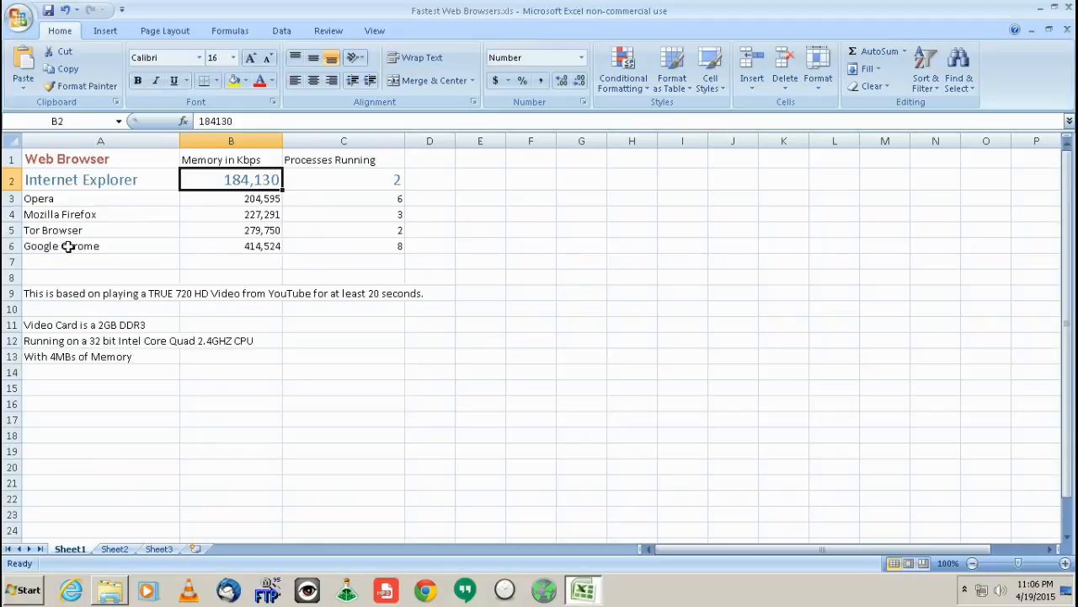
left_click(231, 246)
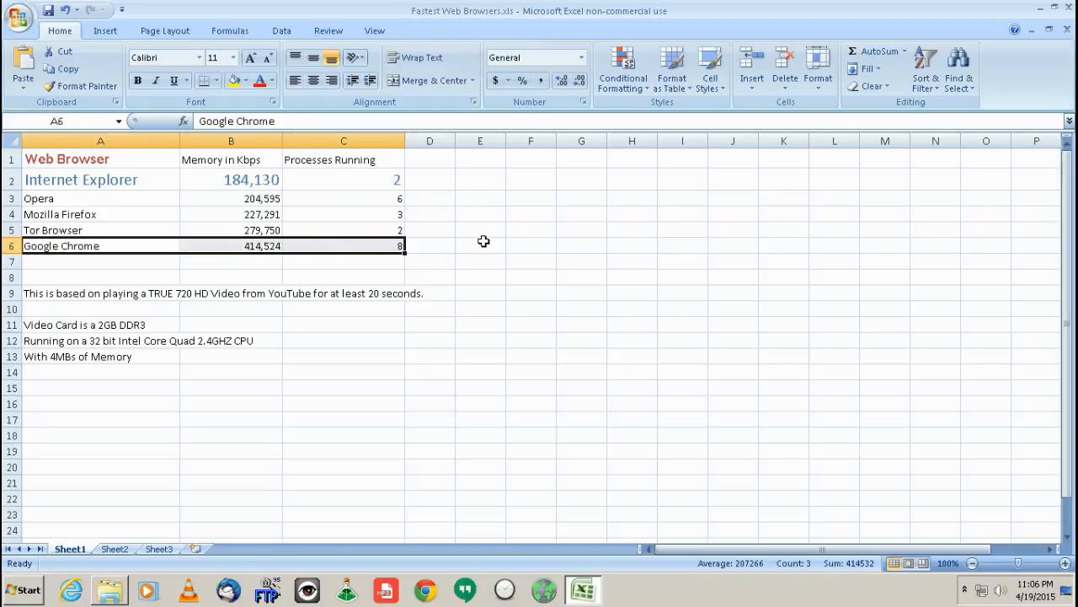
Minimize Excel and bring up chrome.png from the Top Browsers folder.
left_click(430, 261)
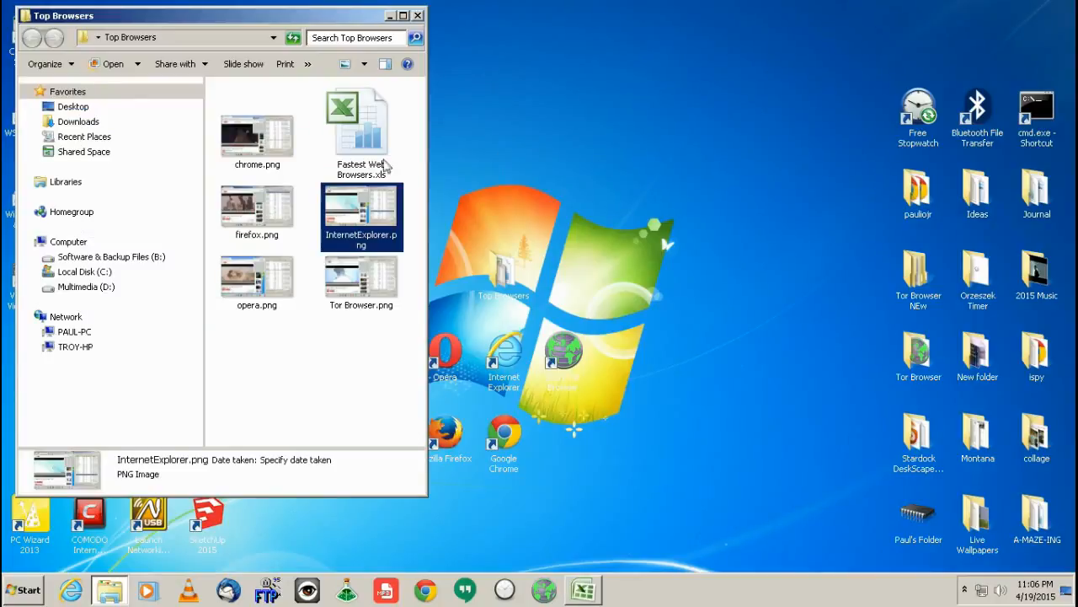
double_click(256, 135)
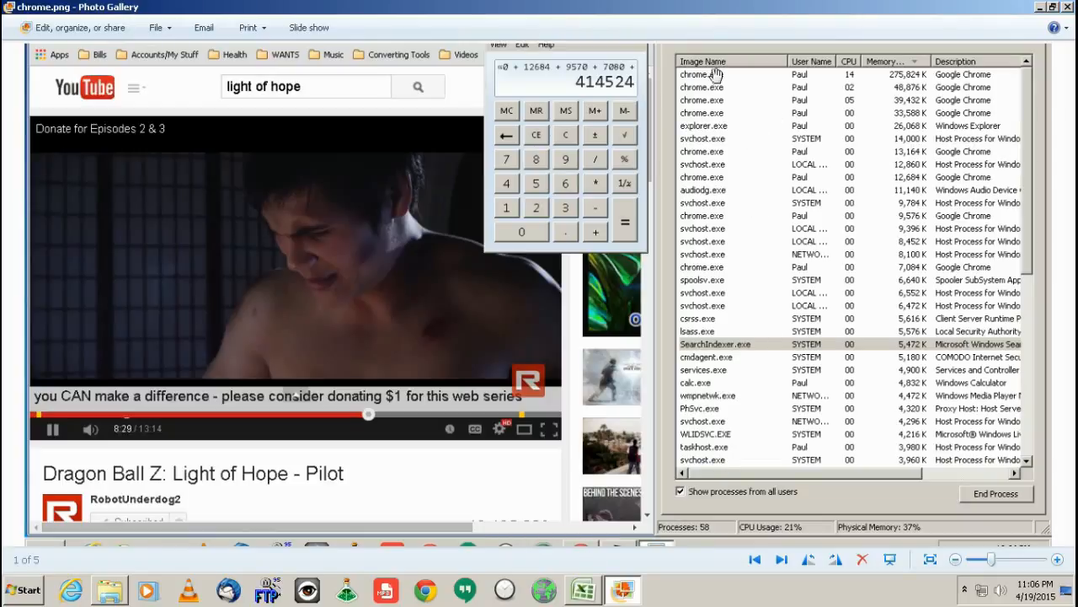
mouse_move(715, 201)
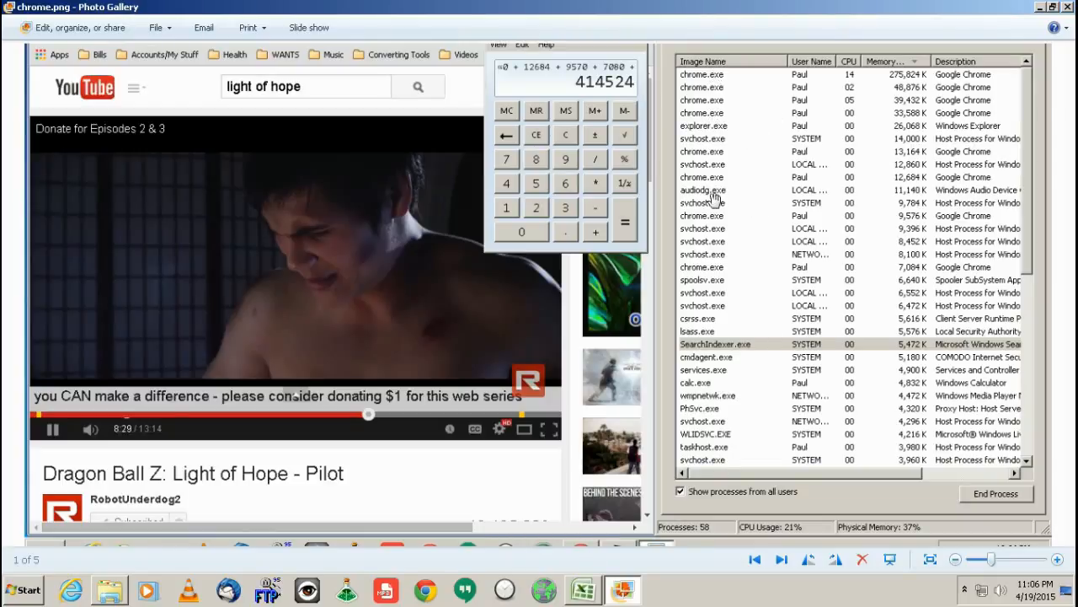
mouse_move(704, 132)
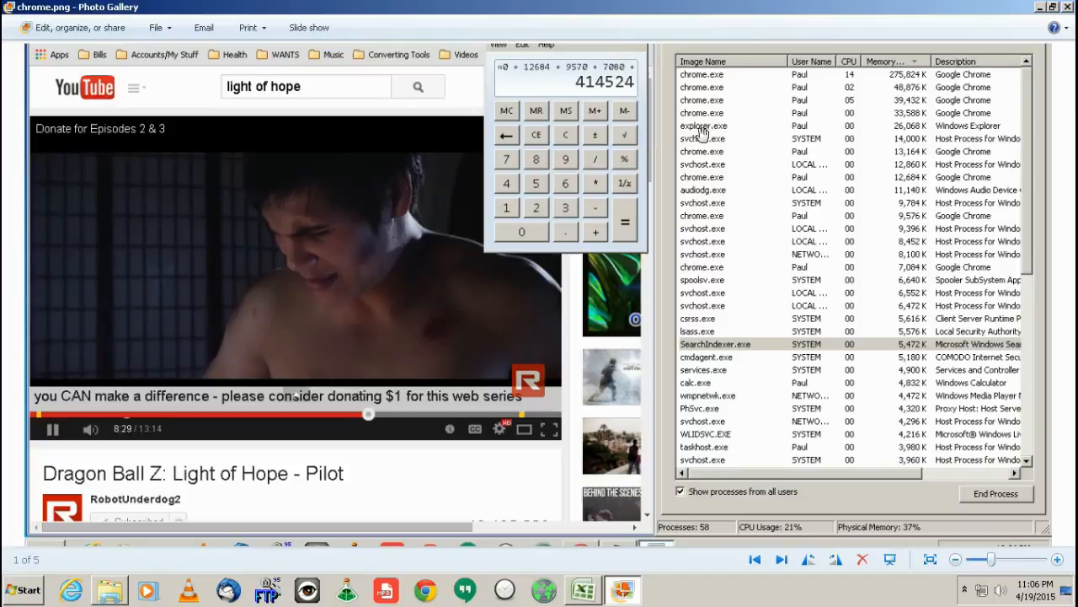
mouse_move(733, 165)
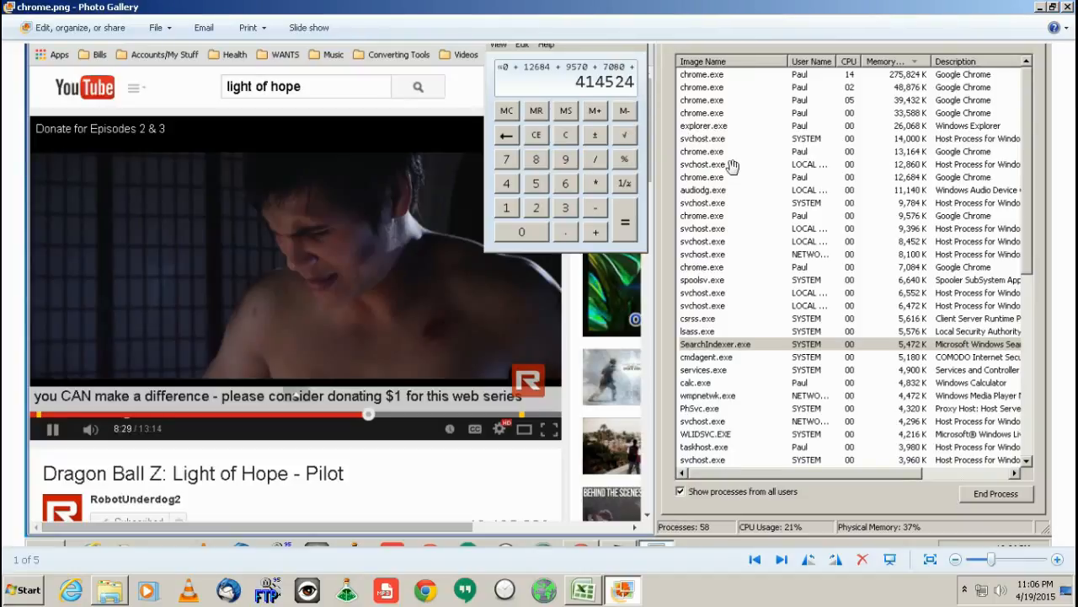
mouse_move(725, 239)
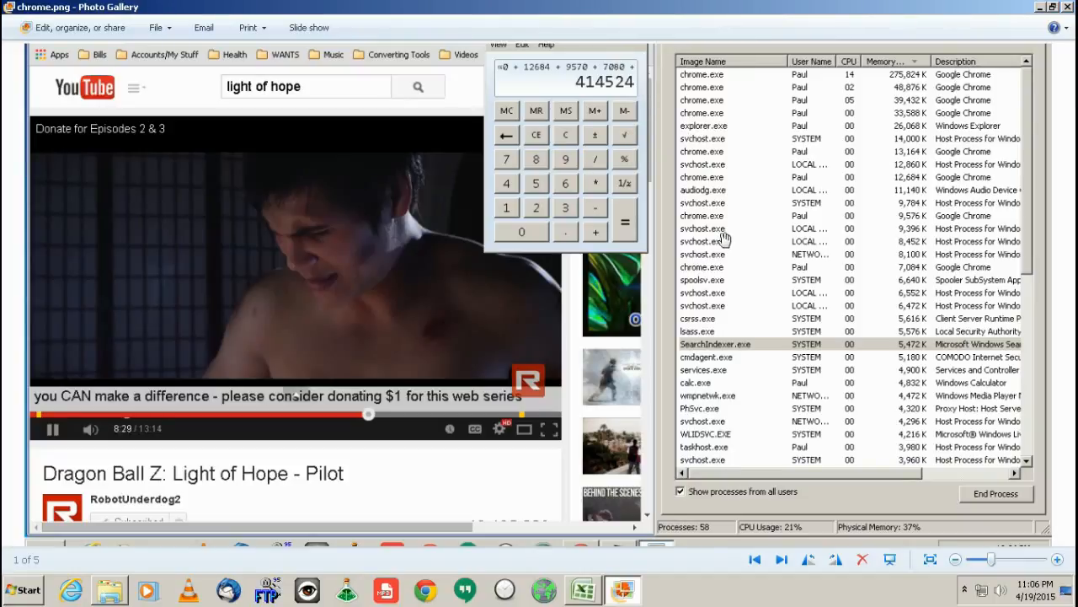
mouse_move(732, 155)
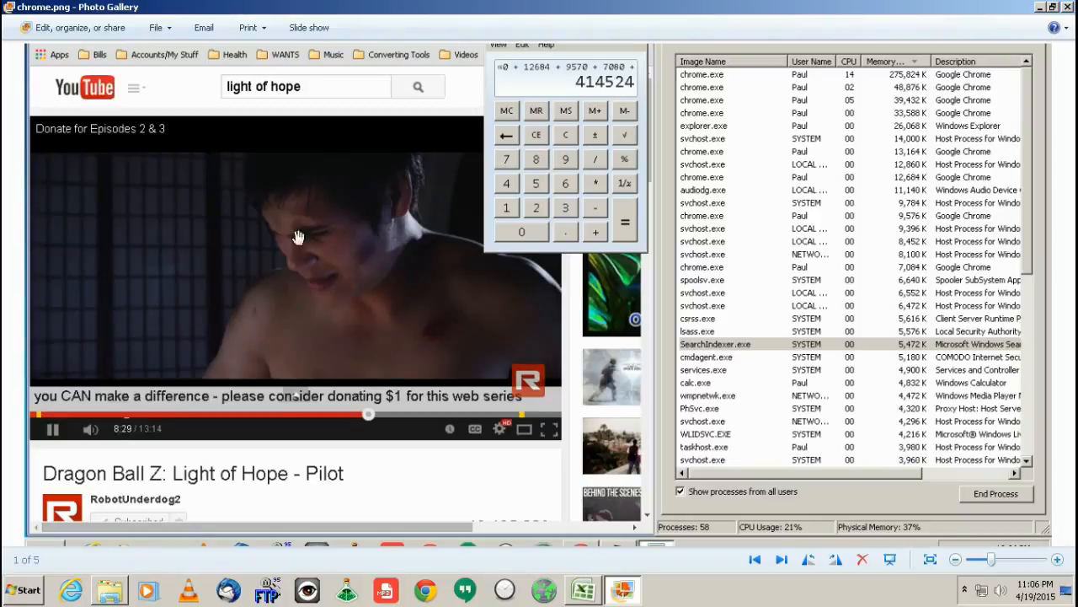
mouse_move(398, 260)
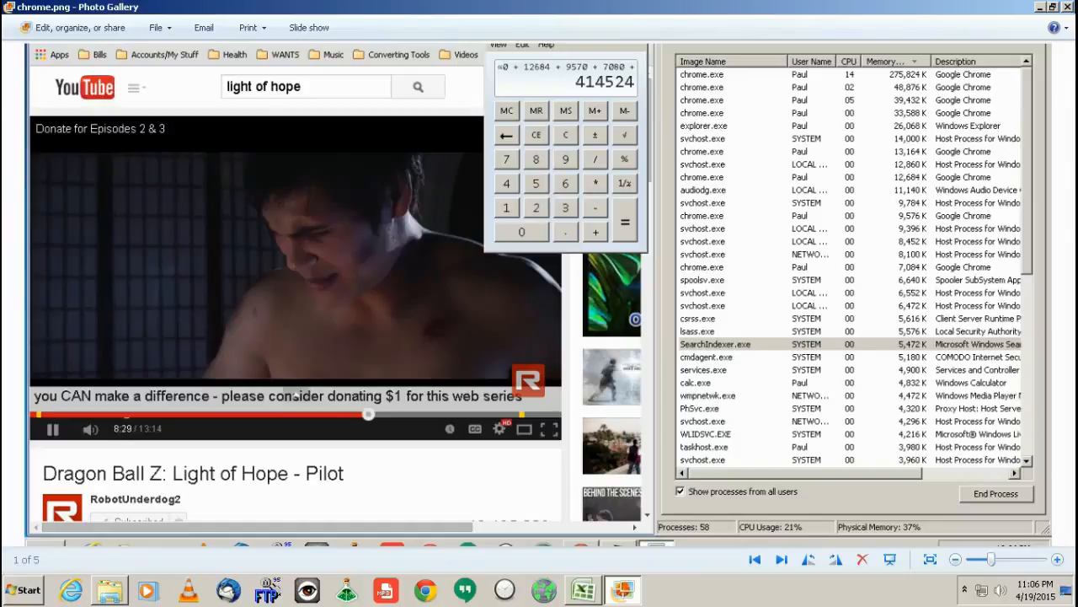
mouse_move(1062, 20)
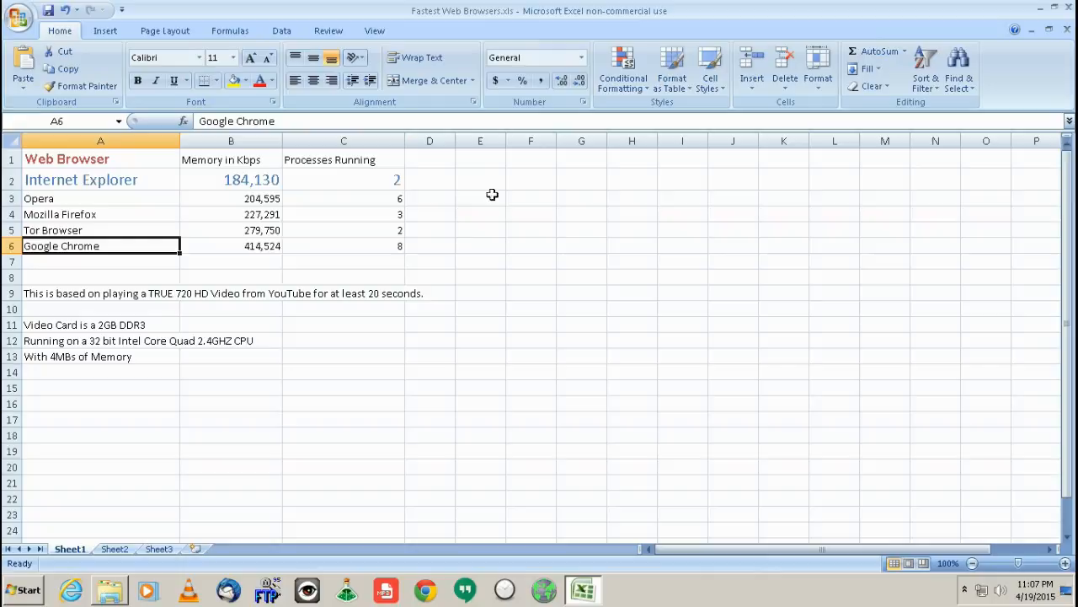
mouse_move(234, 185)
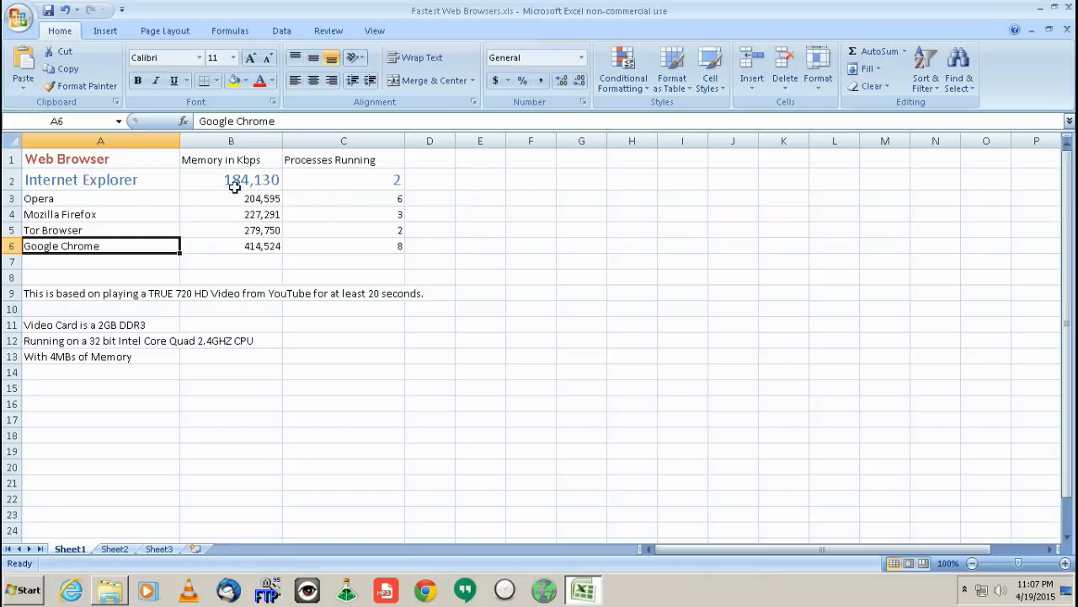
left_click(81, 179)
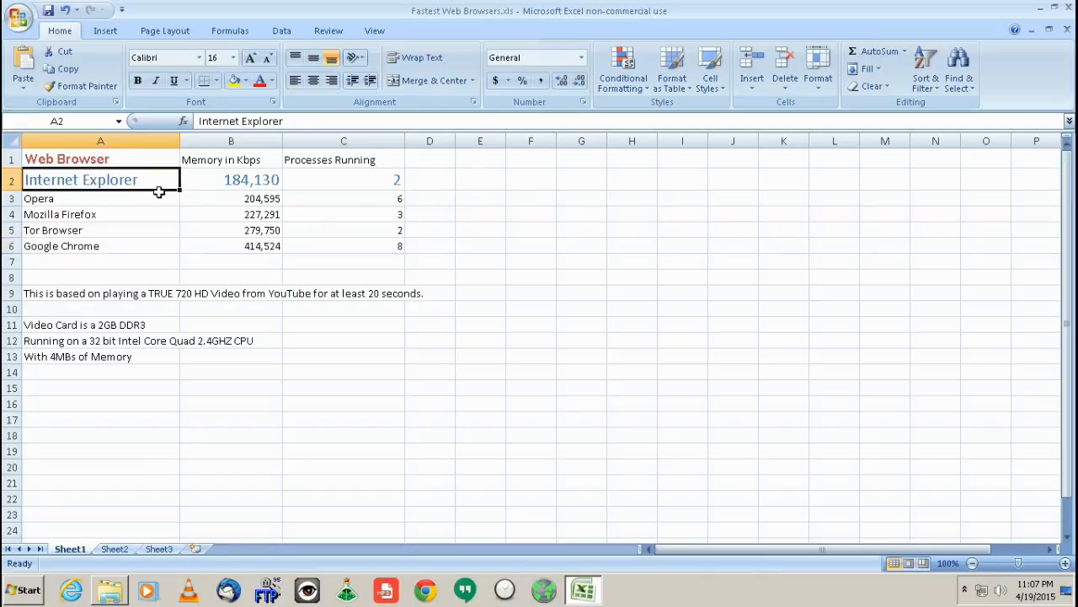
left_click(343, 199)
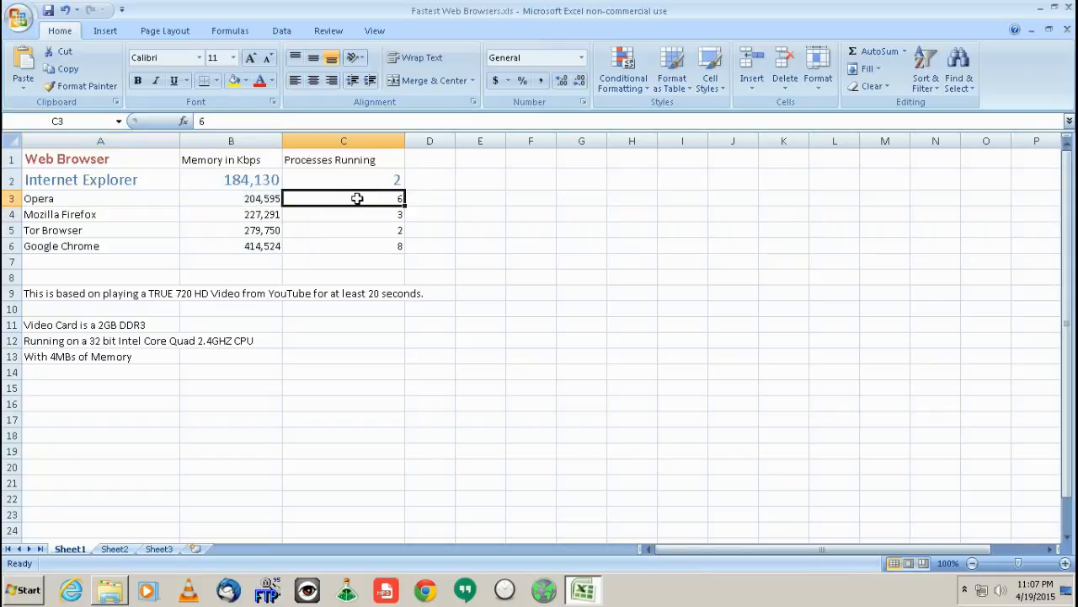
left_click_drag(357, 198, 132, 199)
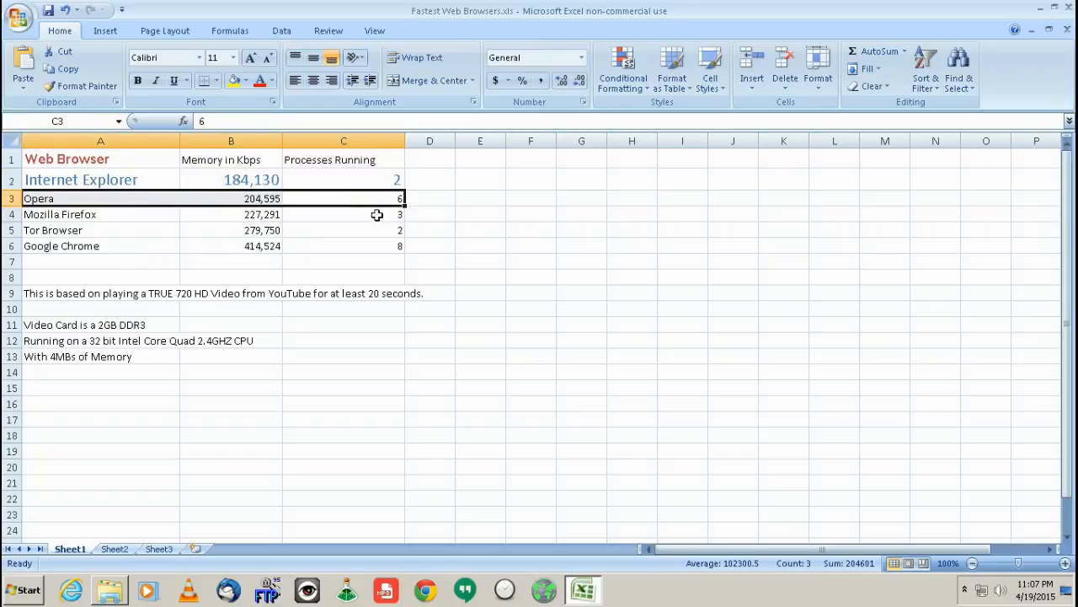
left_click(344, 214)
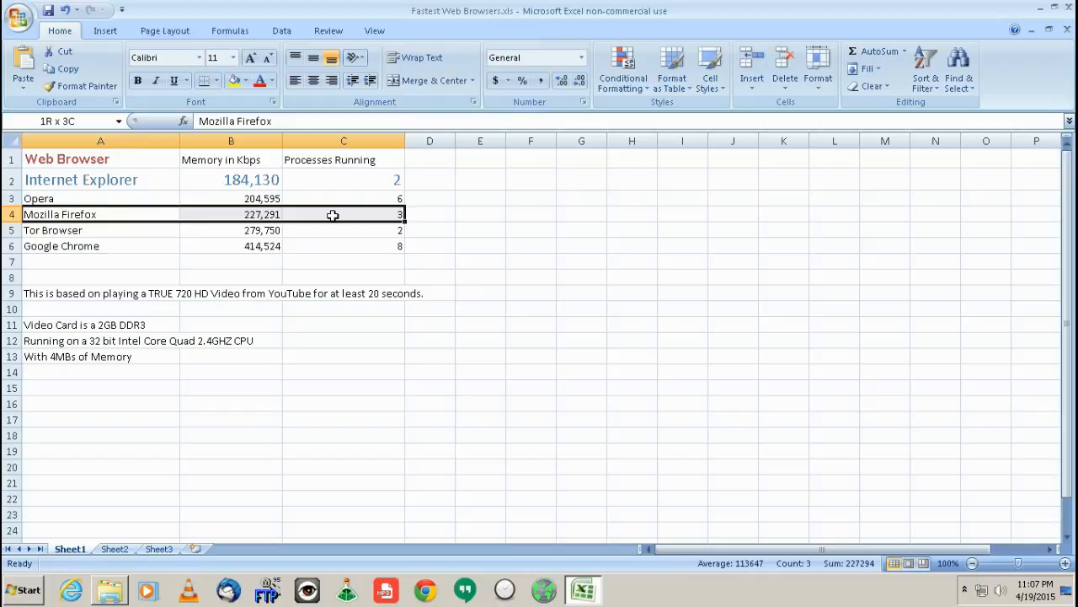
left_click(344, 214)
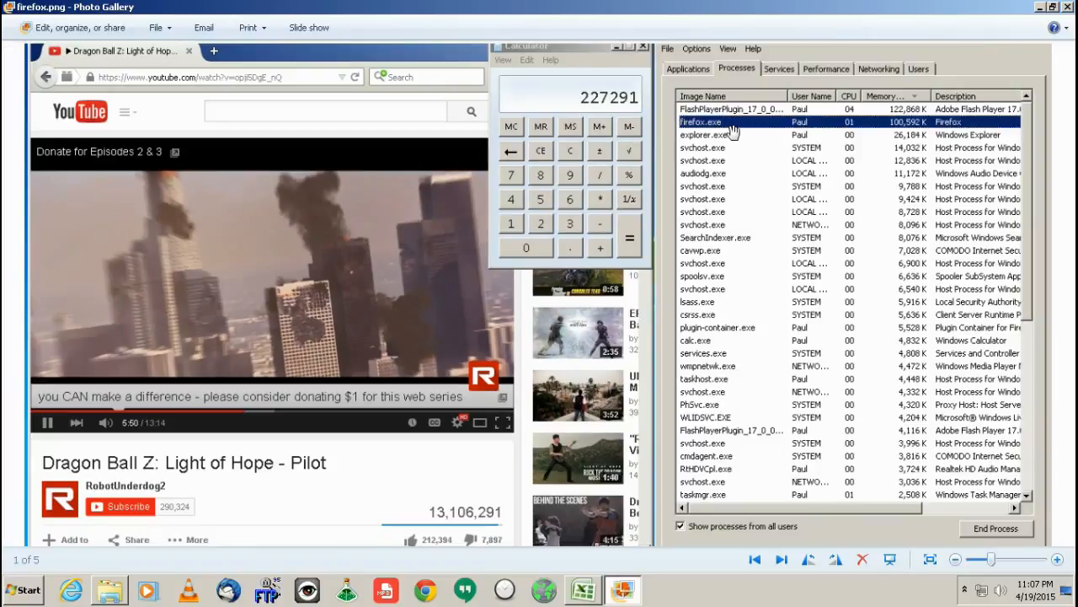
mouse_move(738, 152)
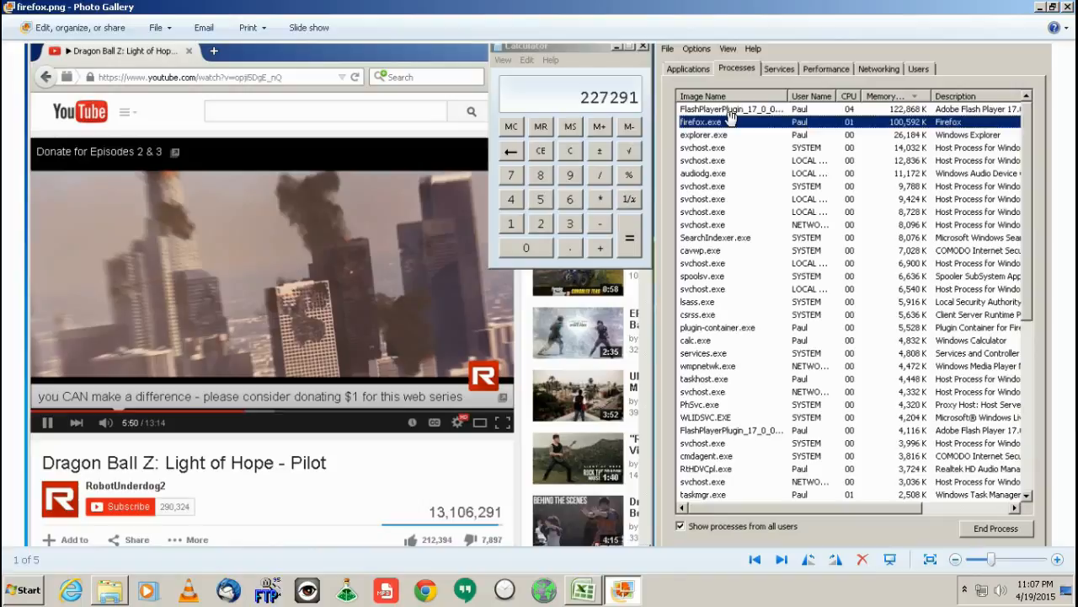
mouse_move(731, 165)
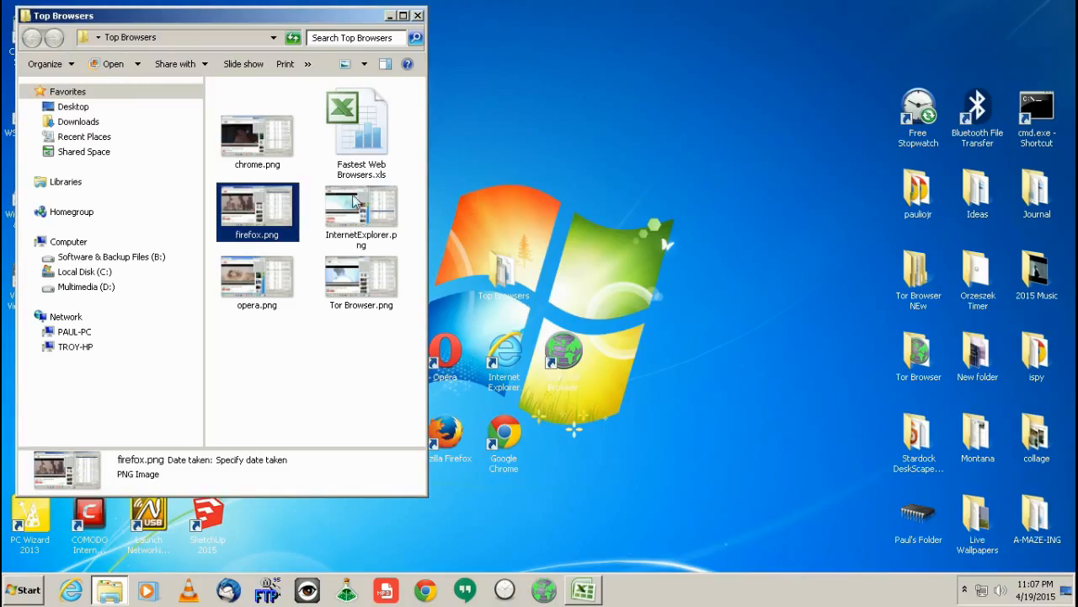
mouse_move(352, 280)
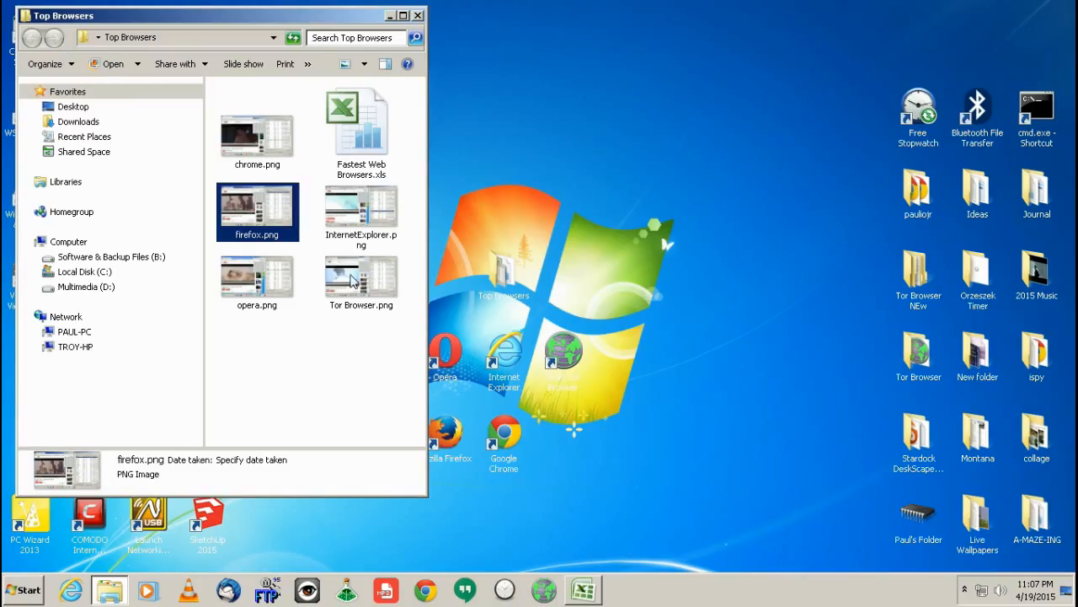
double_click(256, 273)
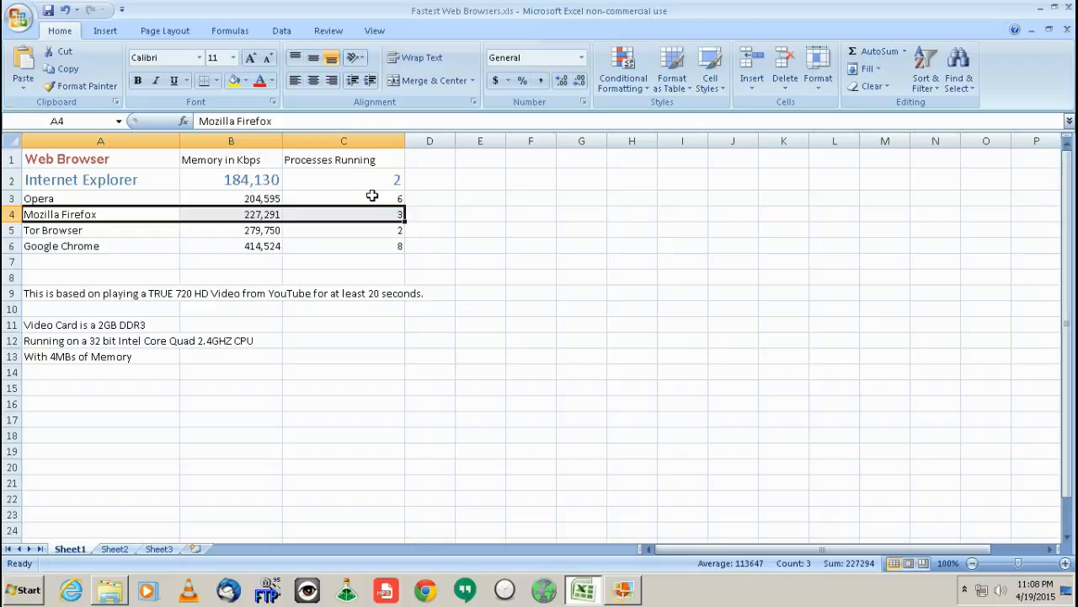
Check Mozilla Firefox's process count, then bring up Tor Browser.png from the folder.
left_click(344, 214)
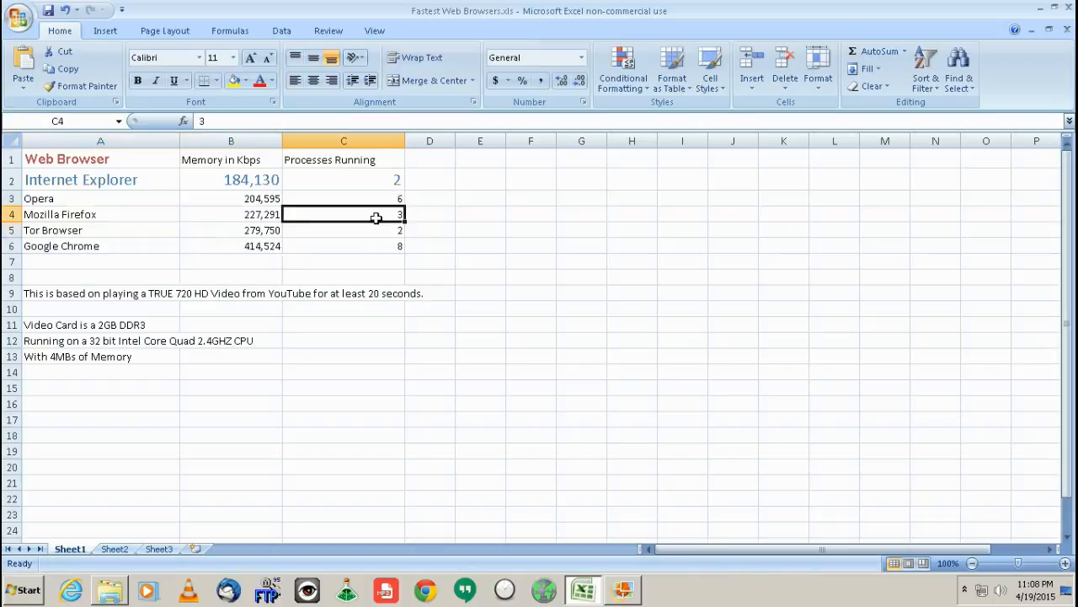
mouse_move(378, 229)
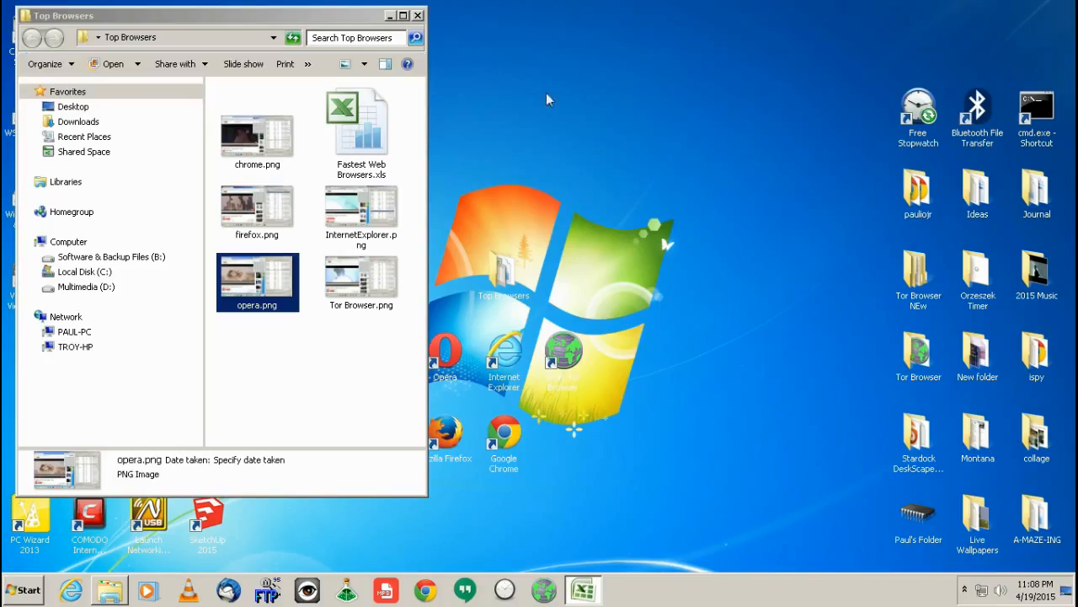
mouse_move(386, 320)
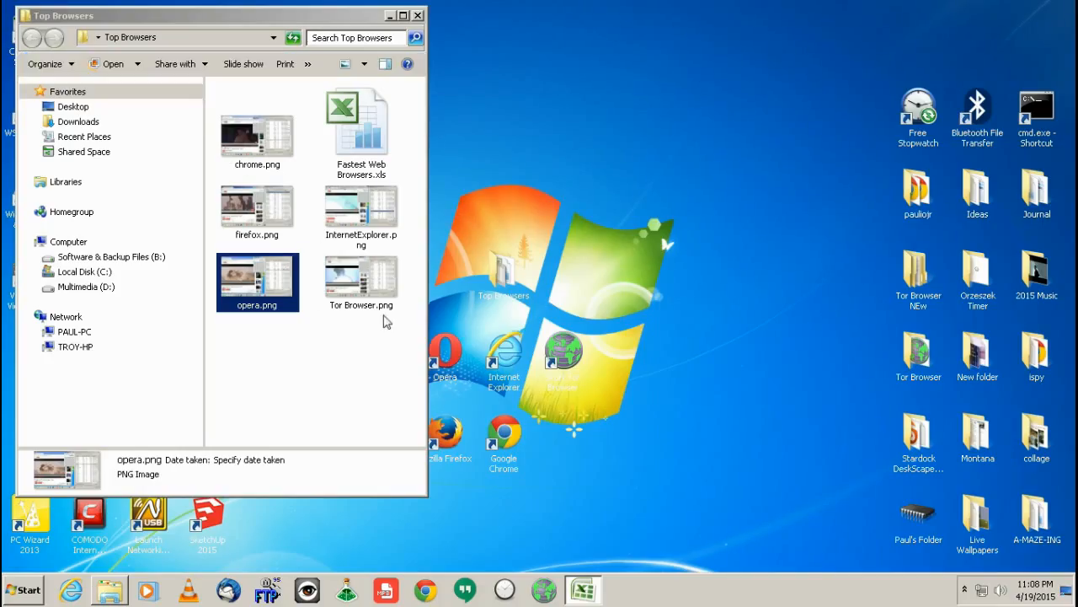
left_click(361, 206)
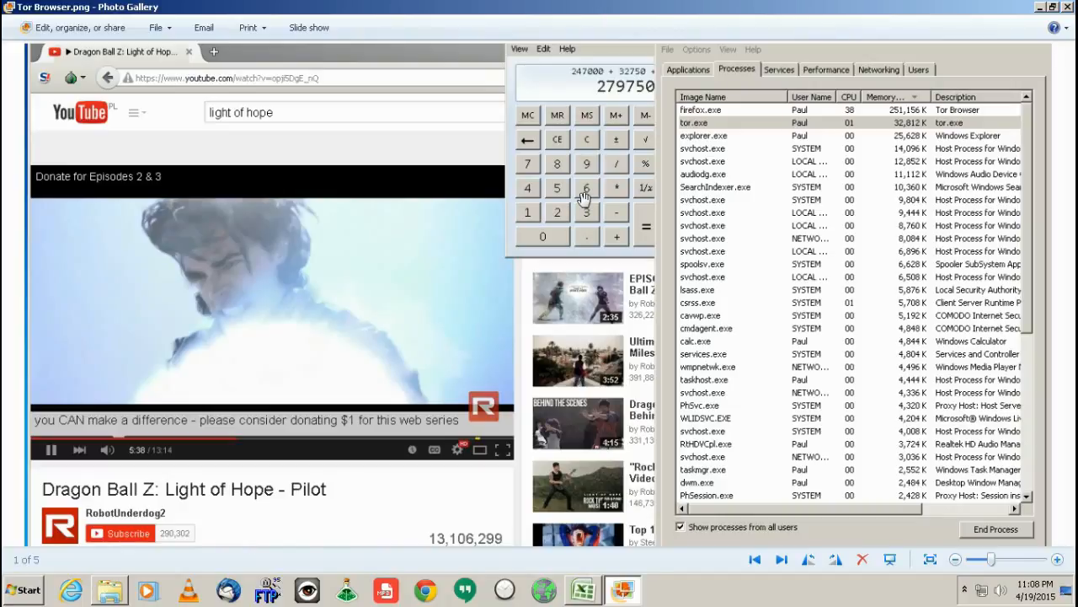
mouse_move(455, 455)
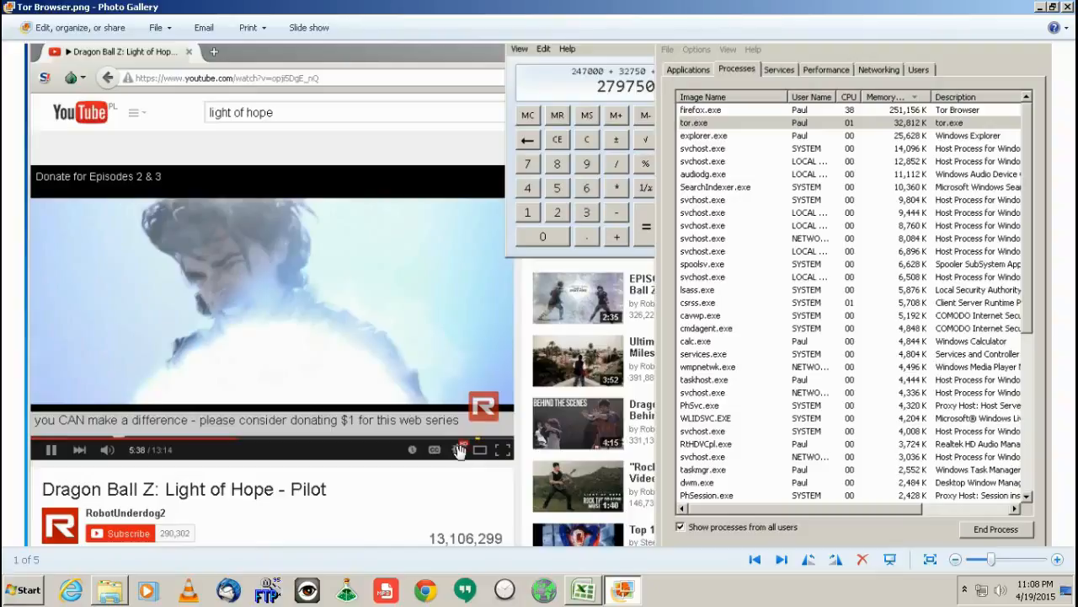
mouse_move(455, 471)
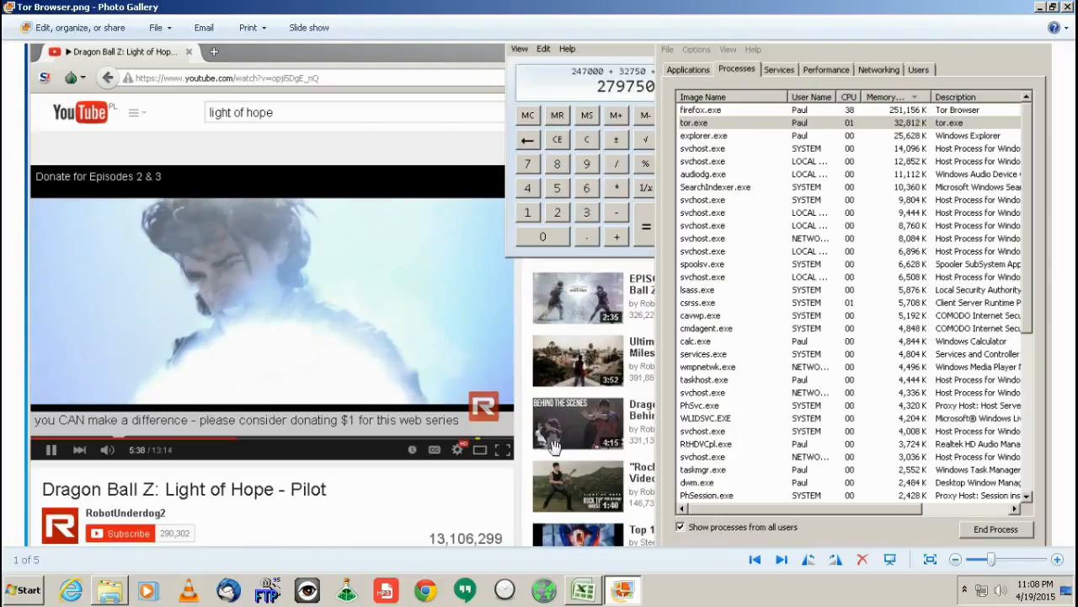
mouse_move(573, 280)
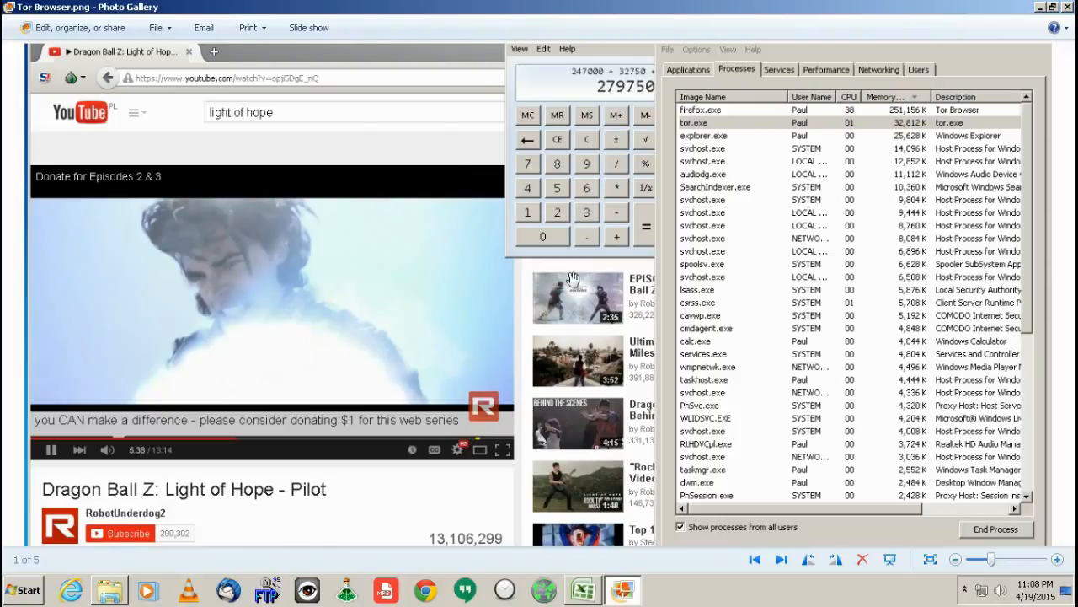
mouse_move(453, 360)
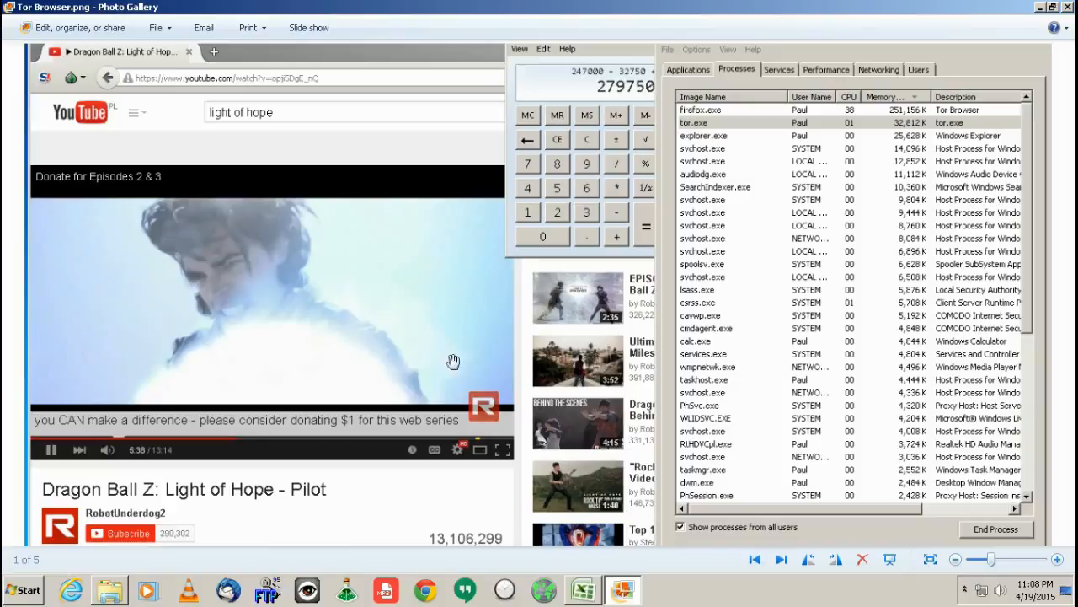
mouse_move(461, 421)
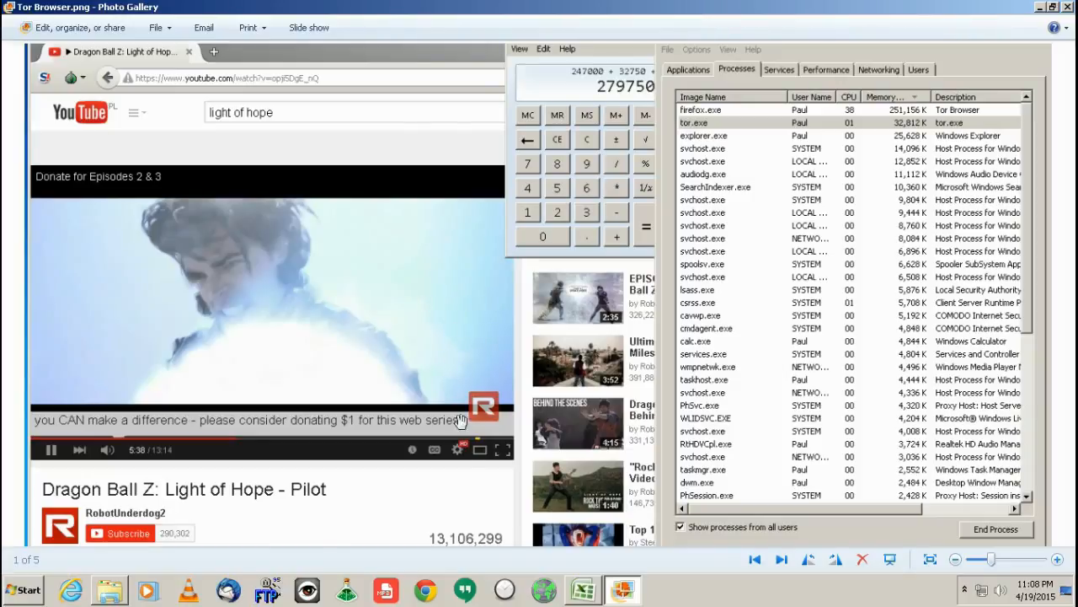
mouse_move(620, 217)
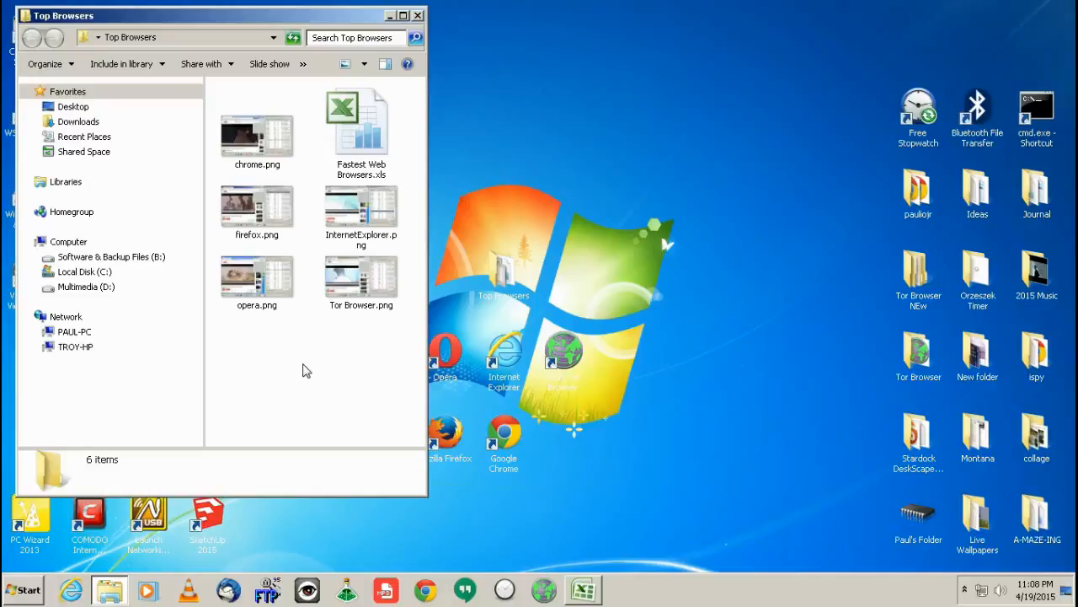
Switch back to the Fastest Web Browsers.xls window with Tor Browser's count selected.
double_click(361, 115)
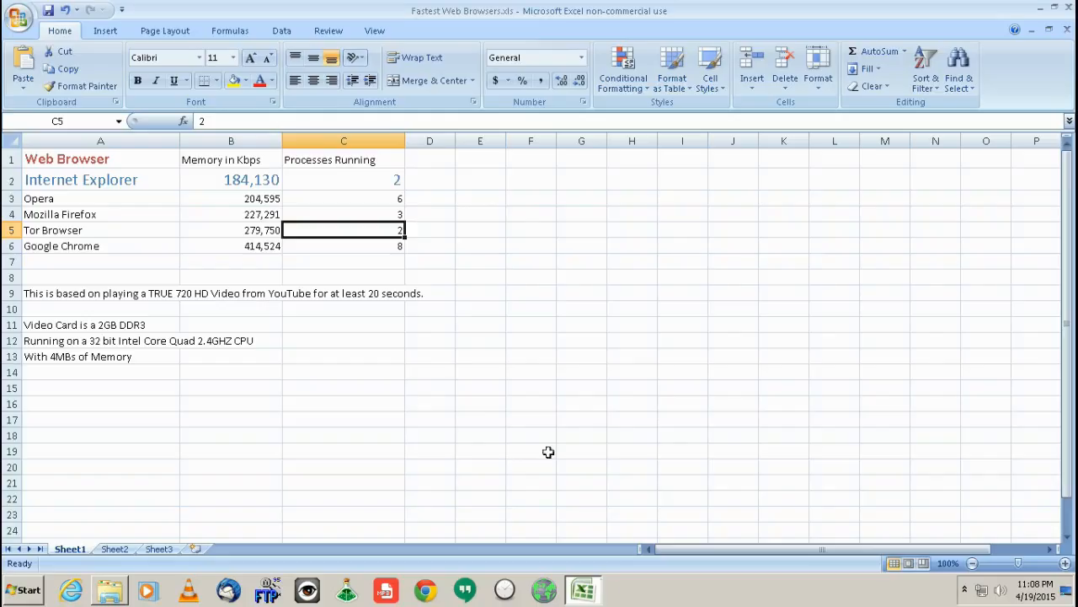
left_click(481, 403)
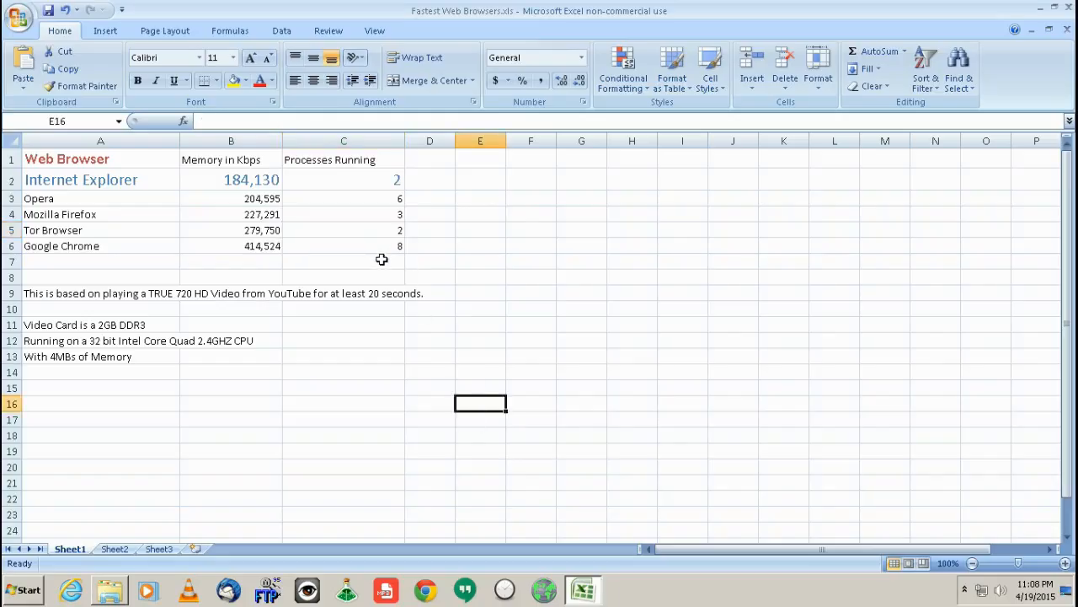
mouse_move(380, 266)
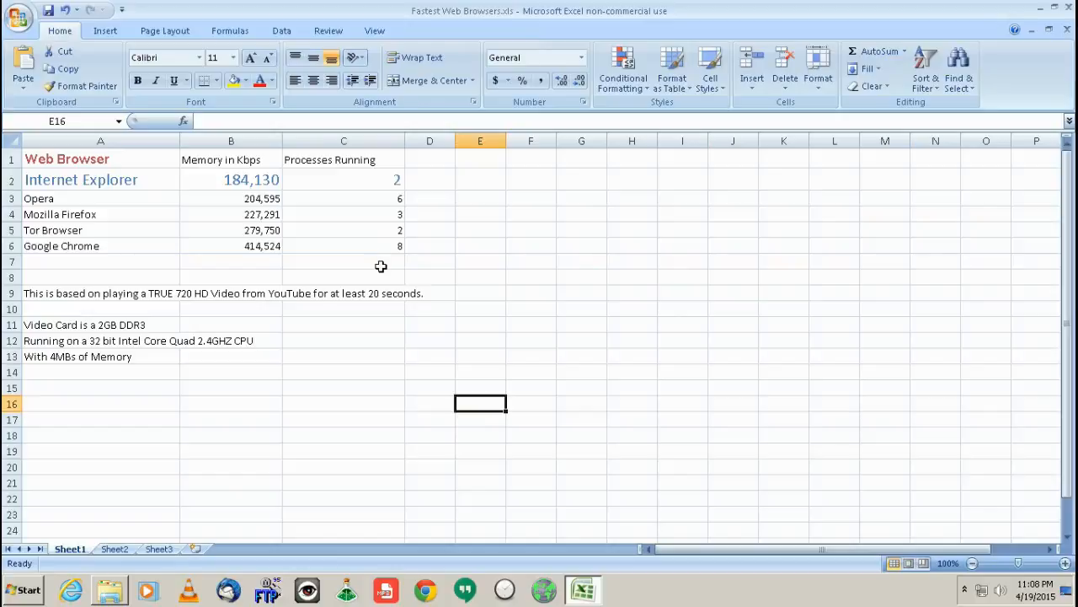
mouse_move(305, 209)
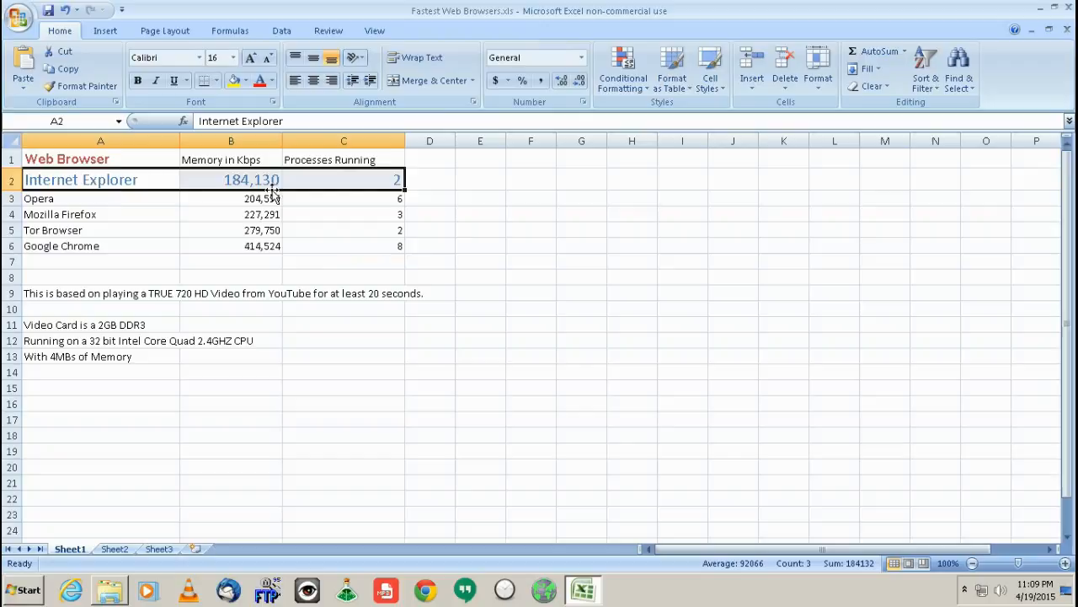
left_click(39, 199)
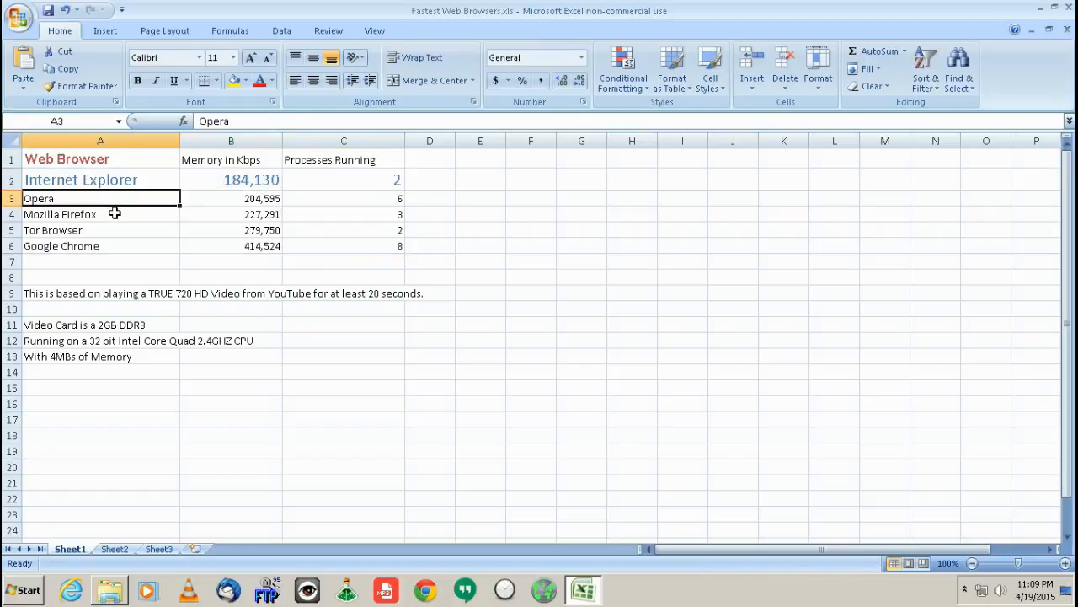
left_click(101, 229)
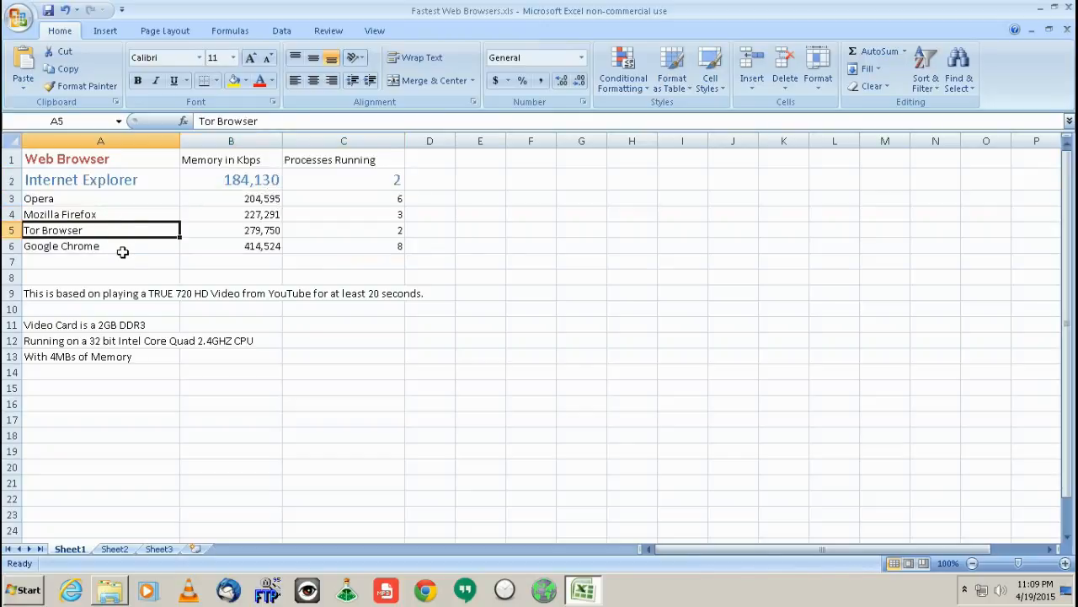
left_click(101, 246)
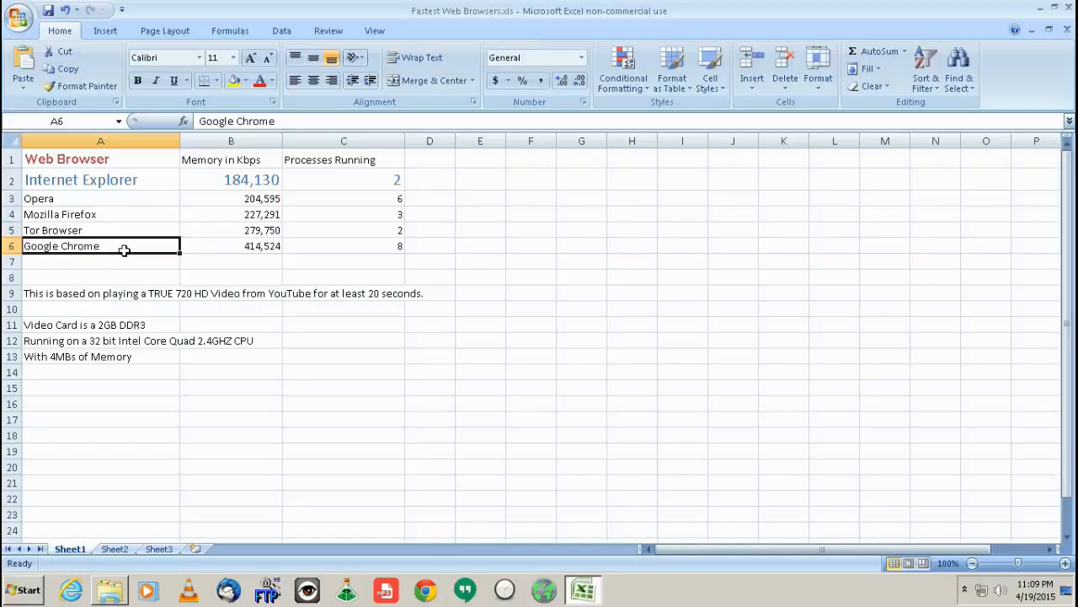
mouse_move(374, 205)
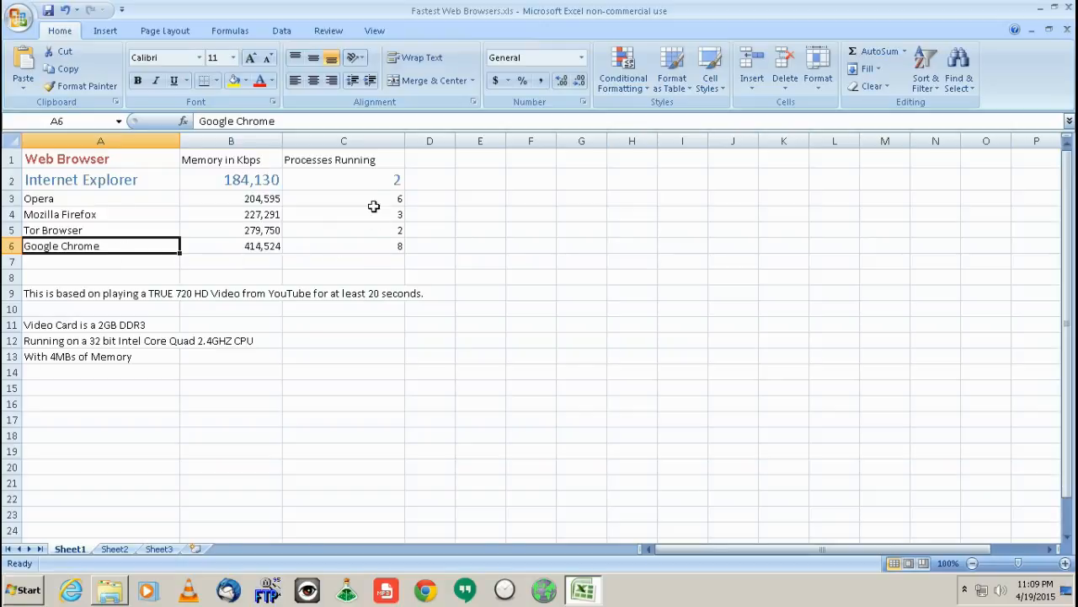
mouse_move(121, 182)
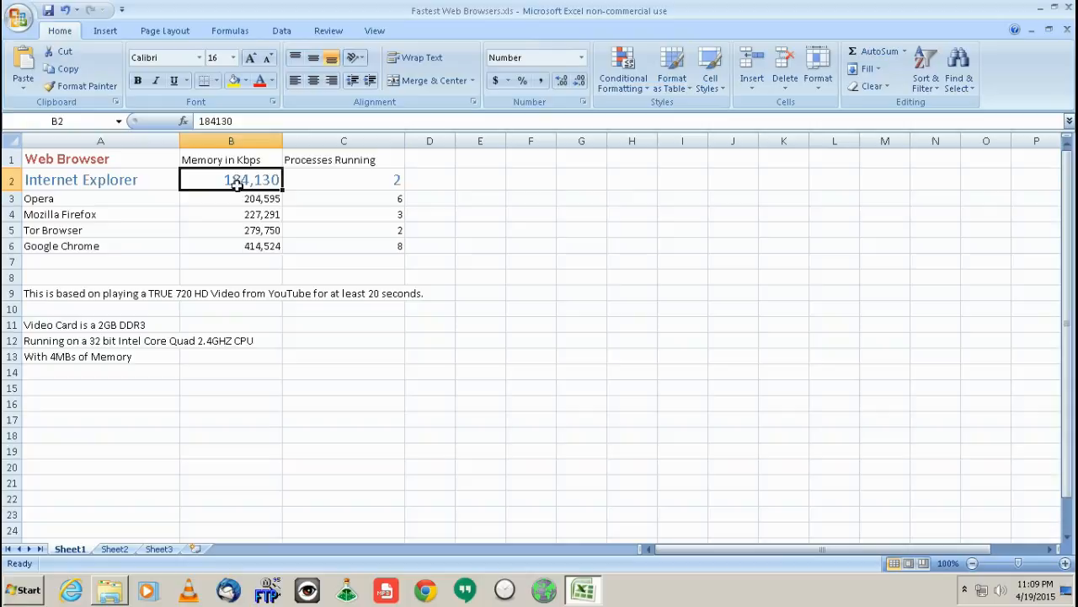
left_click(344, 214)
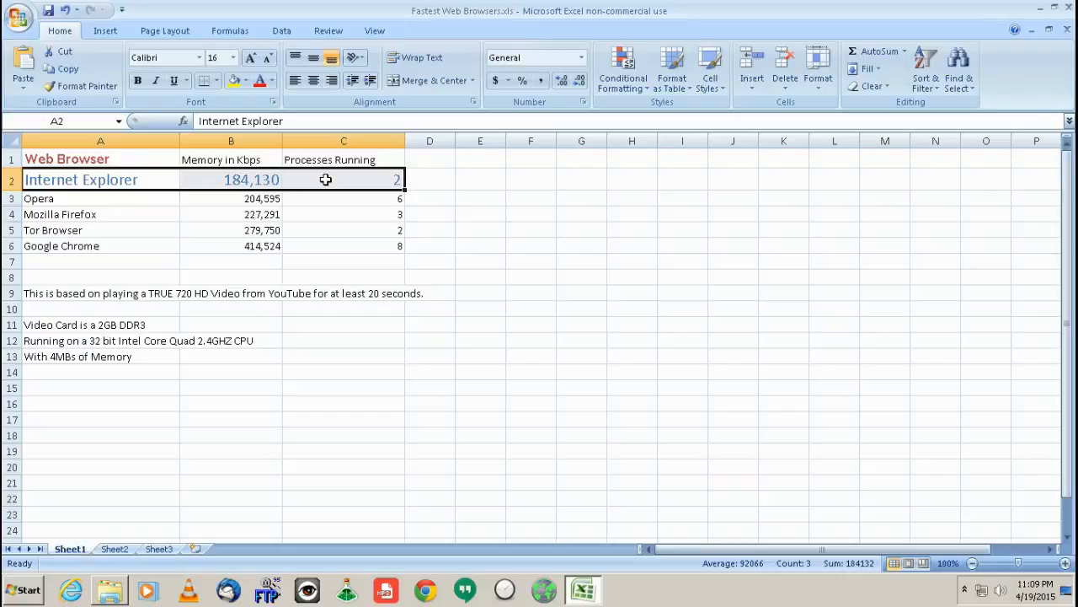
mouse_move(223, 246)
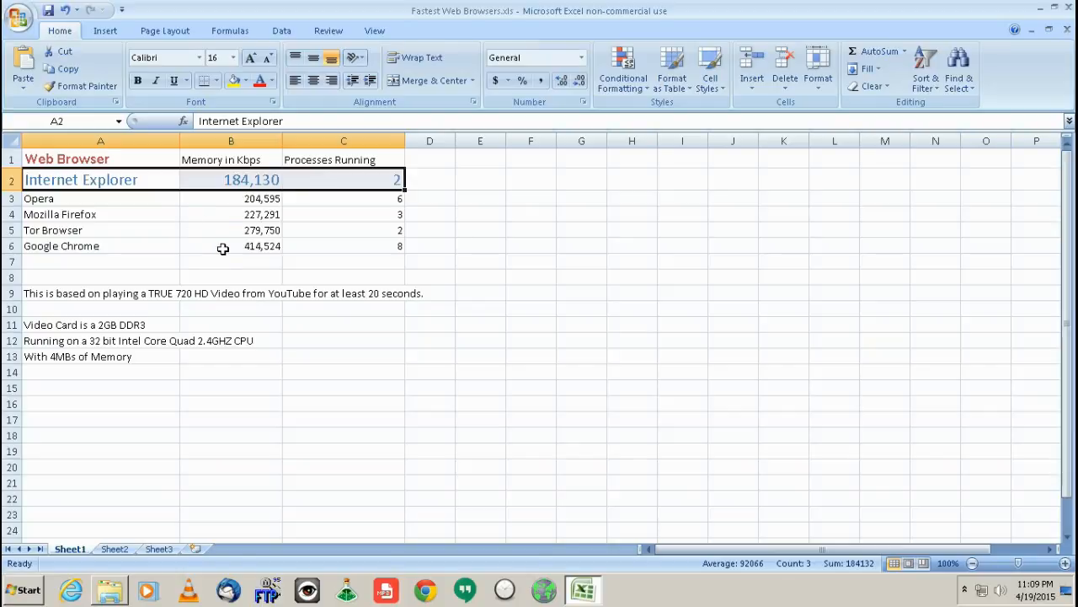
left_click(231, 246)
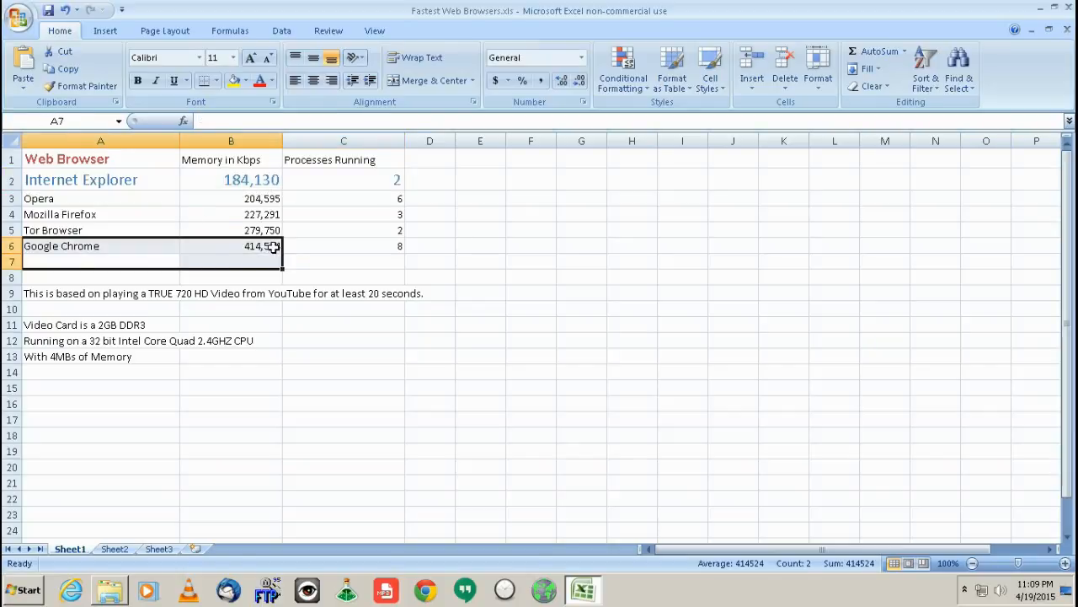
left_click(102, 246)
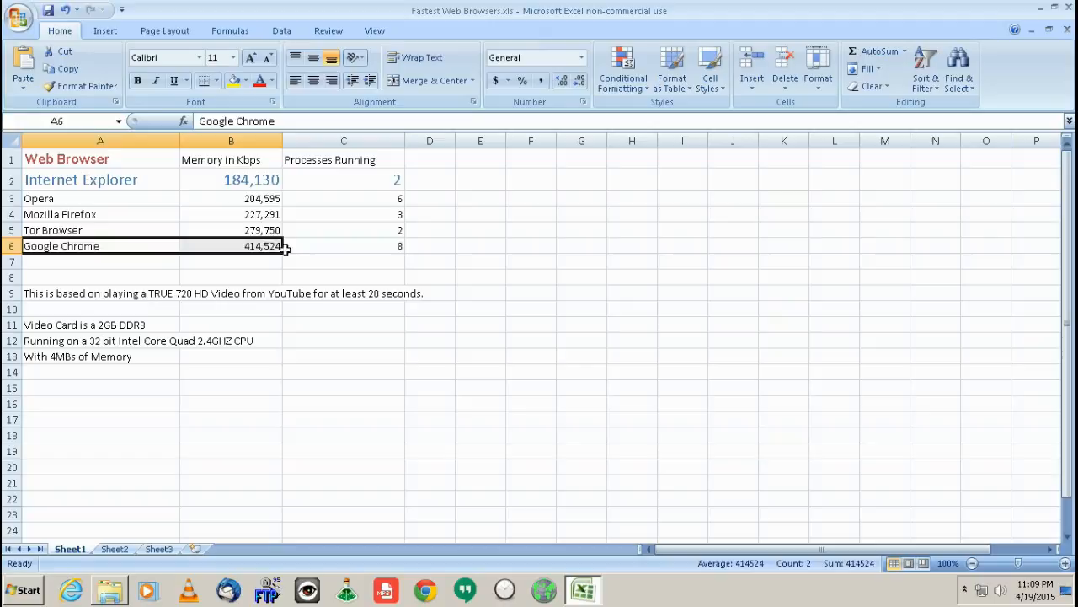
left_click(344, 246)
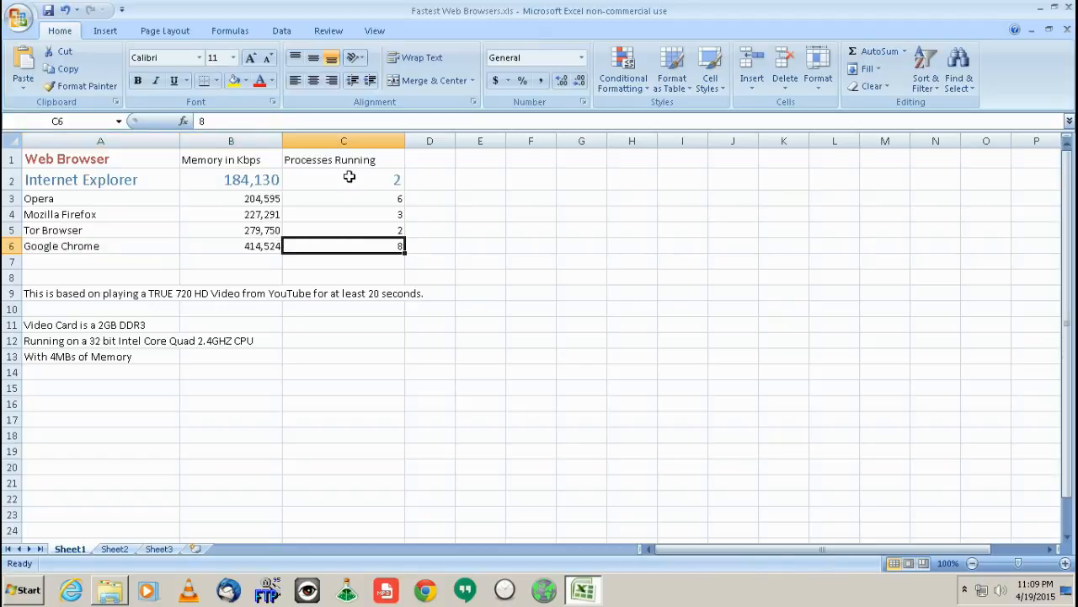
left_click(101, 179)
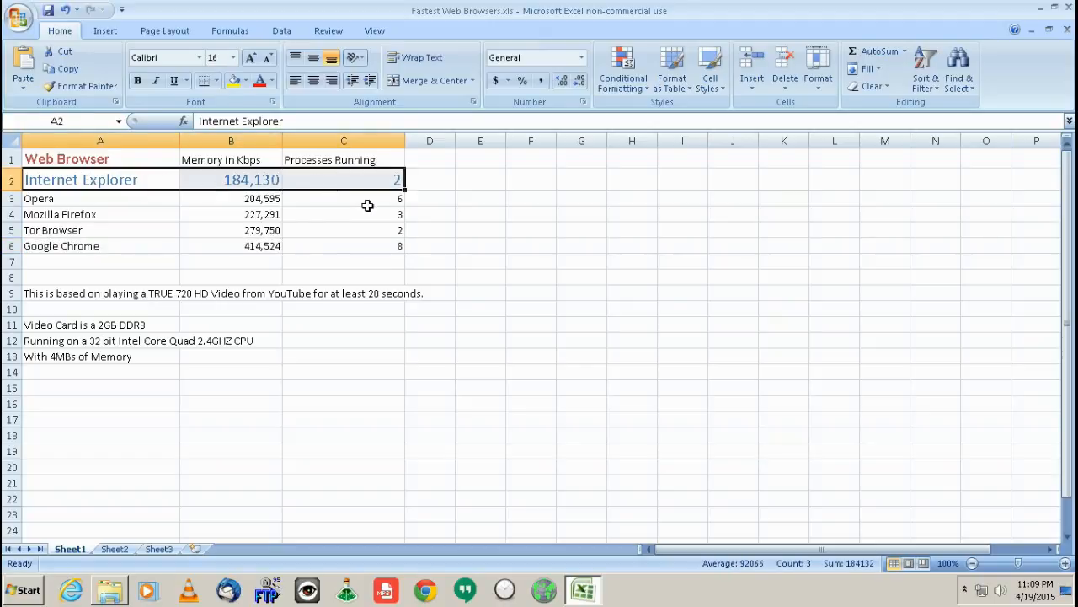
mouse_move(211, 173)
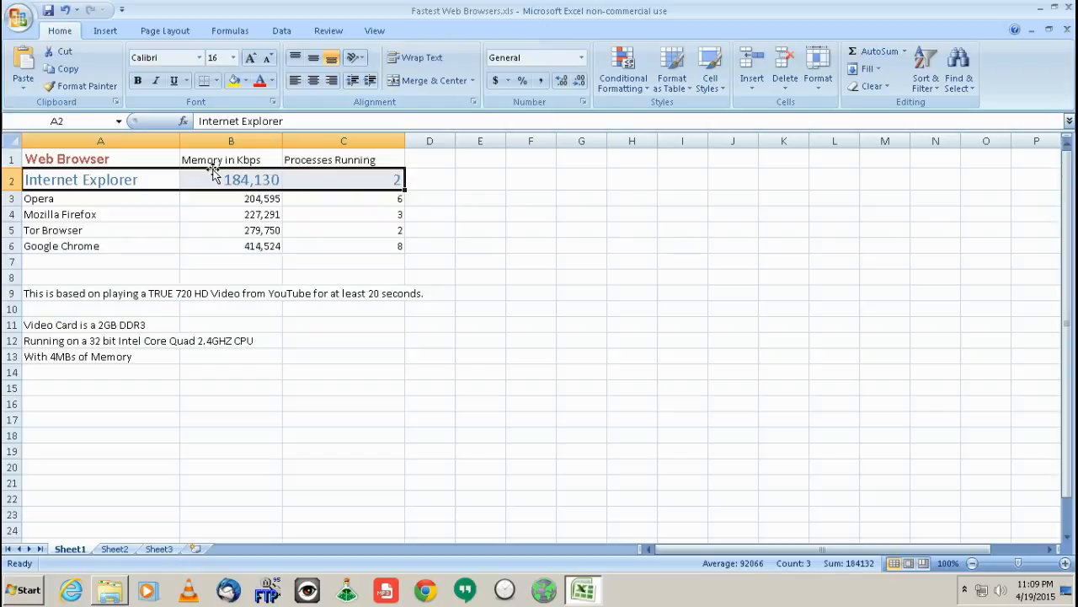
mouse_move(160, 217)
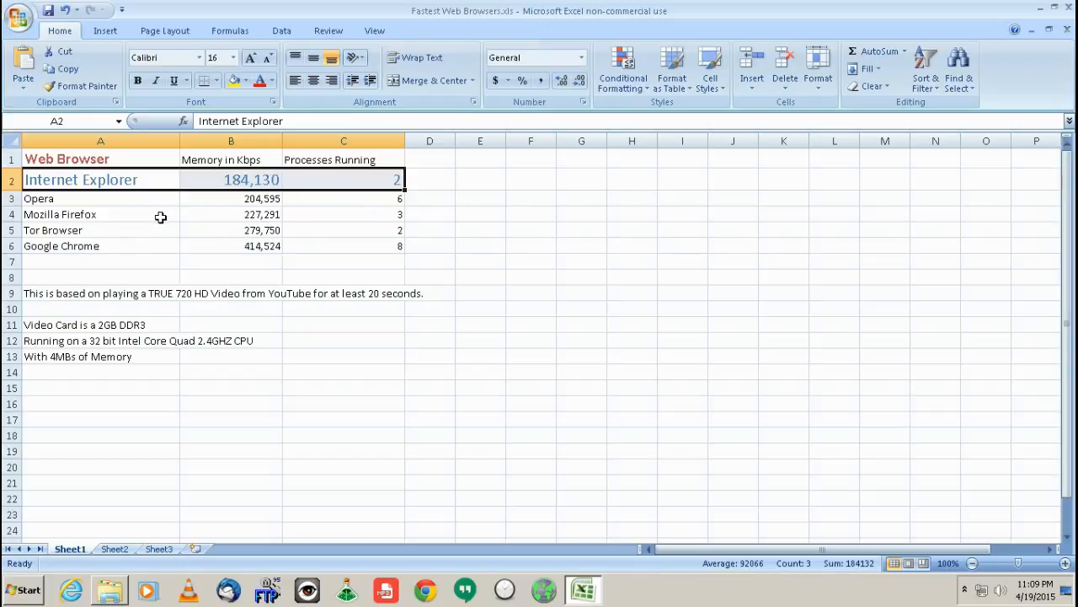
mouse_move(91, 329)
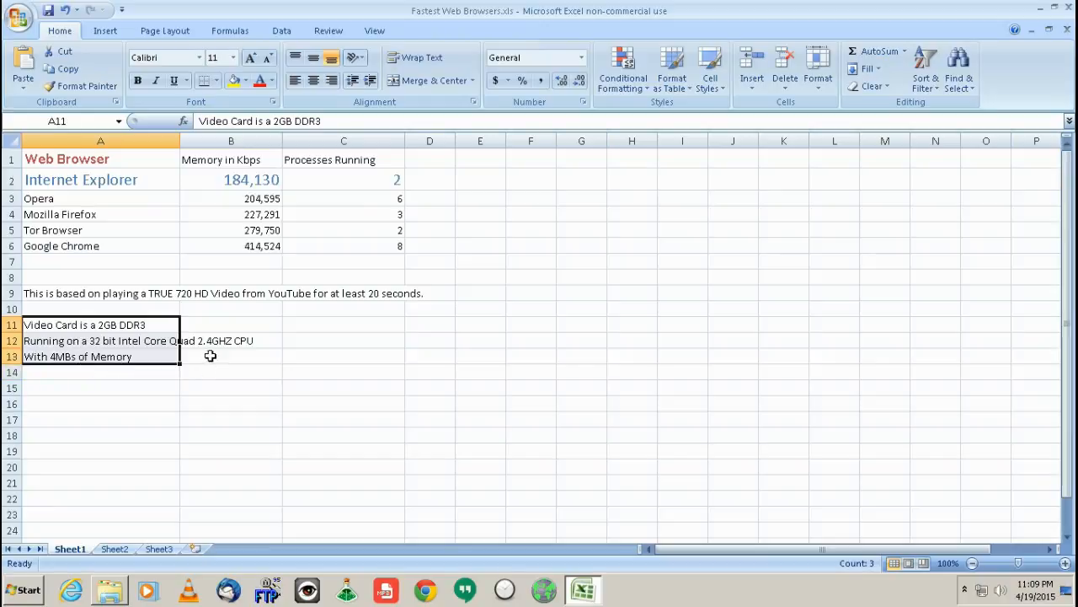
left_click(230, 323)
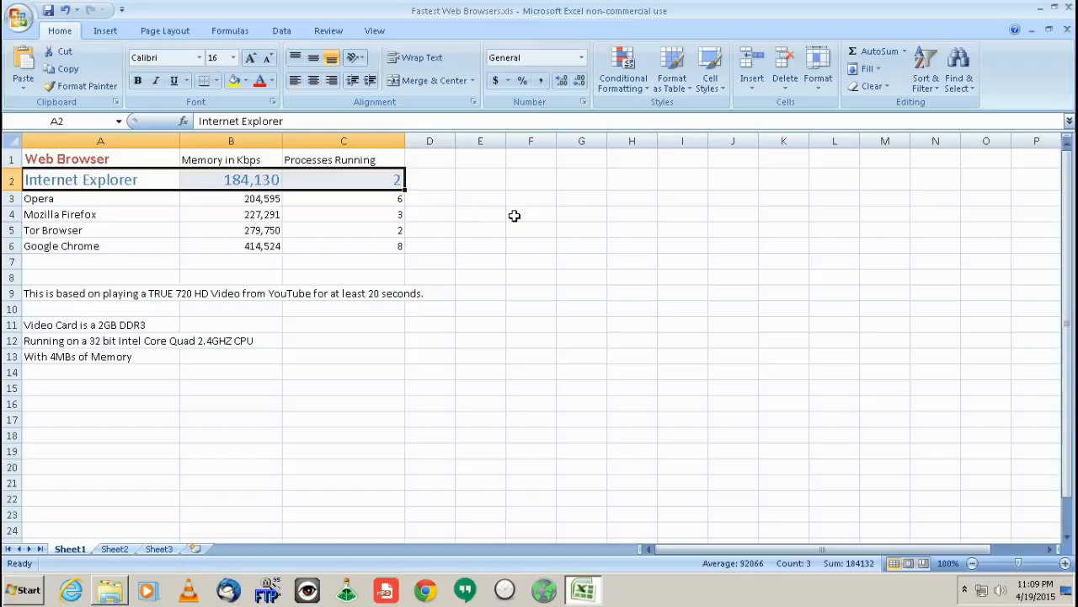
left_click(529, 214)
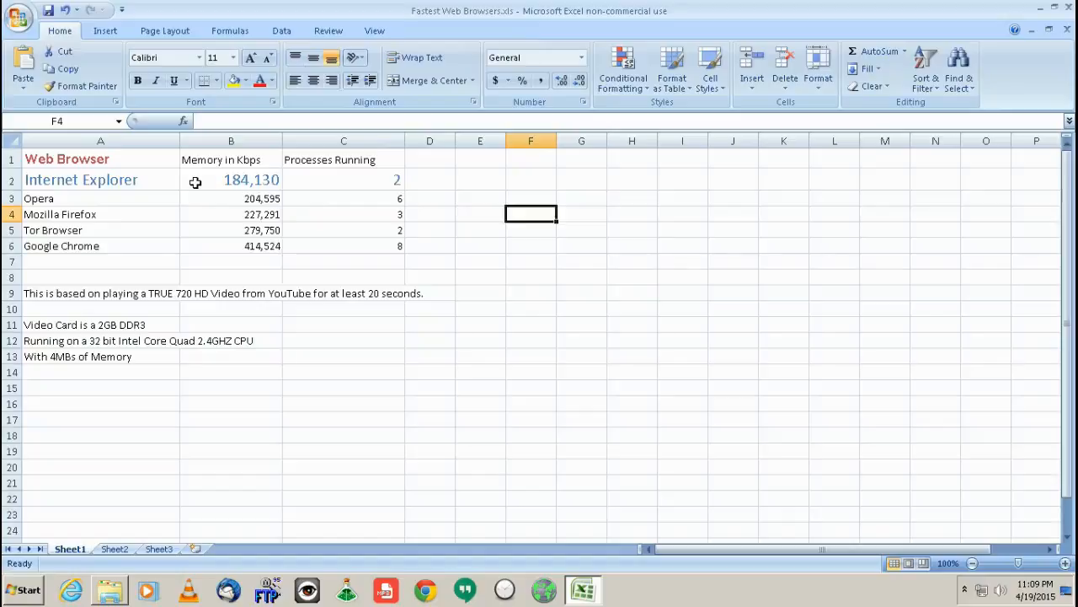
mouse_move(311, 213)
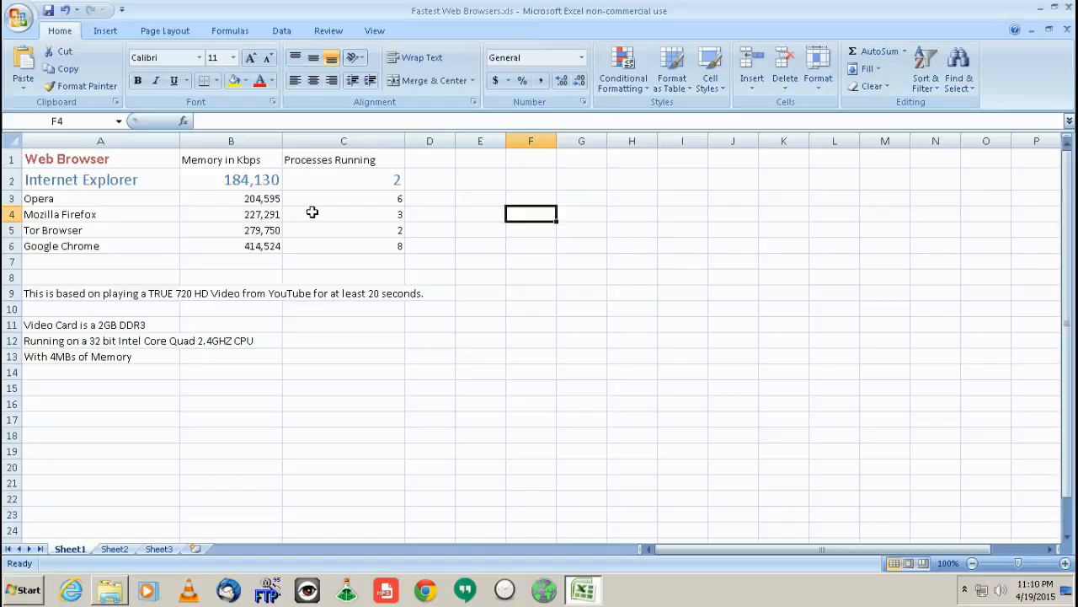
mouse_move(232, 179)
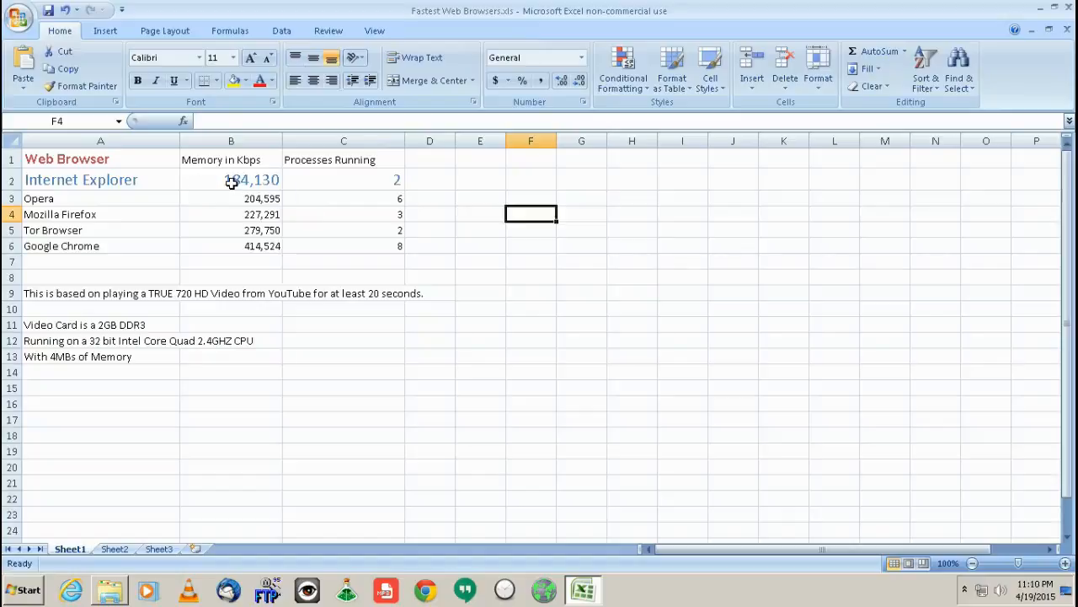
left_click(249, 179)
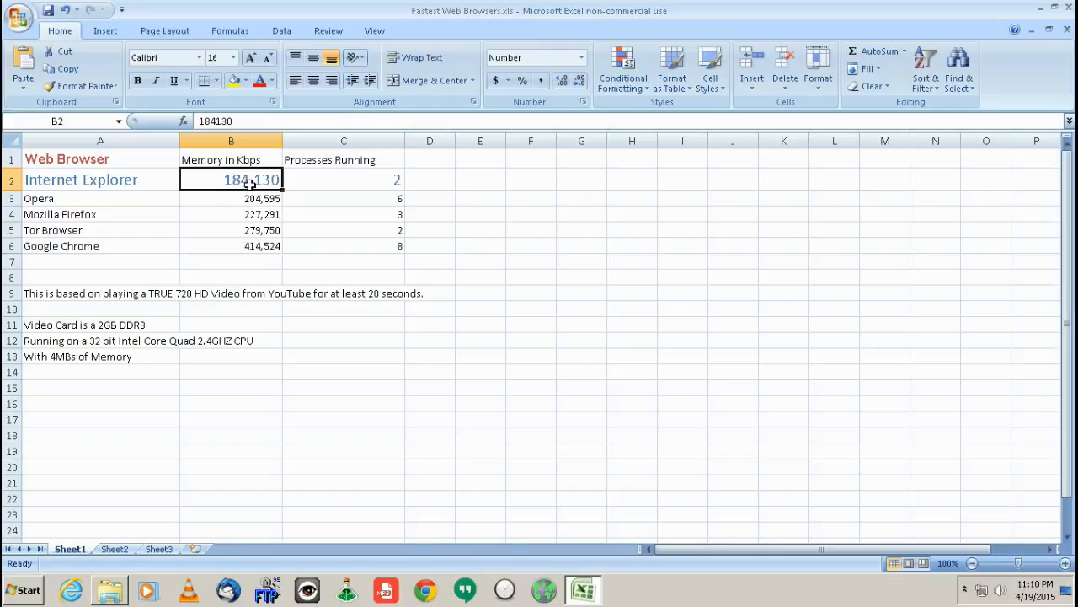
mouse_move(249, 278)
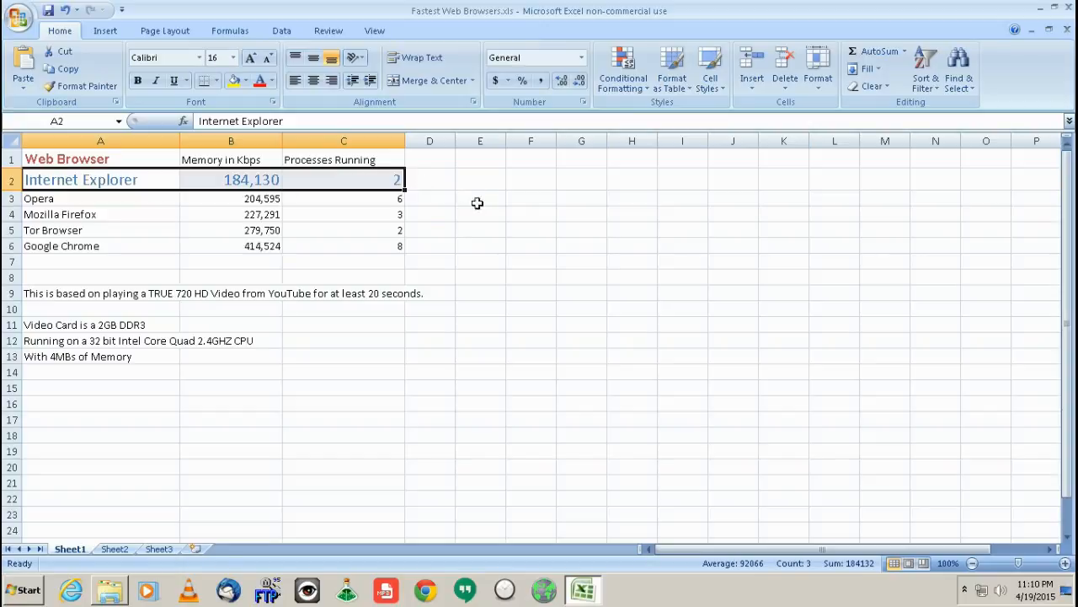
mouse_move(458, 233)
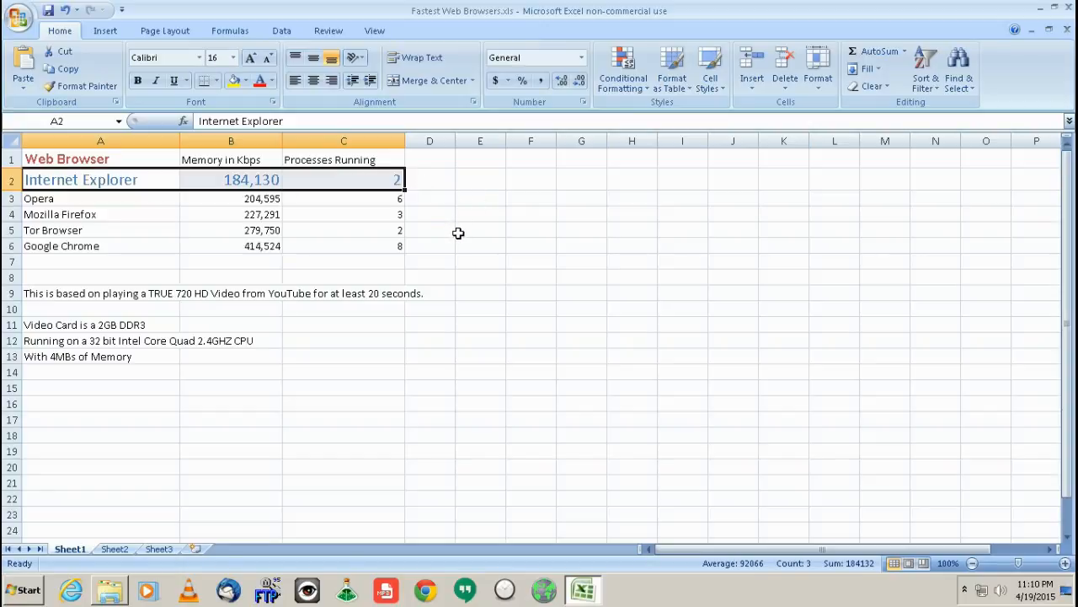
left_click(231, 198)
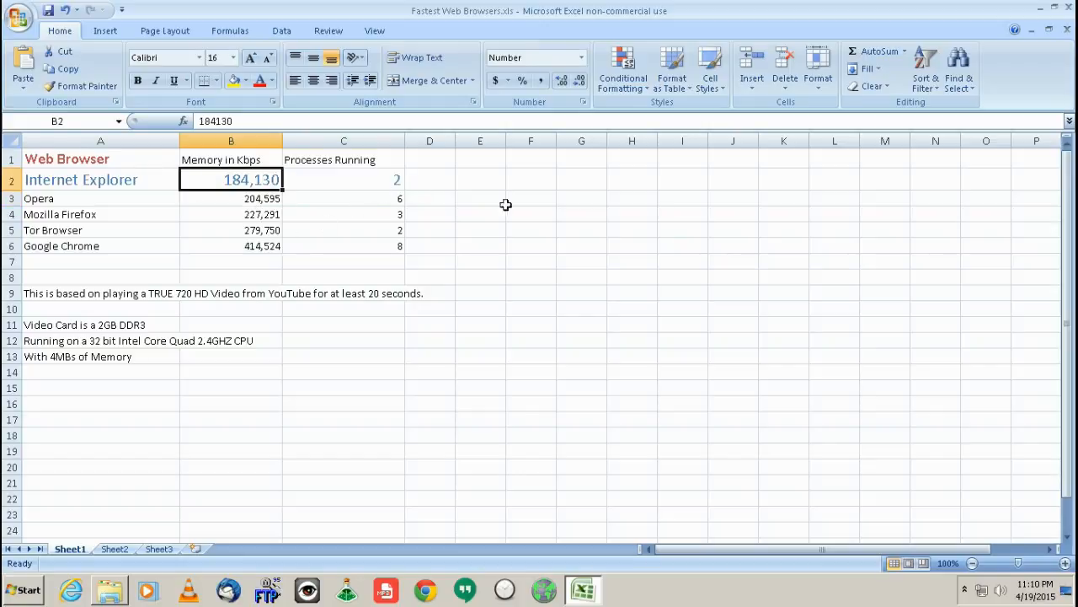
left_click(530, 214)
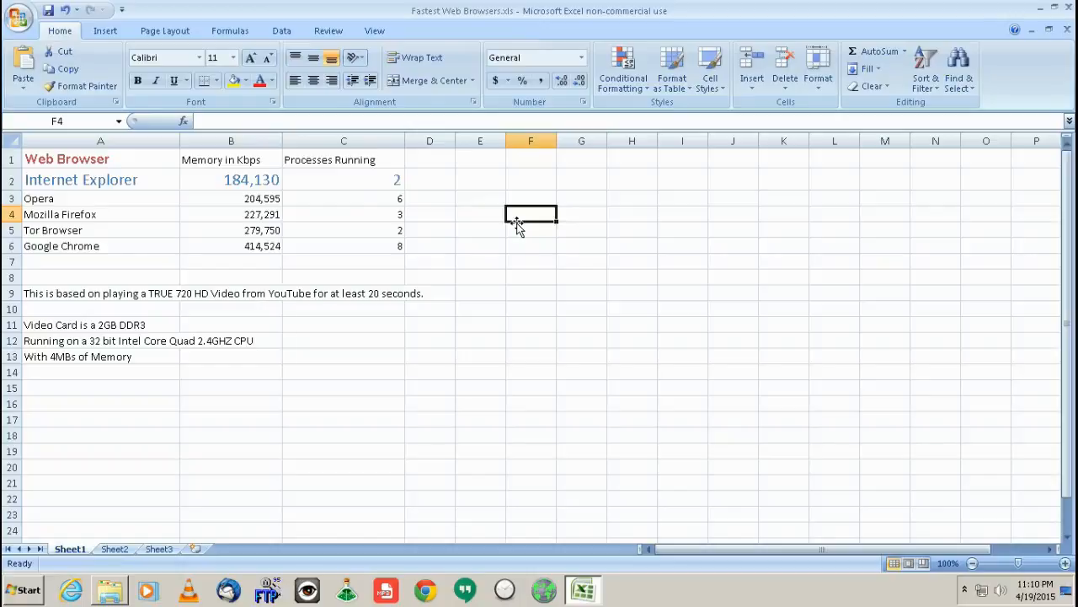
mouse_move(391, 213)
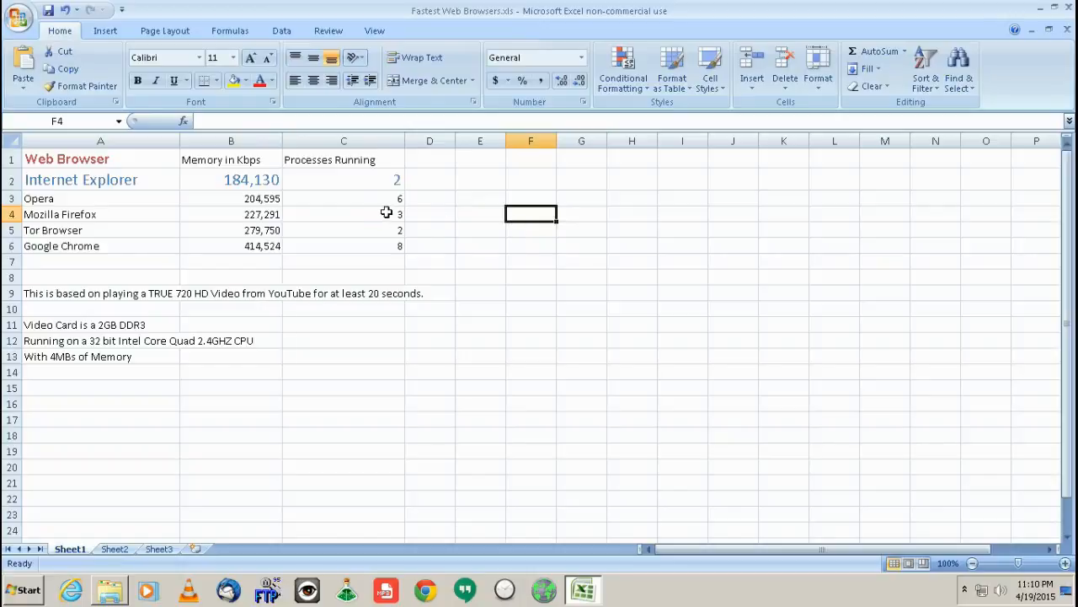
mouse_move(512, 246)
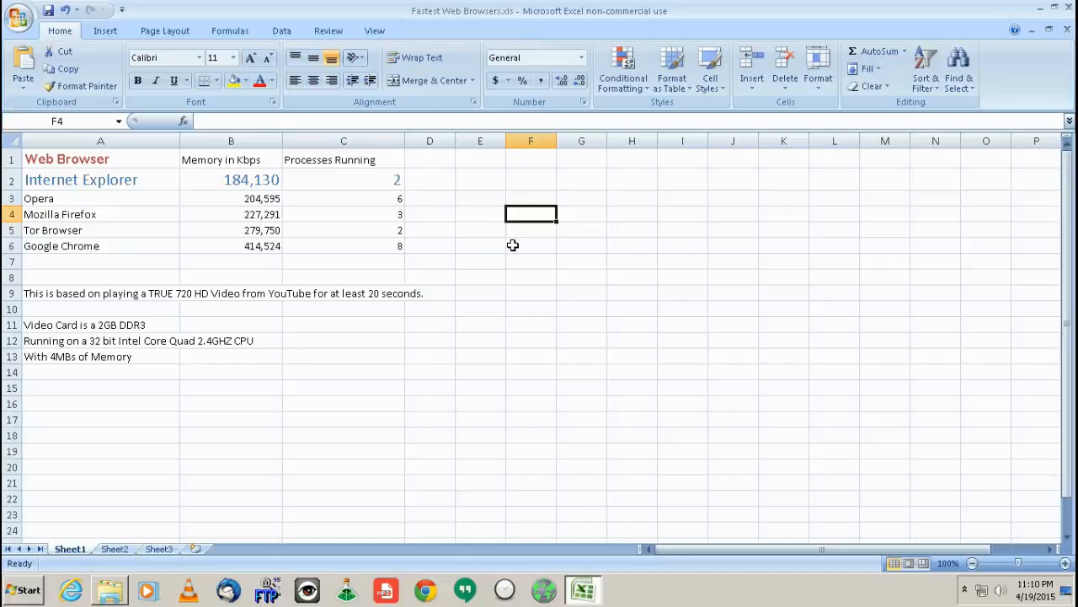
mouse_move(262, 184)
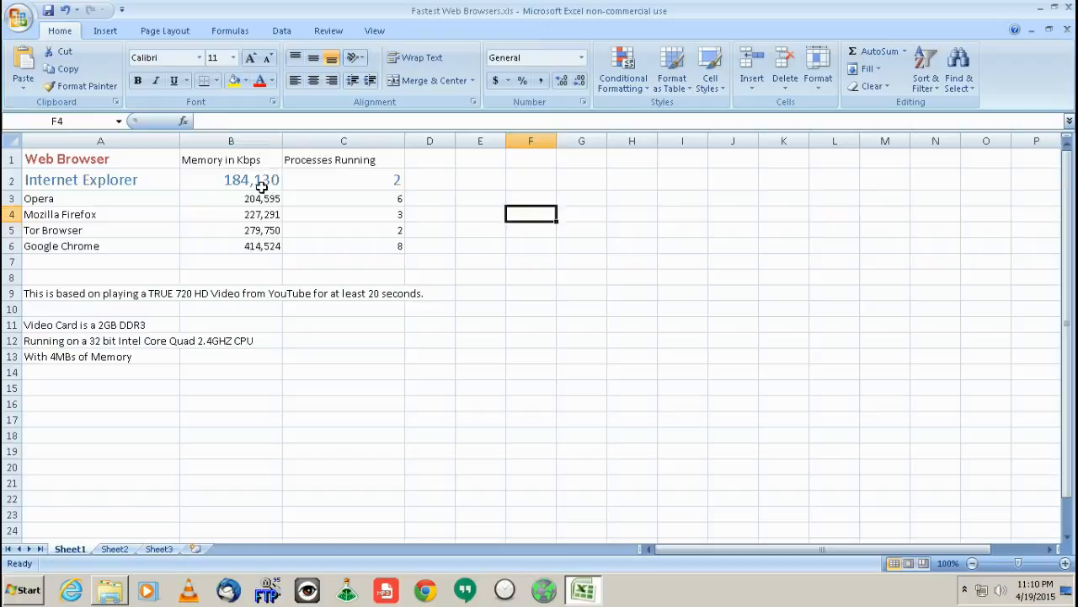
left_click(251, 179)
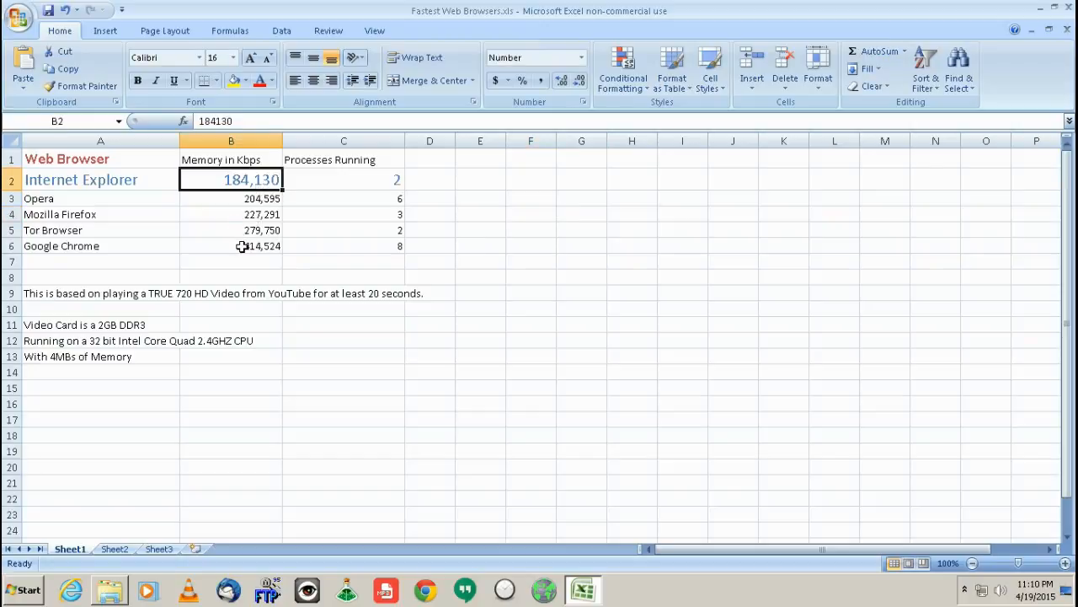
left_click(230, 246)
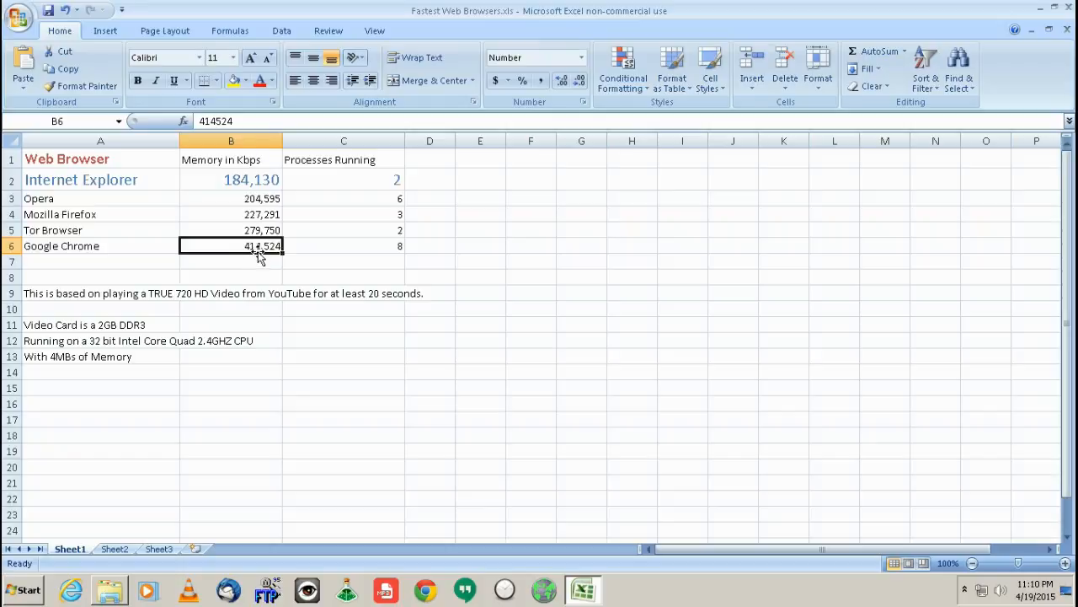
mouse_move(450, 264)
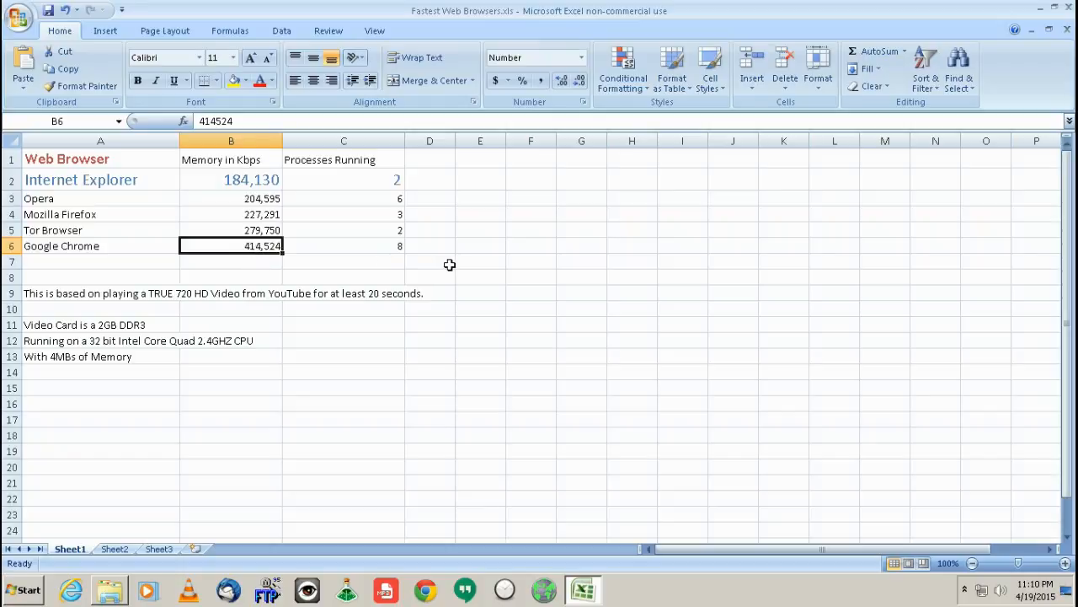
mouse_move(272, 219)
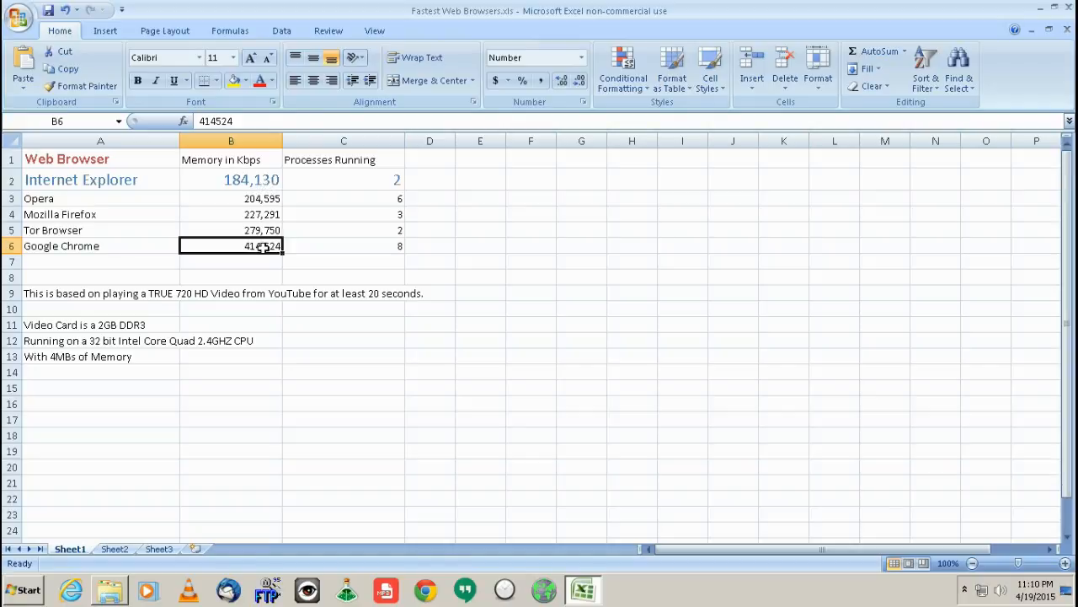
left_click(231, 179)
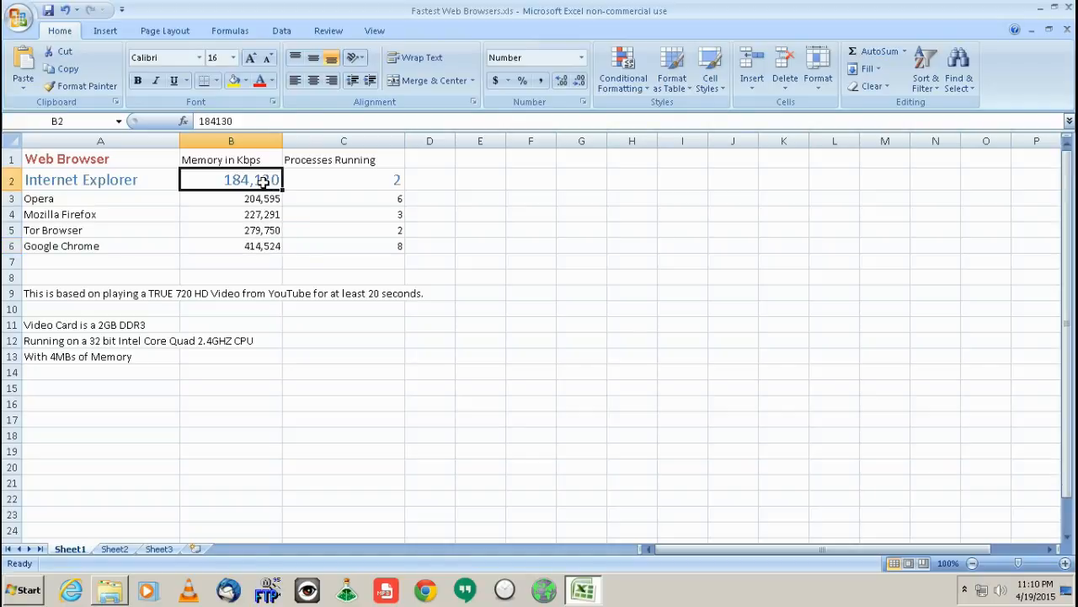
left_click(231, 246)
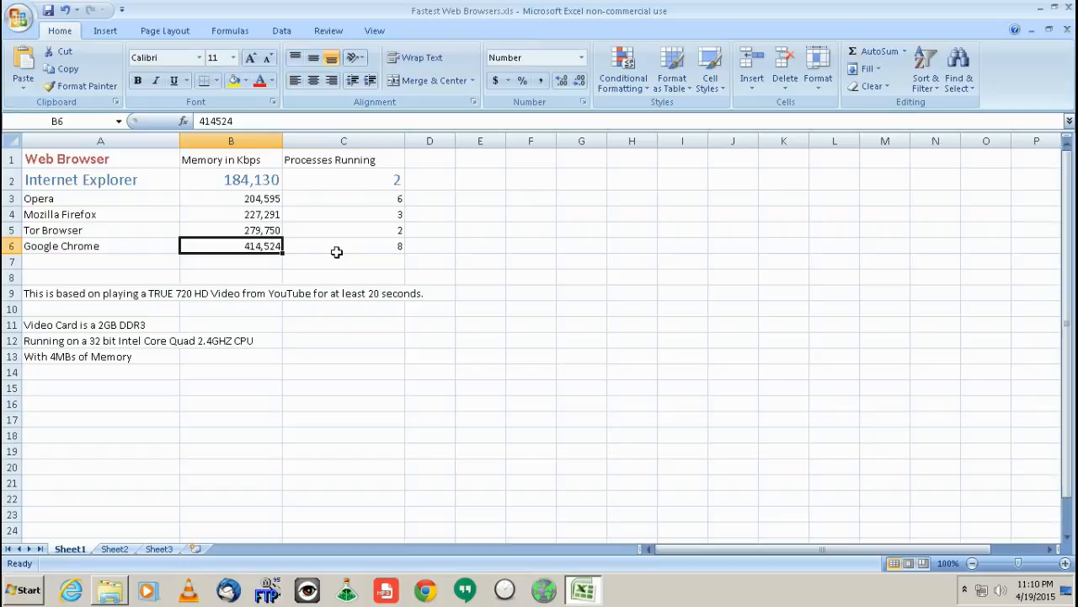
left_click(344, 246)
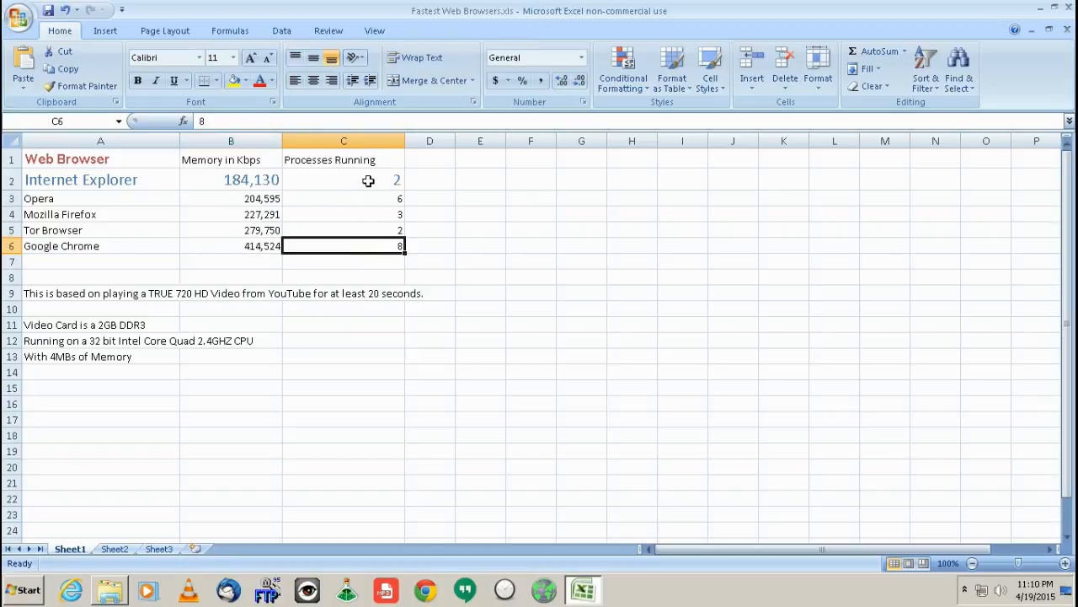
left_click(231, 178)
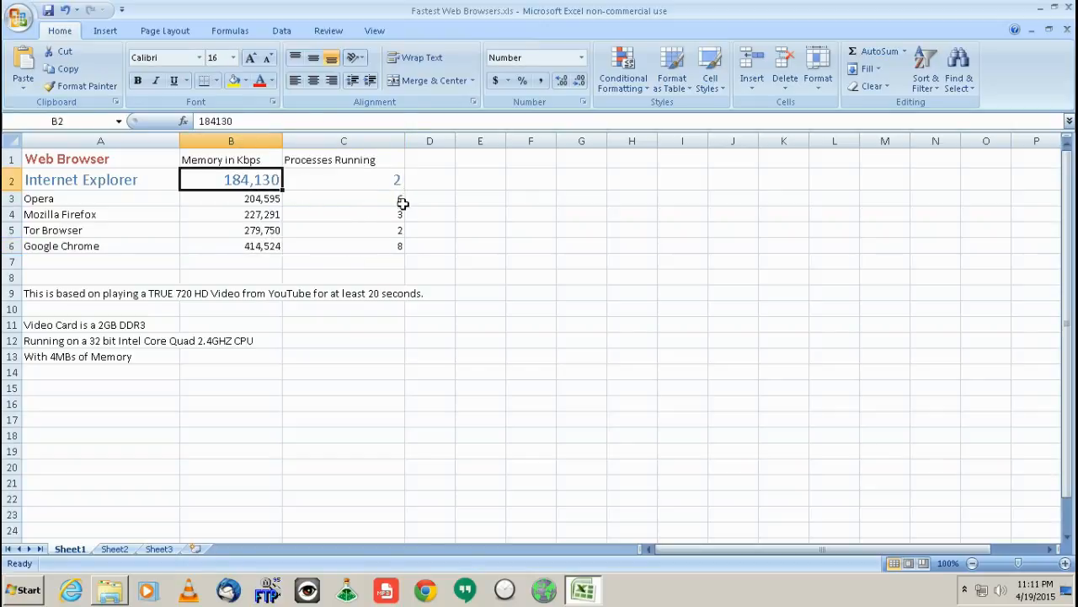